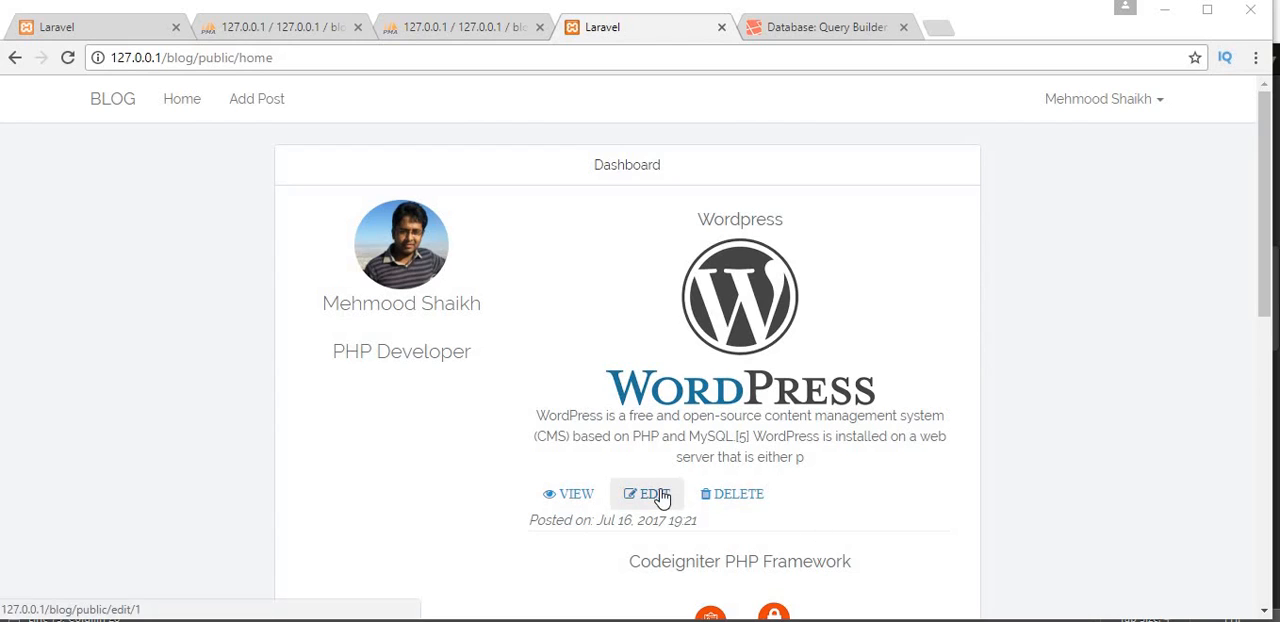
mouse_move(675, 396)
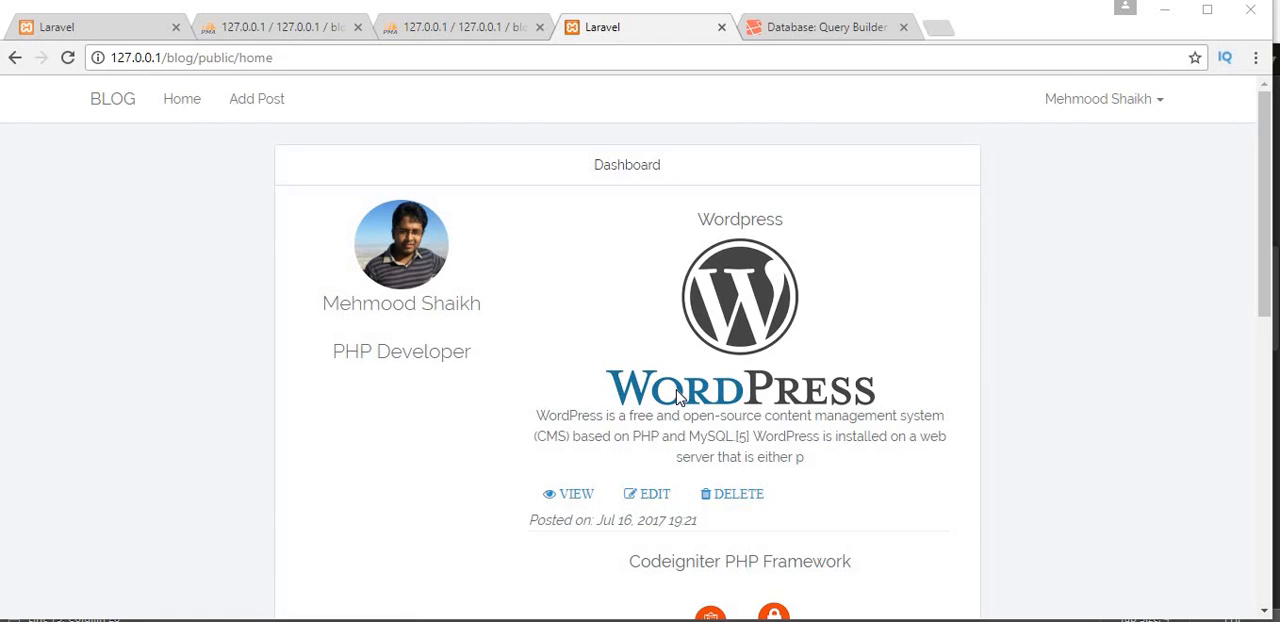
mouse_move(740, 493)
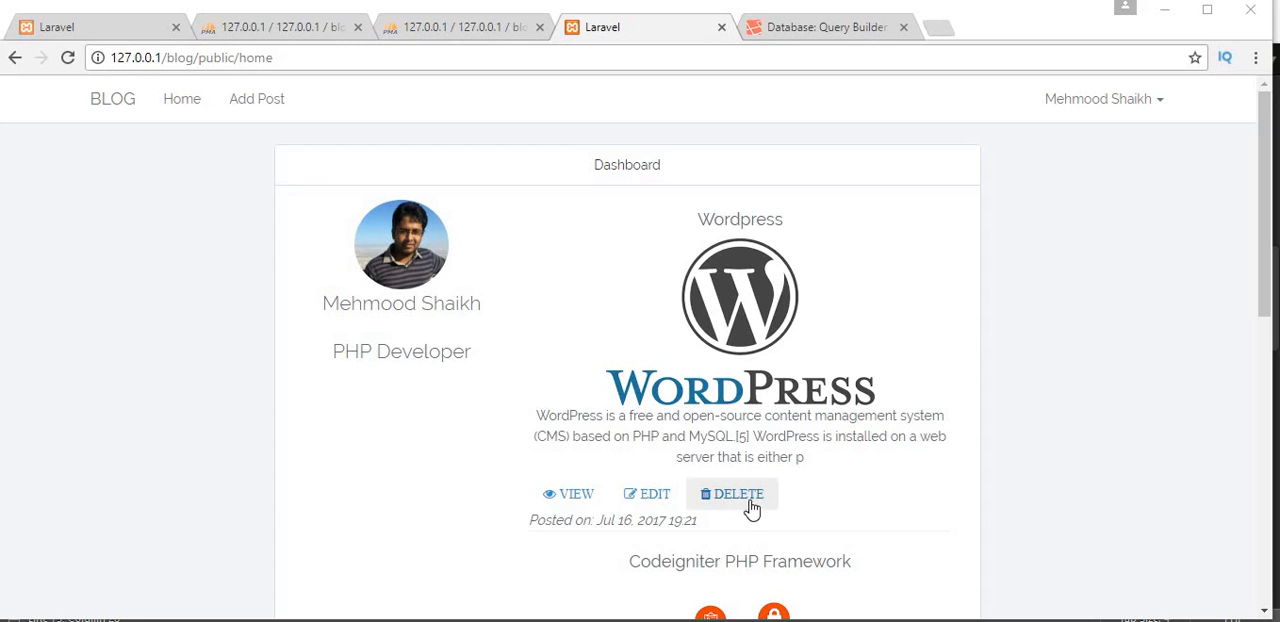
mouse_move(459, 380)
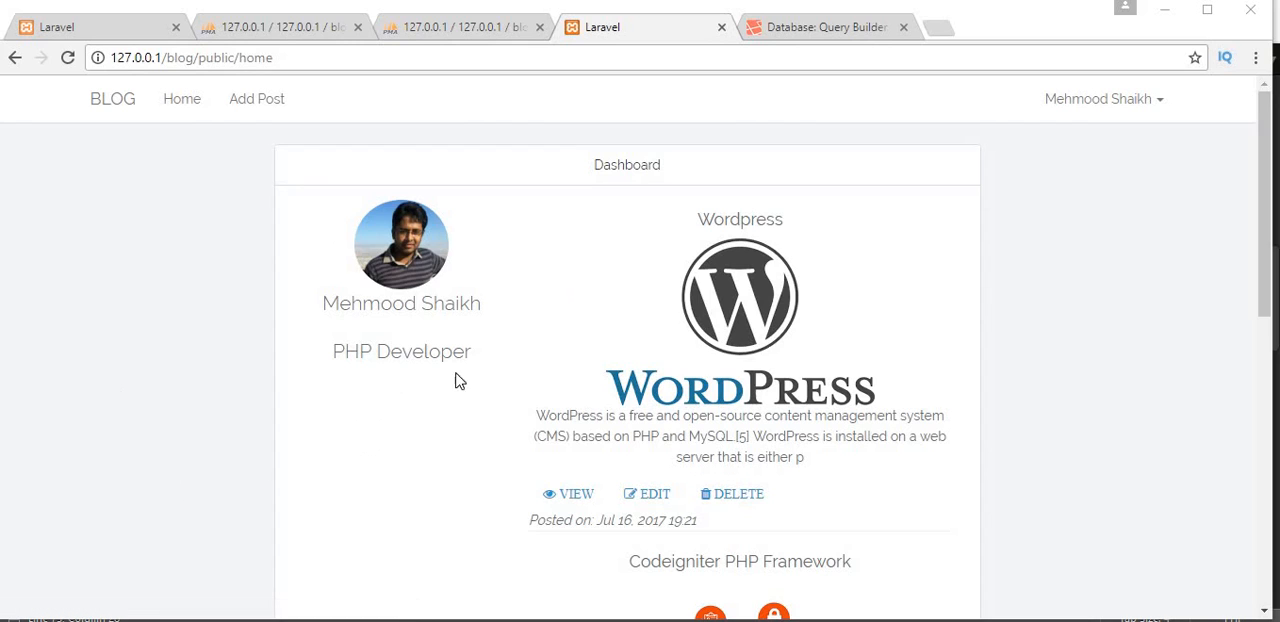
mouse_move(400, 151)
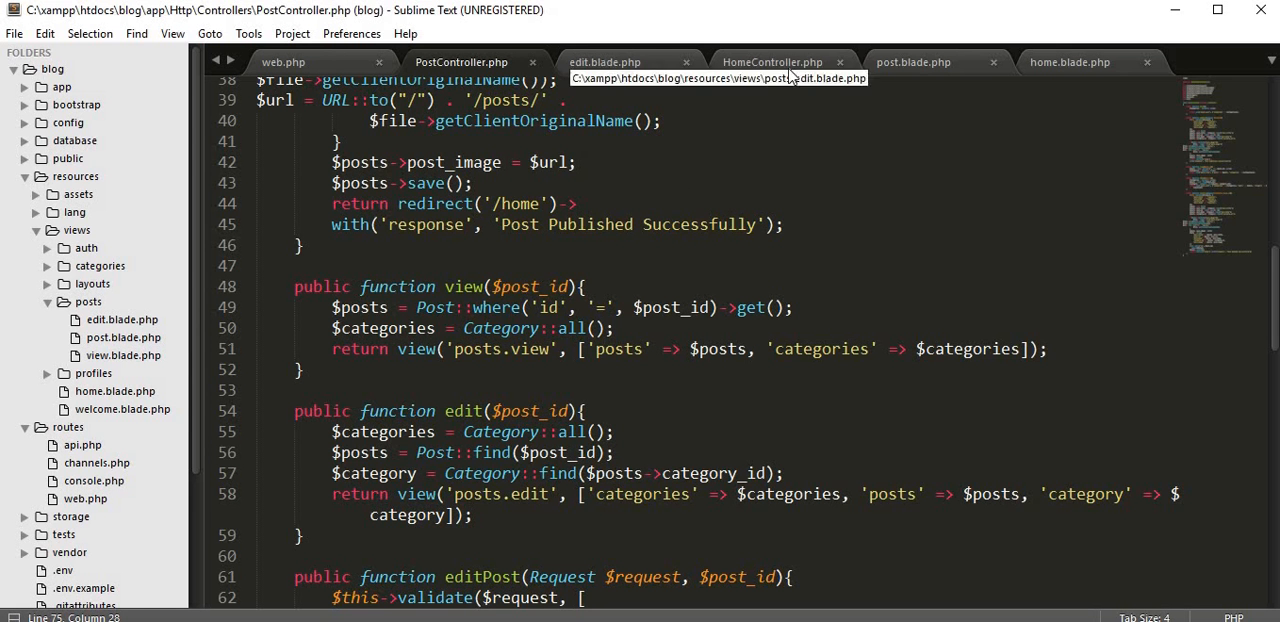
- Review the view, edit and delete links in home.blade.php, then bring up web.php
left_click(1070, 62)
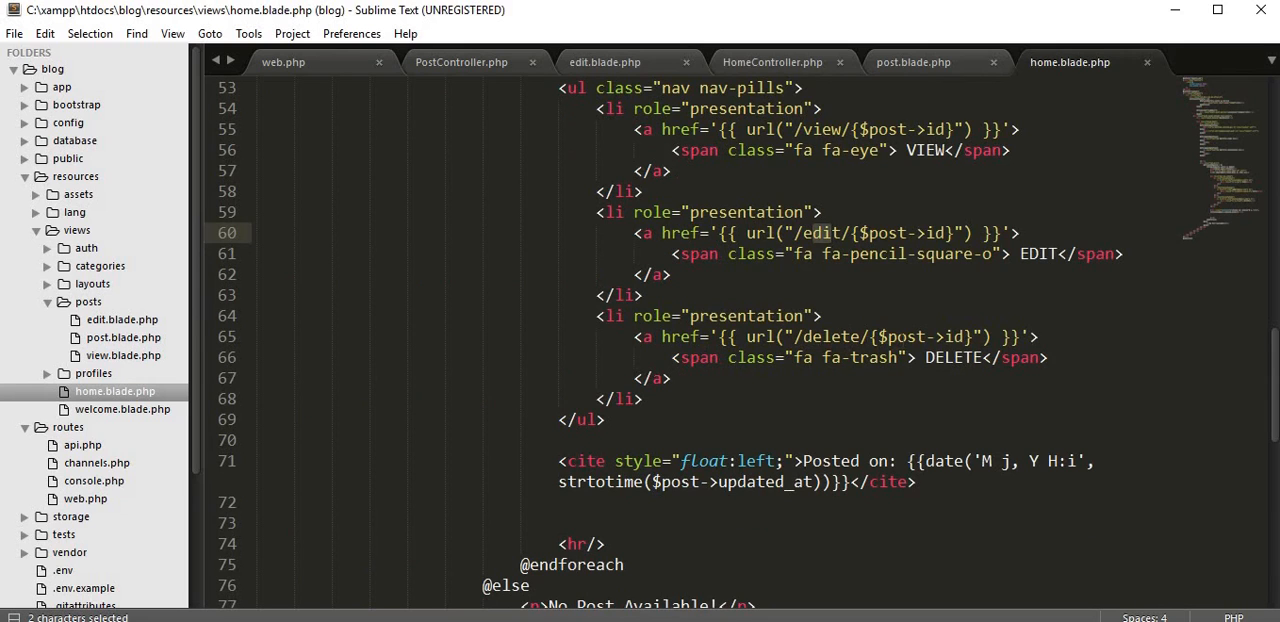
mouse_move(989, 81)
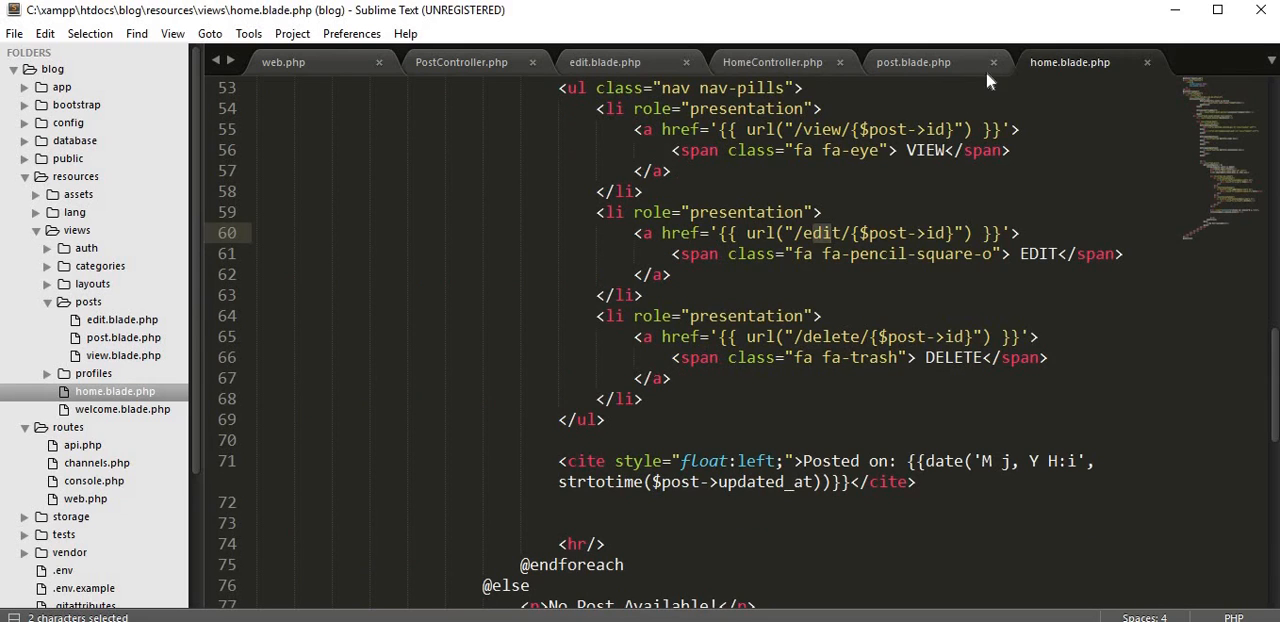
left_click(283, 62)
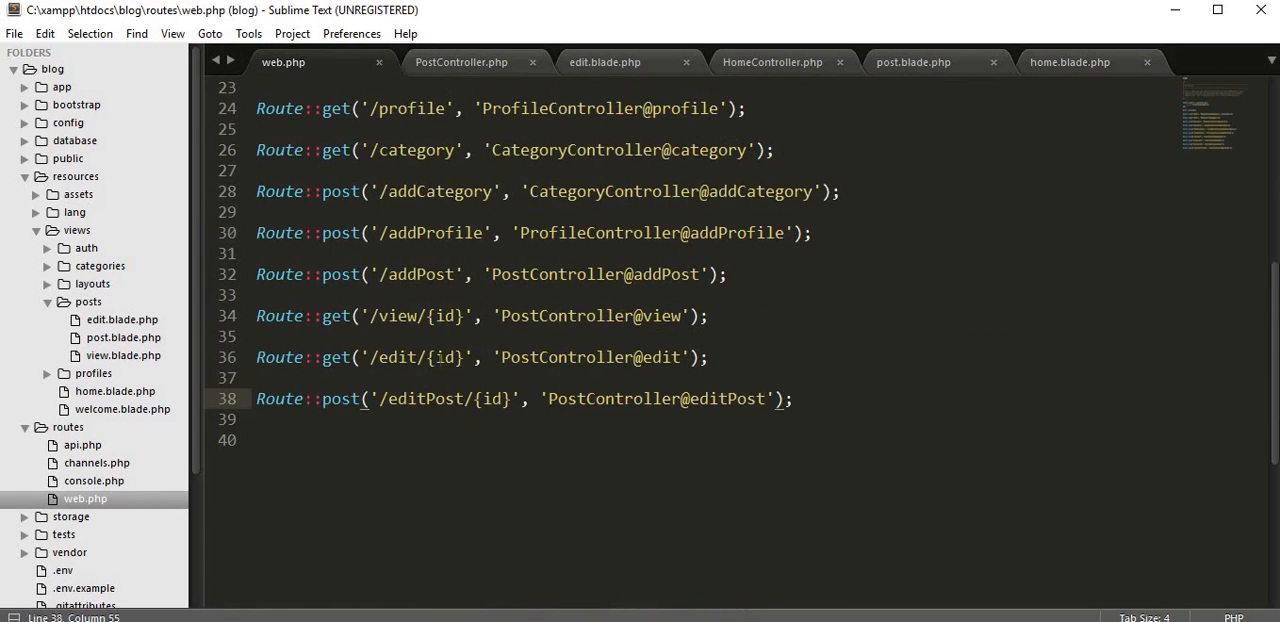
- Add Route::get('/delete/{id}', 'PostController@deletePost'); to web.php, checking the home template's delete link
scroll("up", 3)
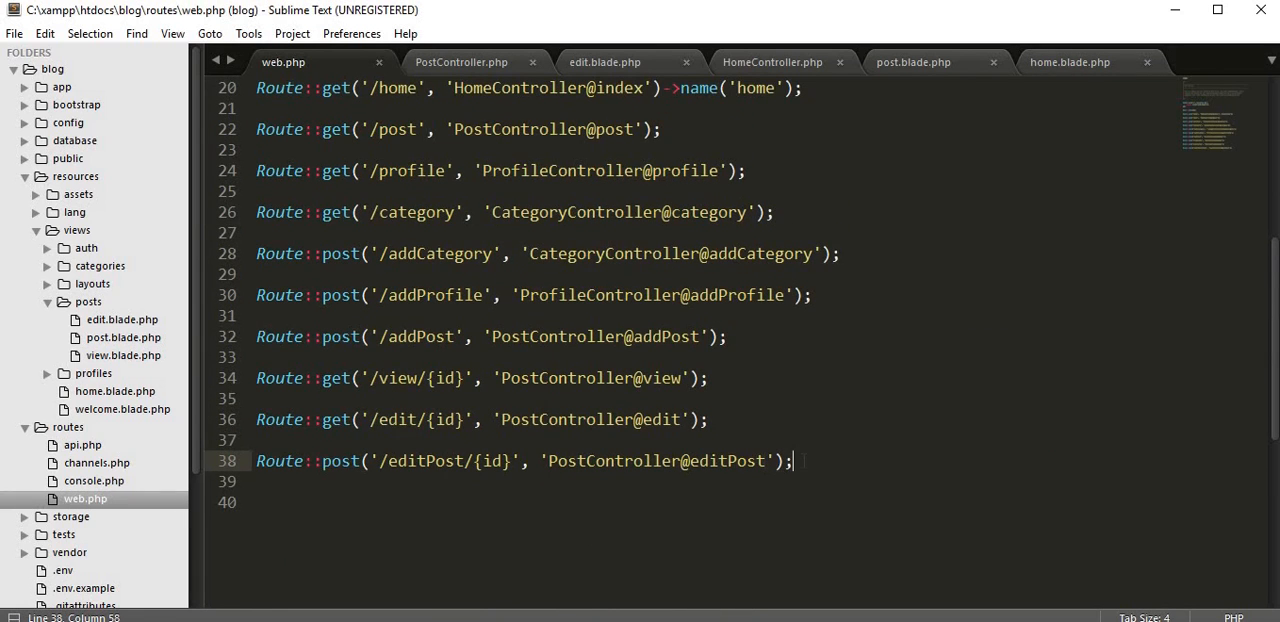
type("Route::get();")
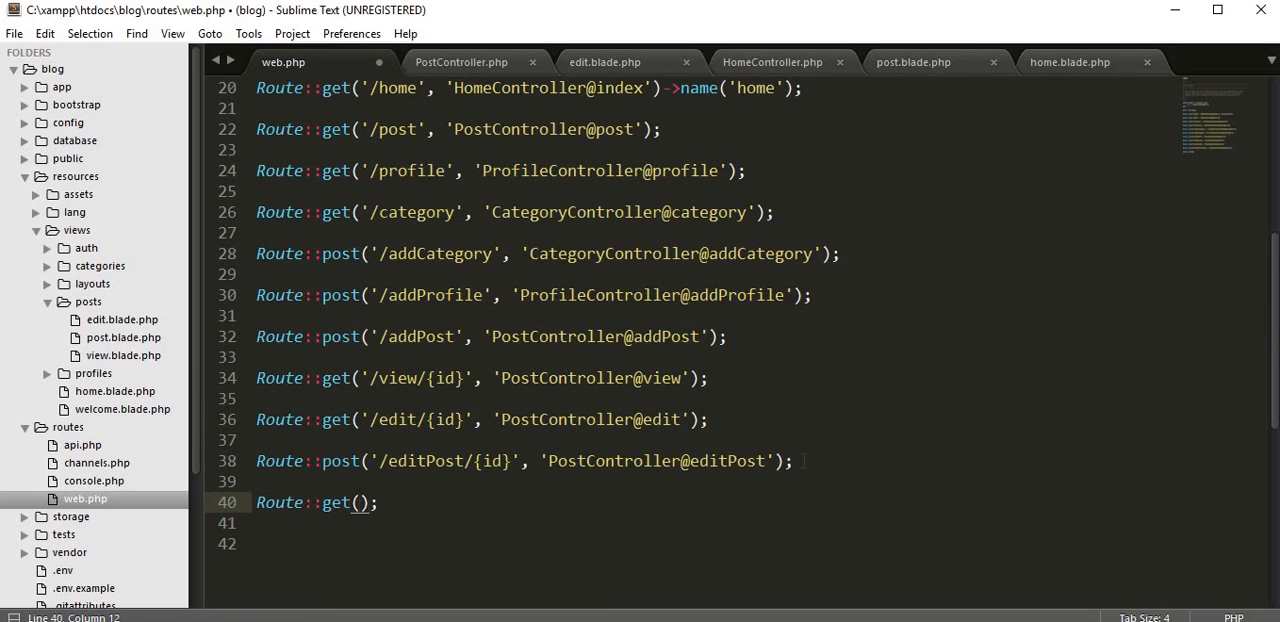
type("'', ''")
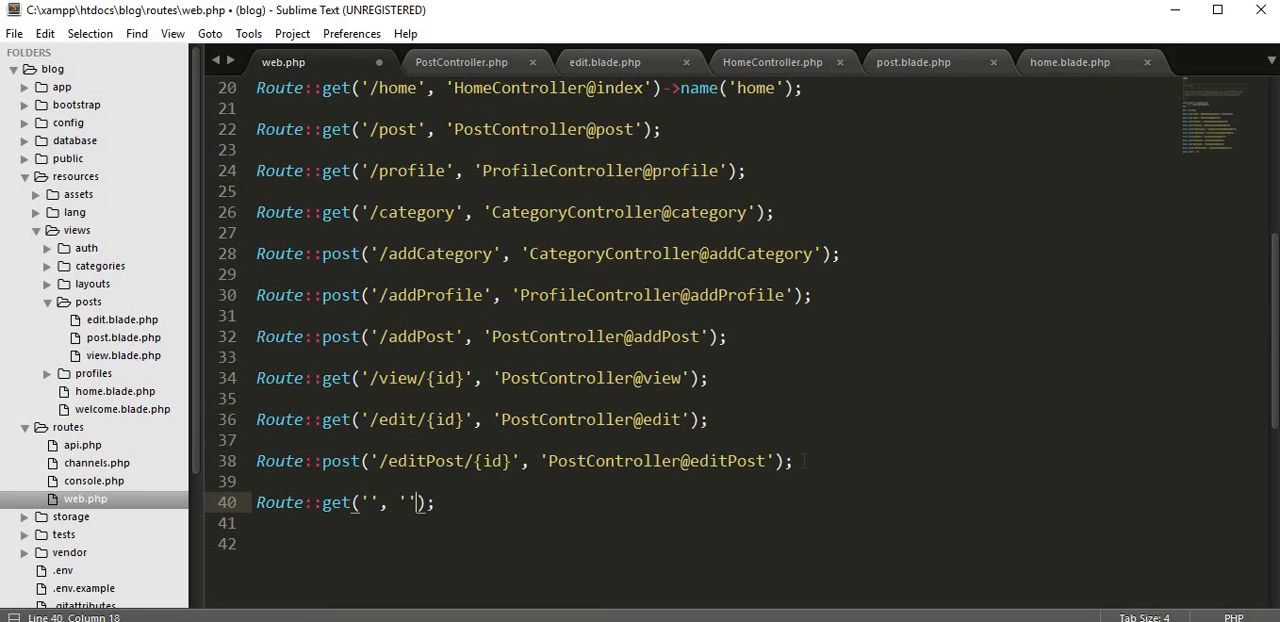
type("/")
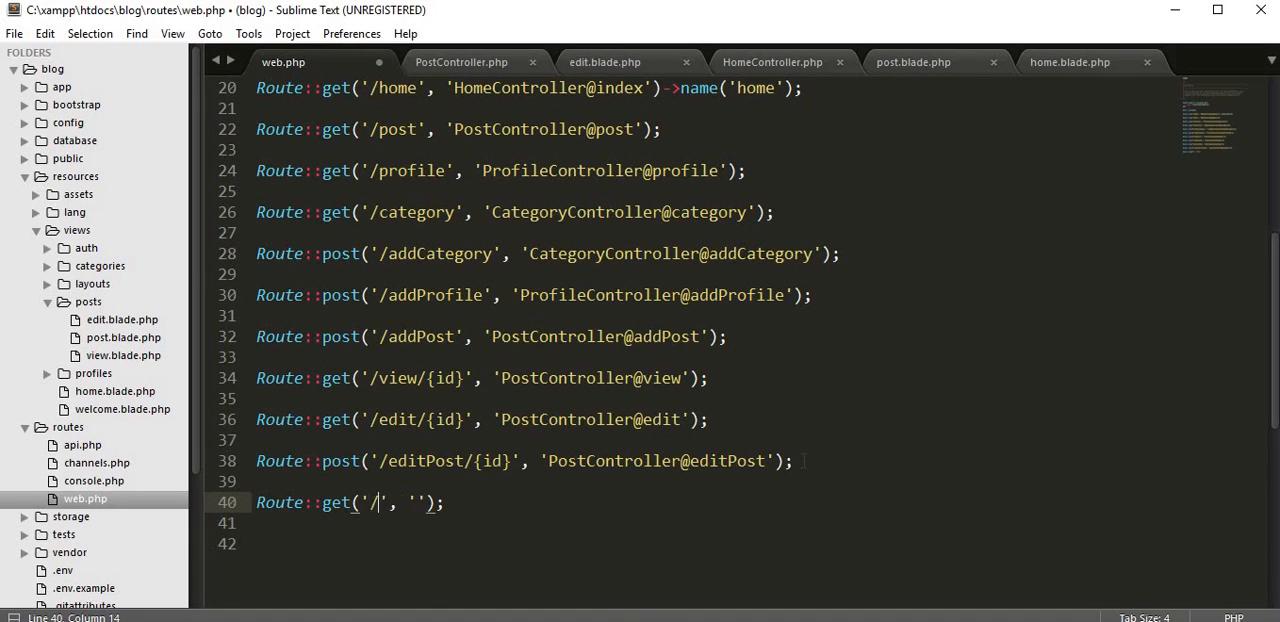
type("delete/")
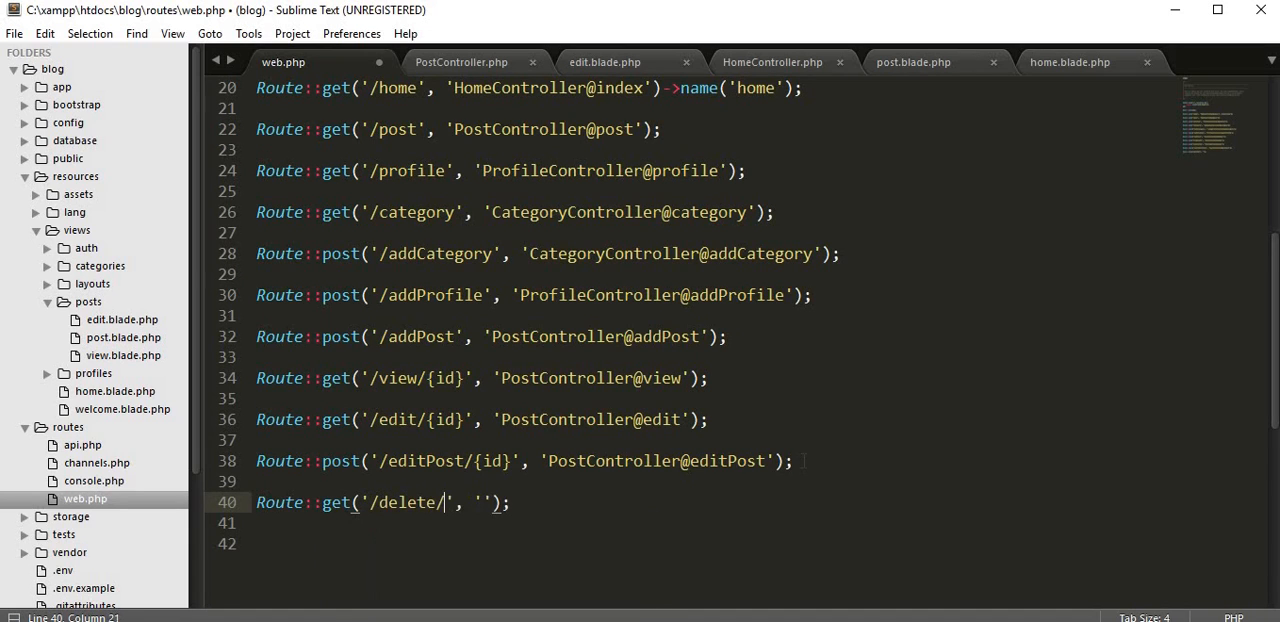
type("{id")
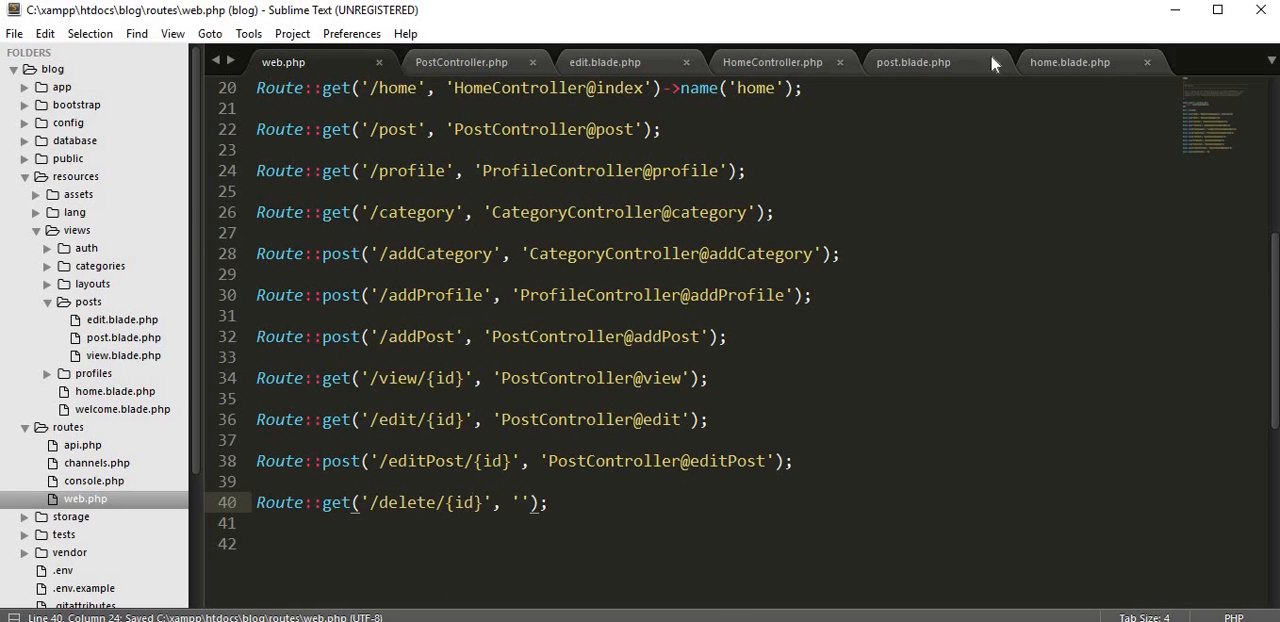
left_click(1070, 62)
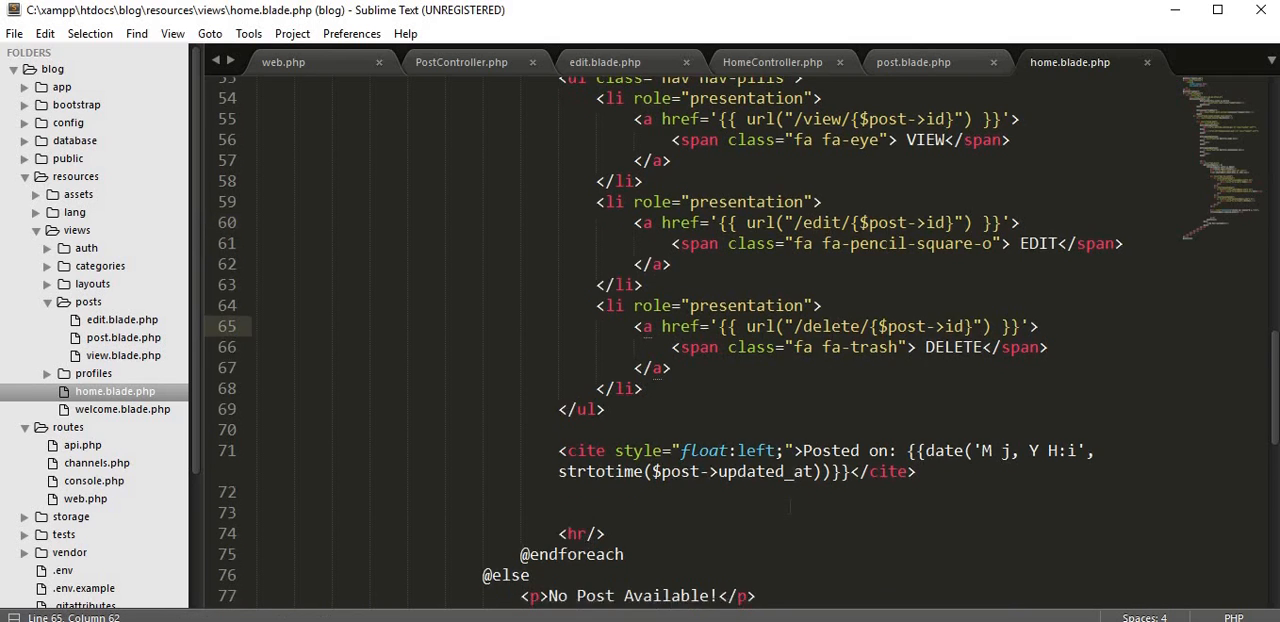
scroll("up", 3)
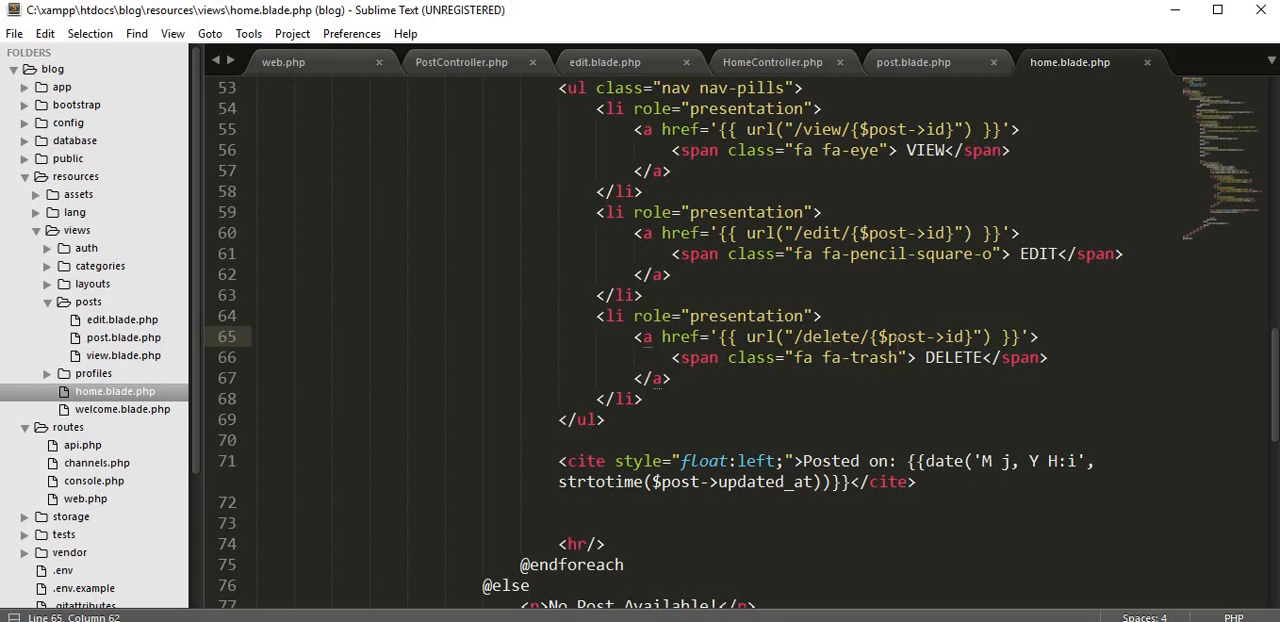
mouse_move(283, 62)
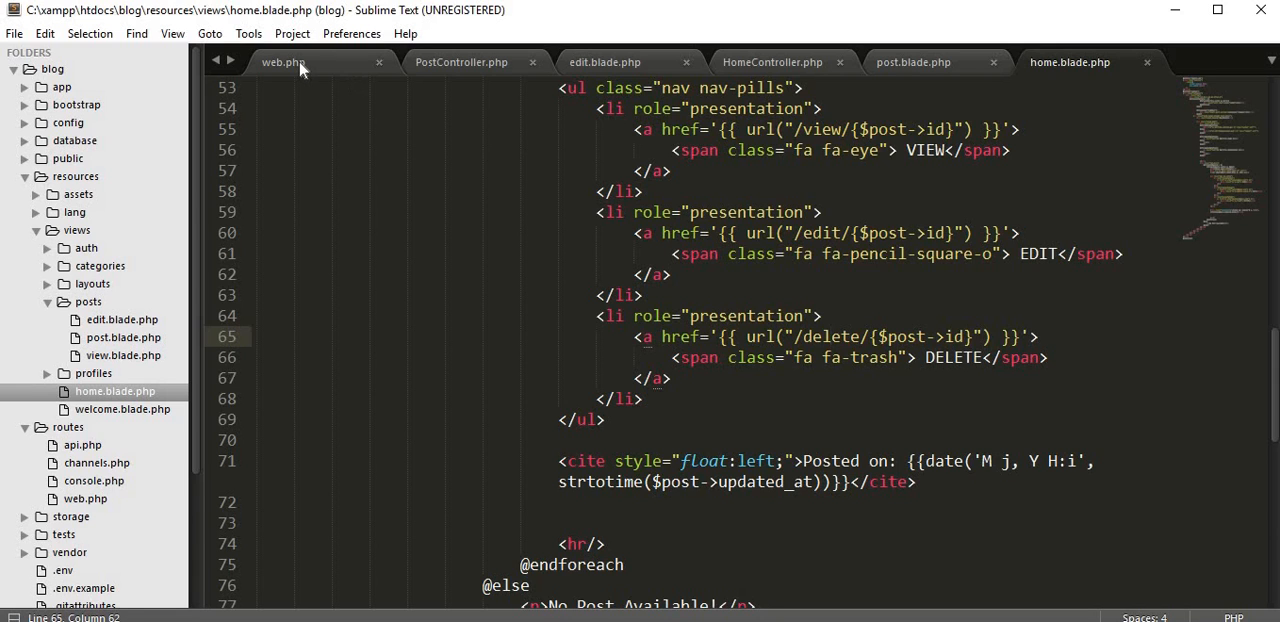
left_click(283, 62)
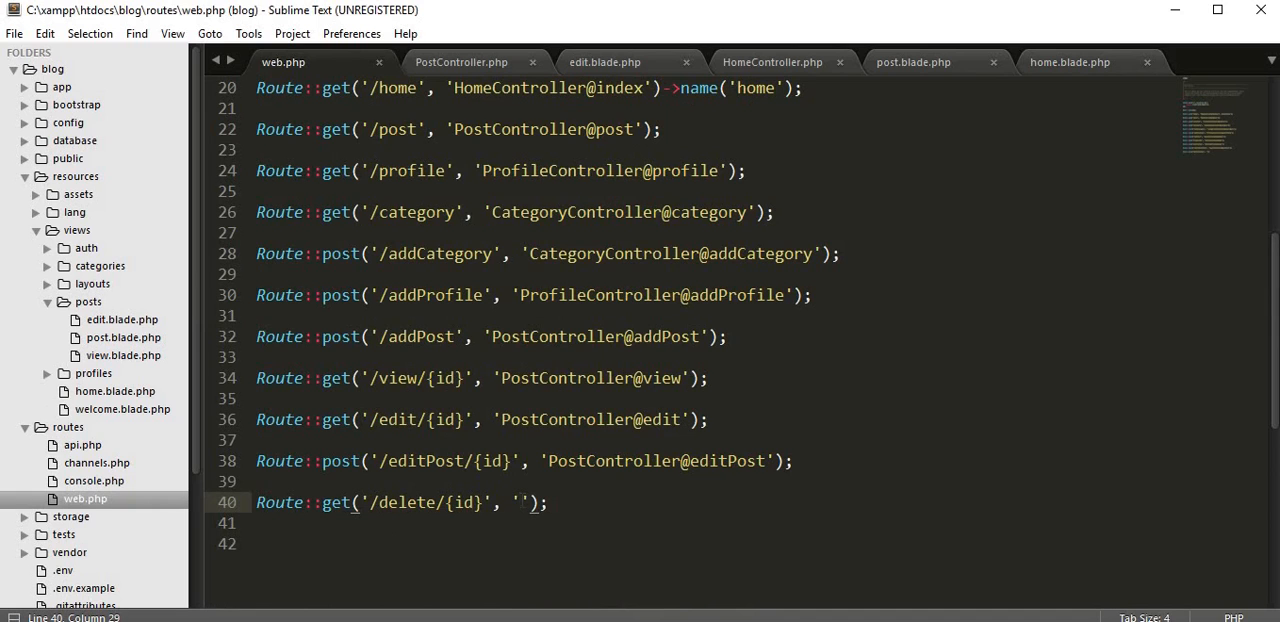
type("PostController@")
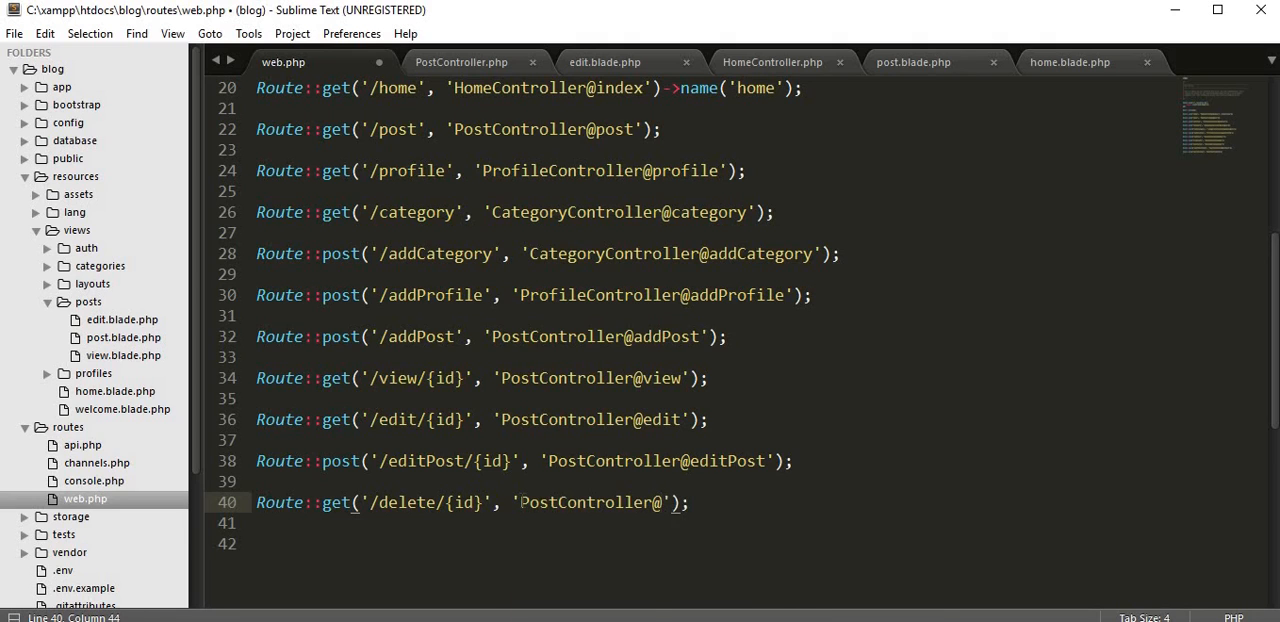
type("deletePost")
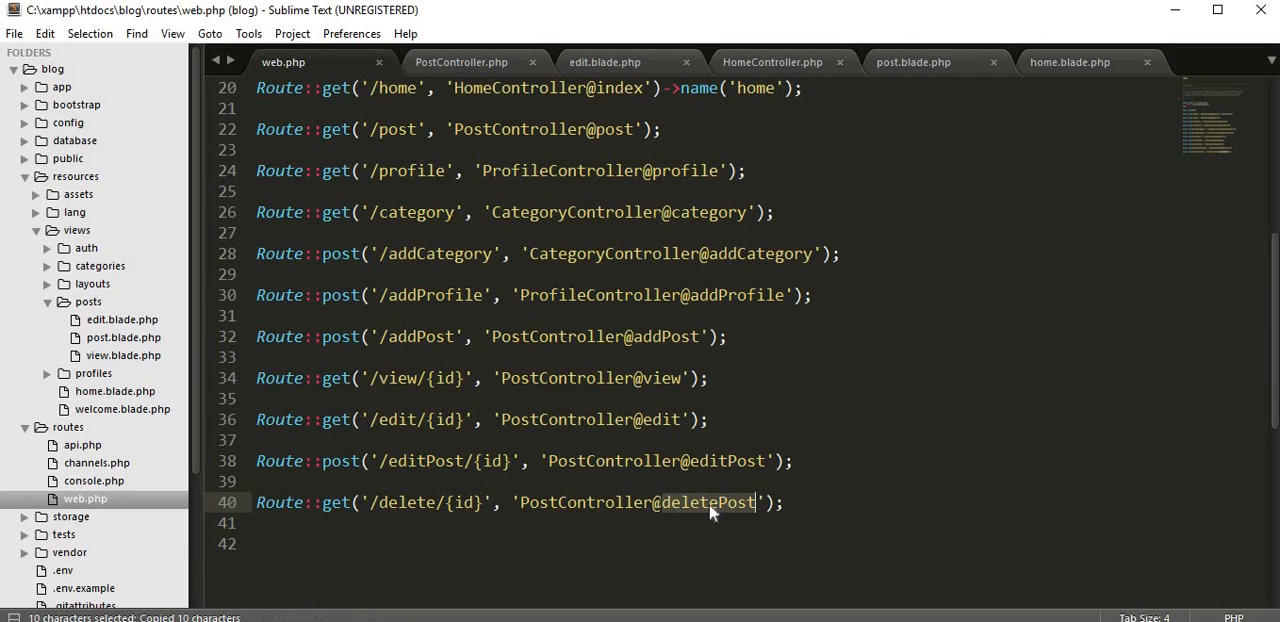
- Write a public function deletePost($post_id) stub that returns $post in PostController.php
left_click(461, 62)
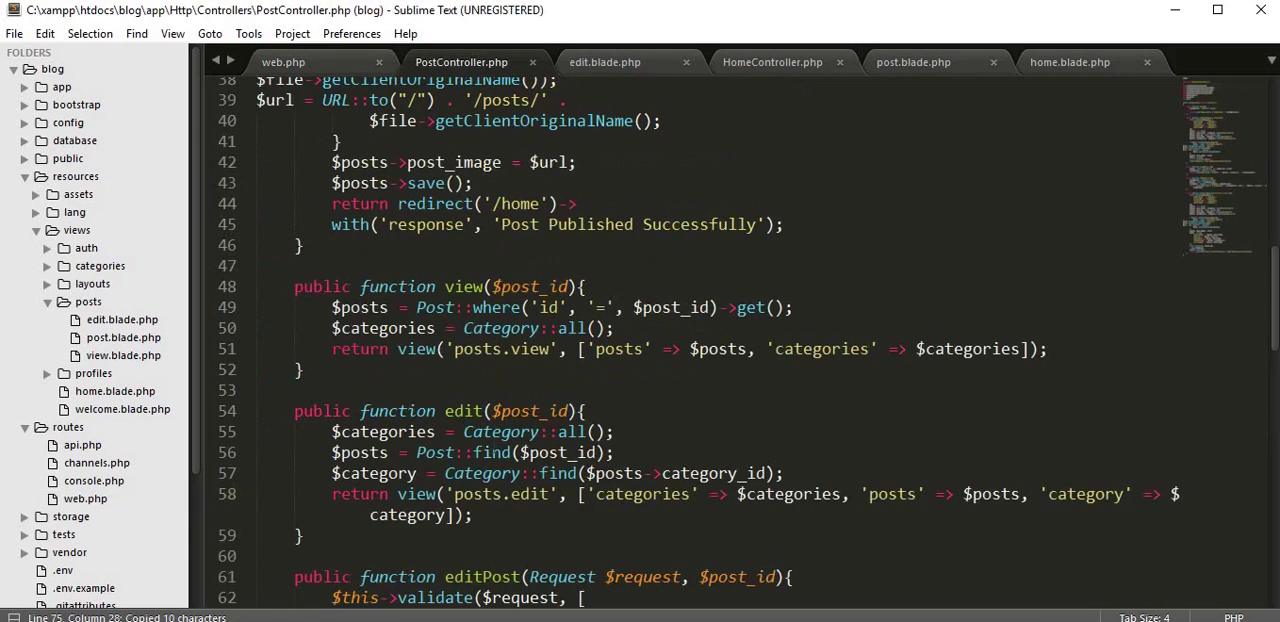
scroll("down", 3)
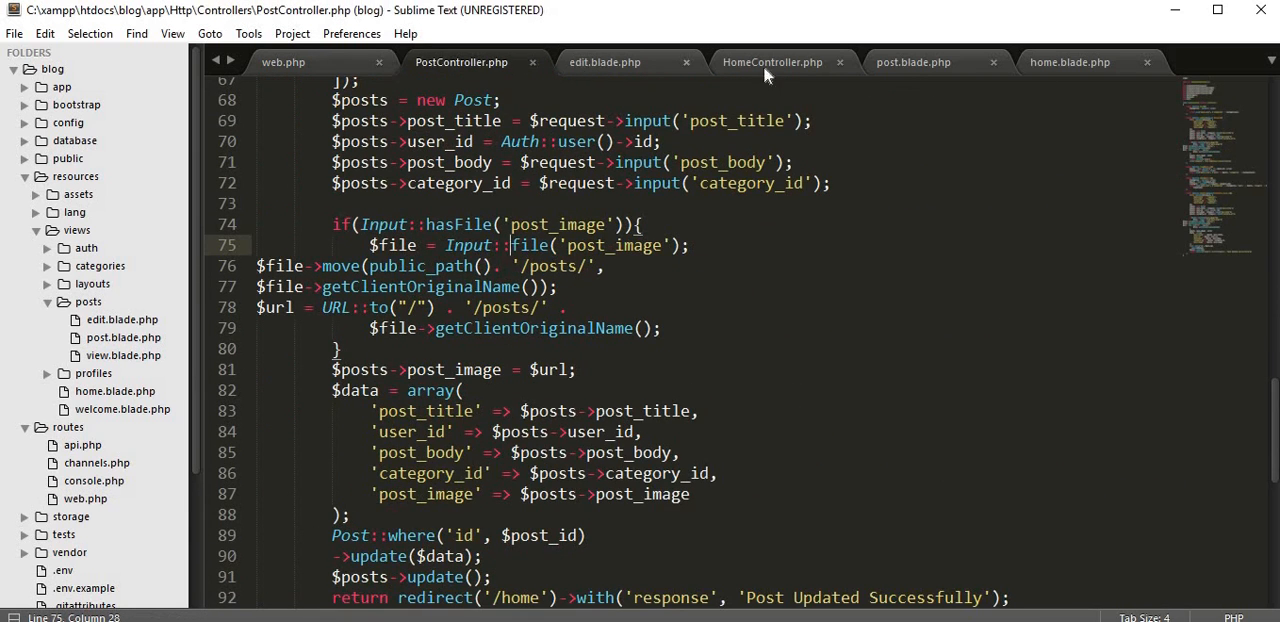
left_click(283, 61)
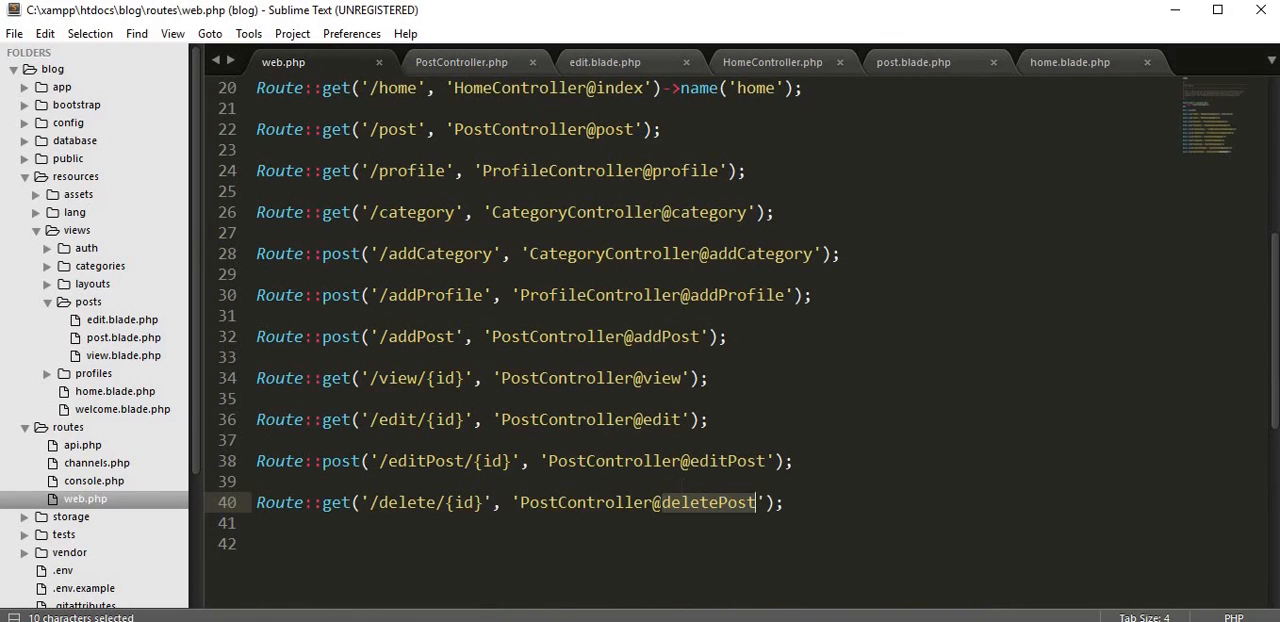
left_click(461, 62)
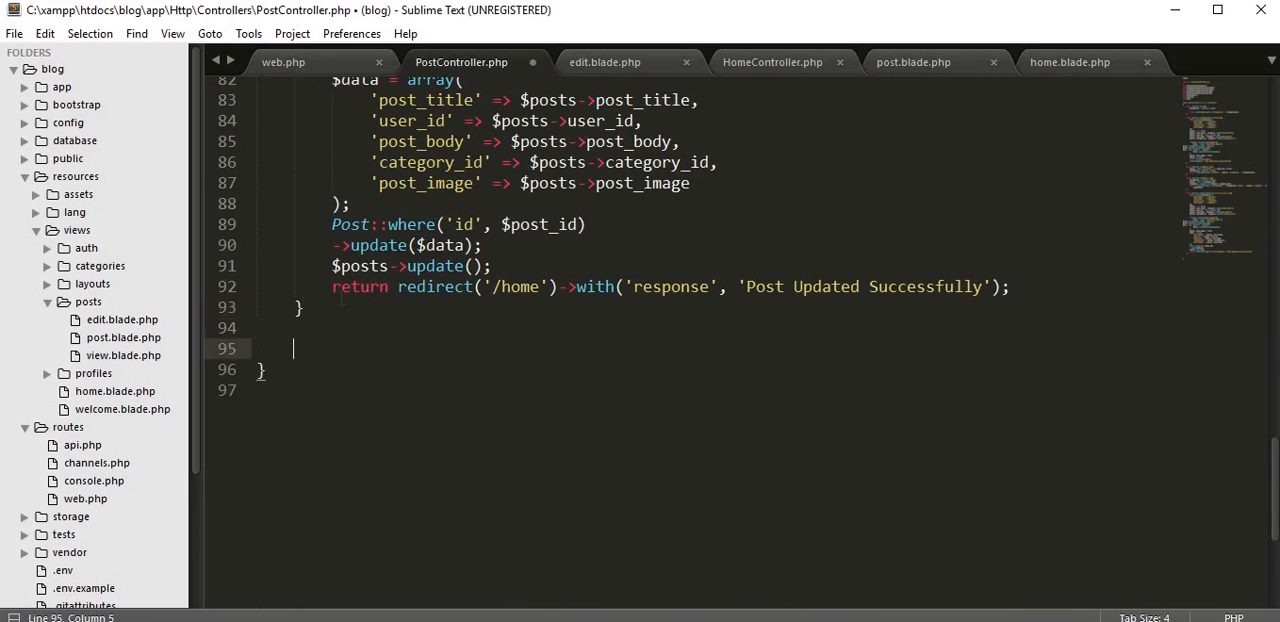
type("public f")
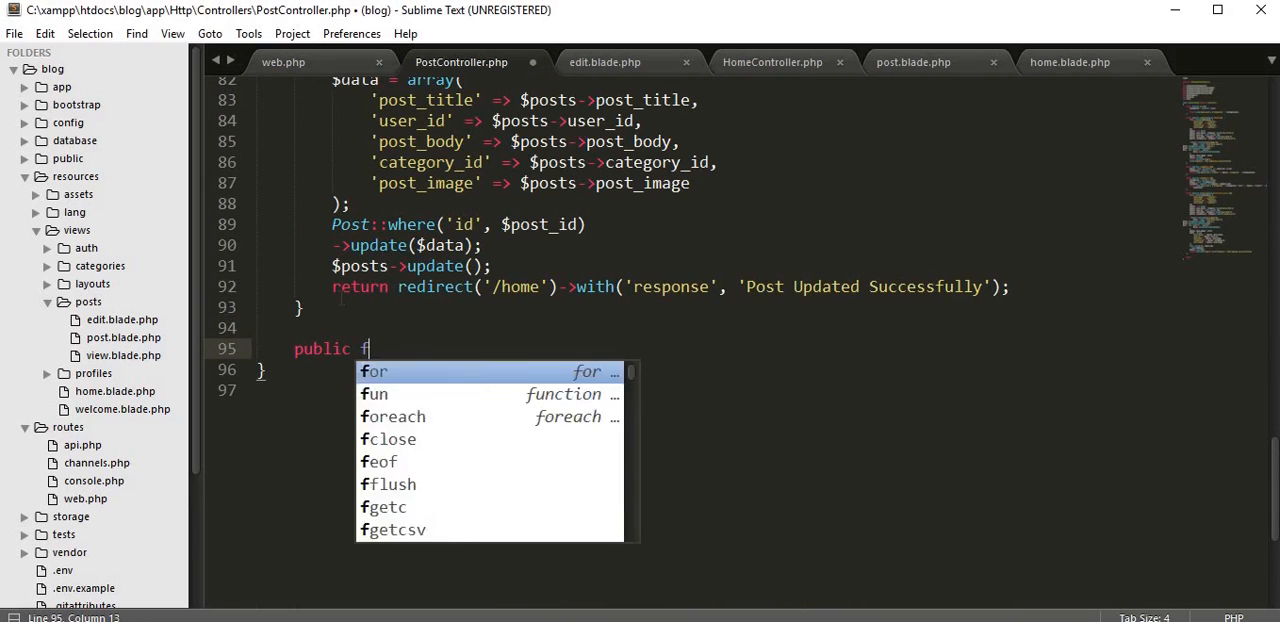
type("unction deletePost")
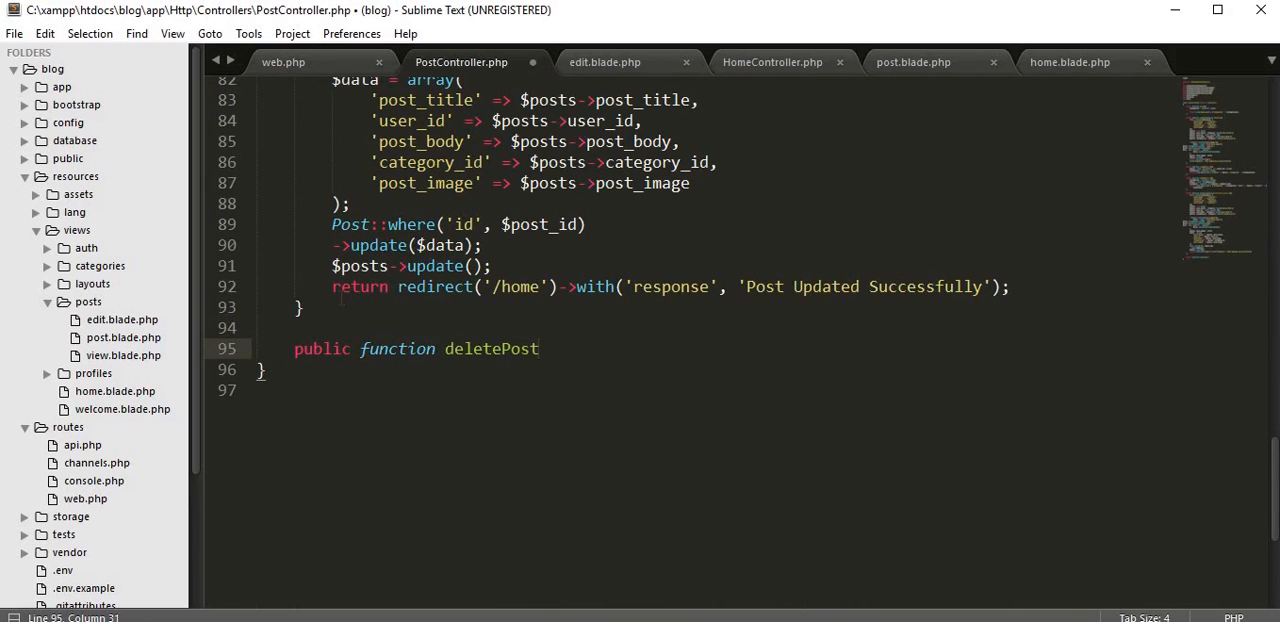
type("(){")
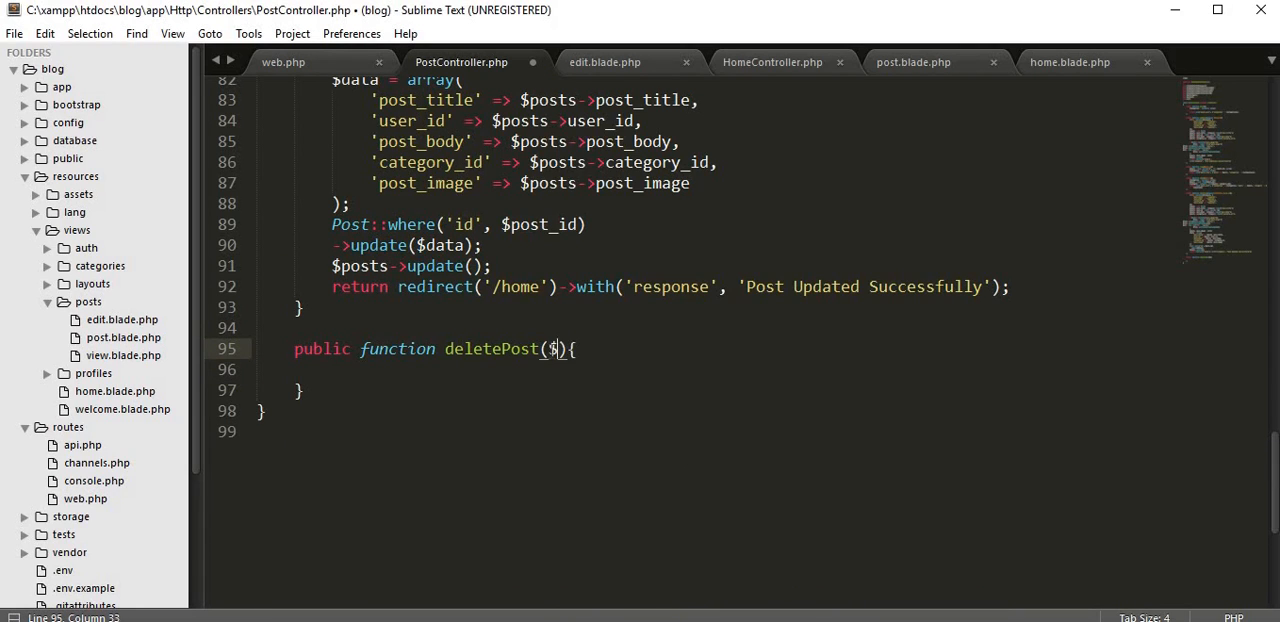
type("post_id")
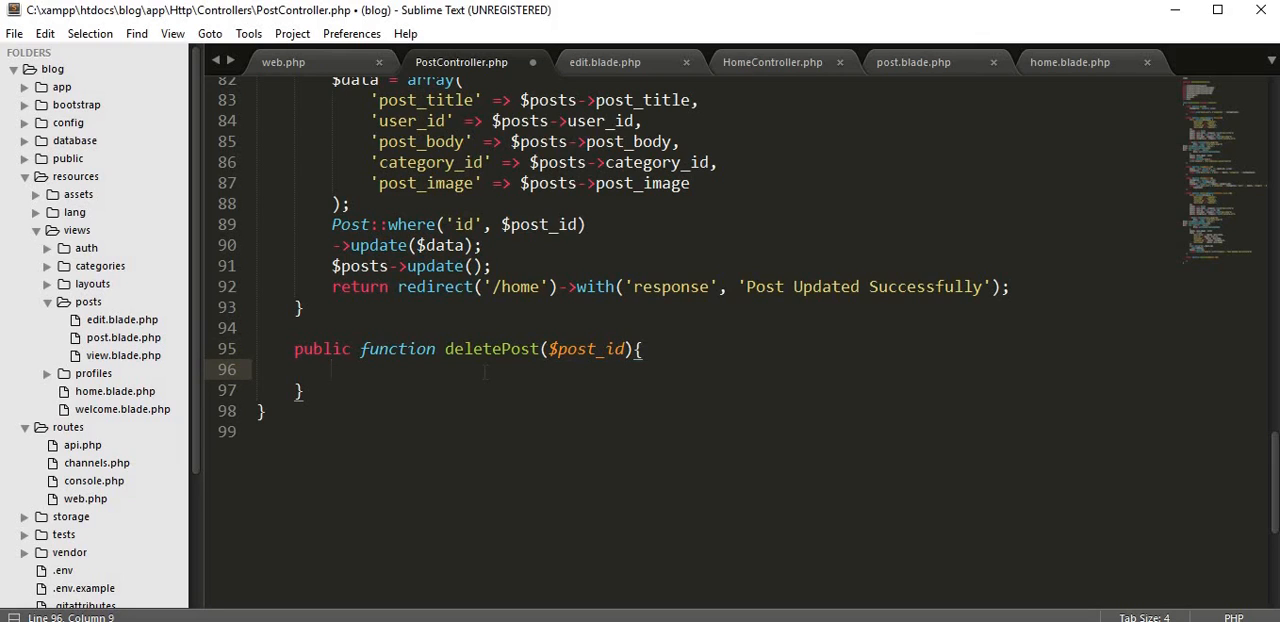
type("return $")
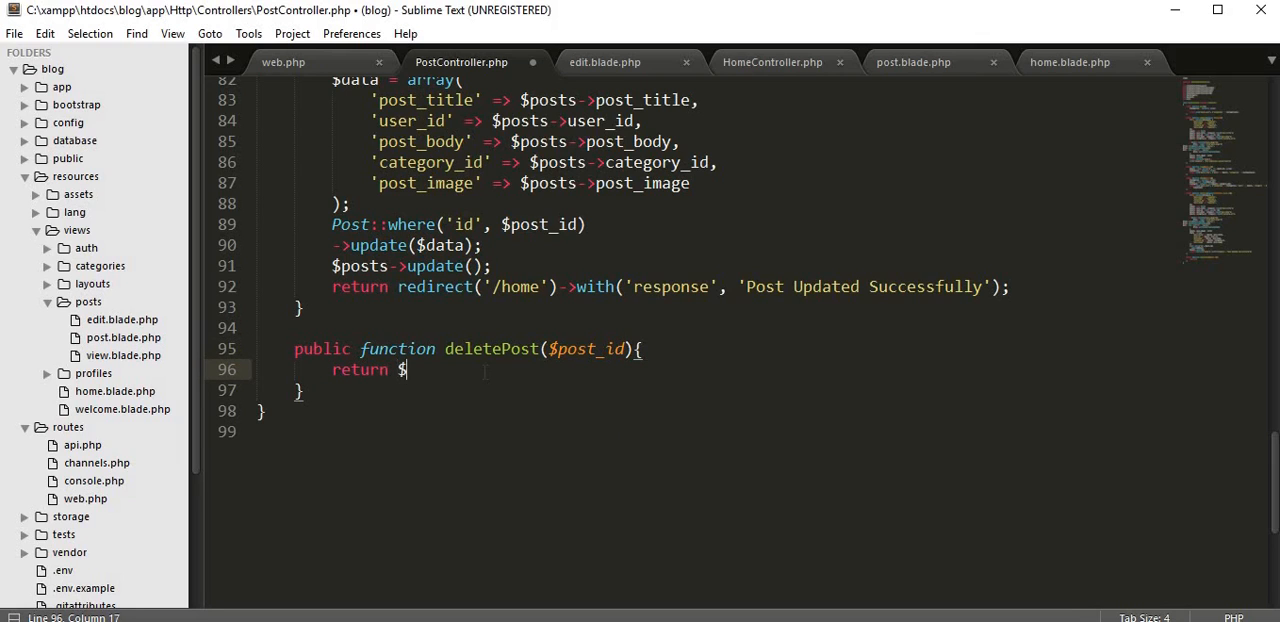
type("post")
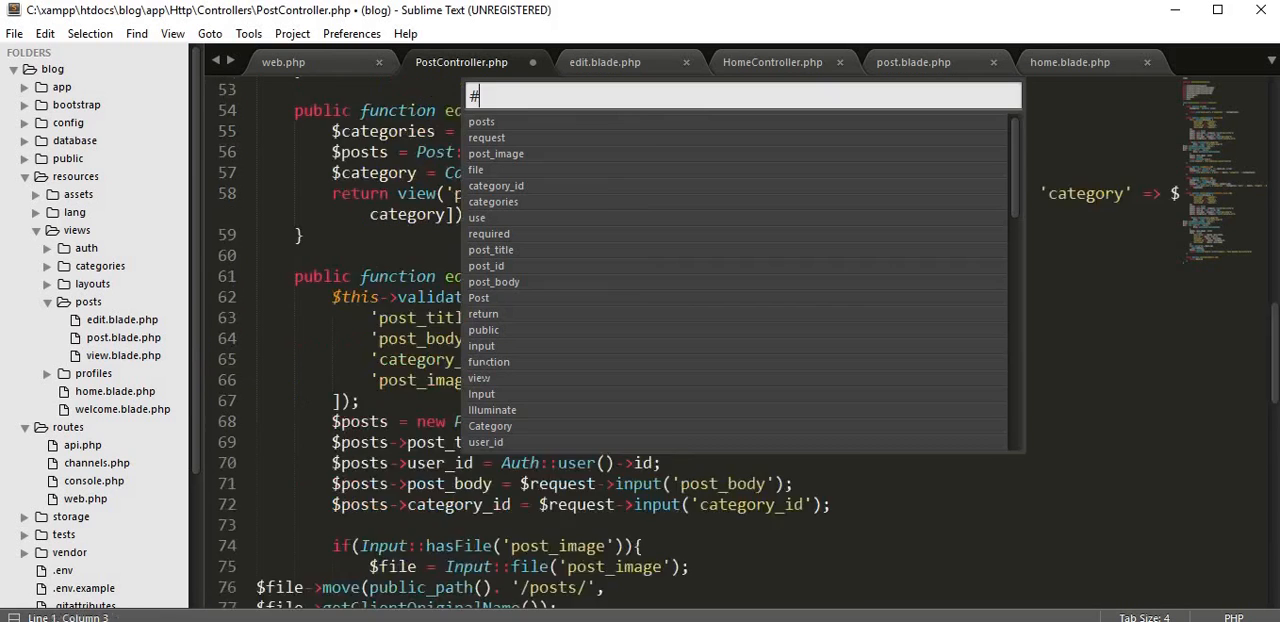
type(";")
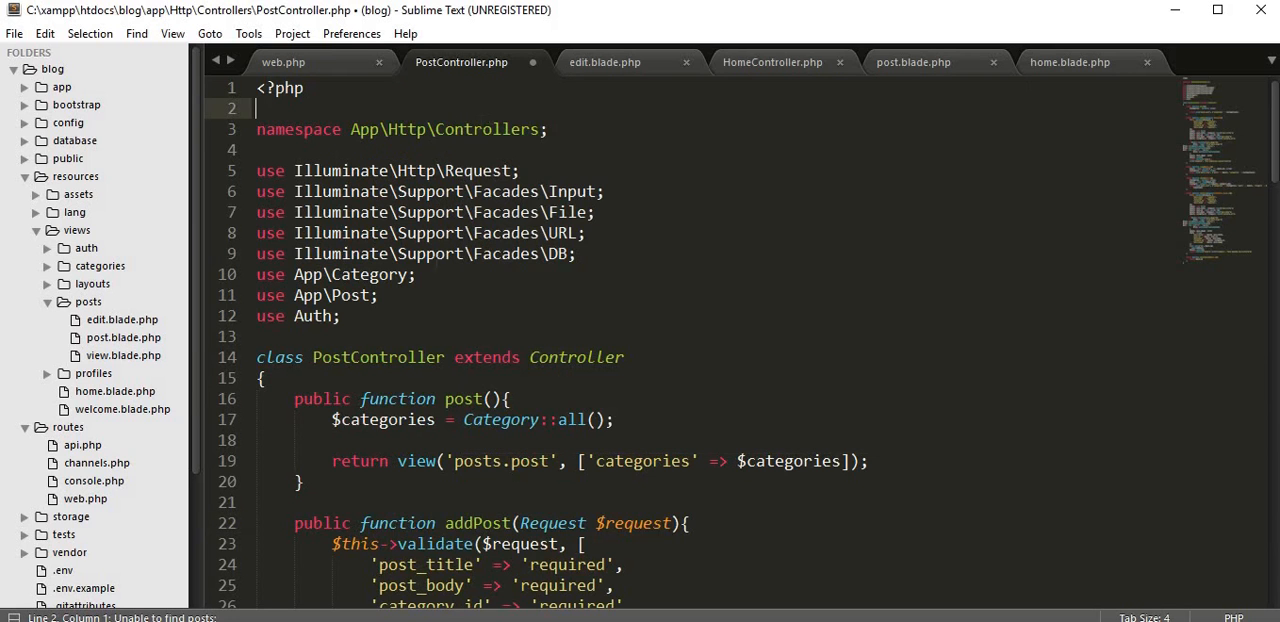
scroll("down", 3)
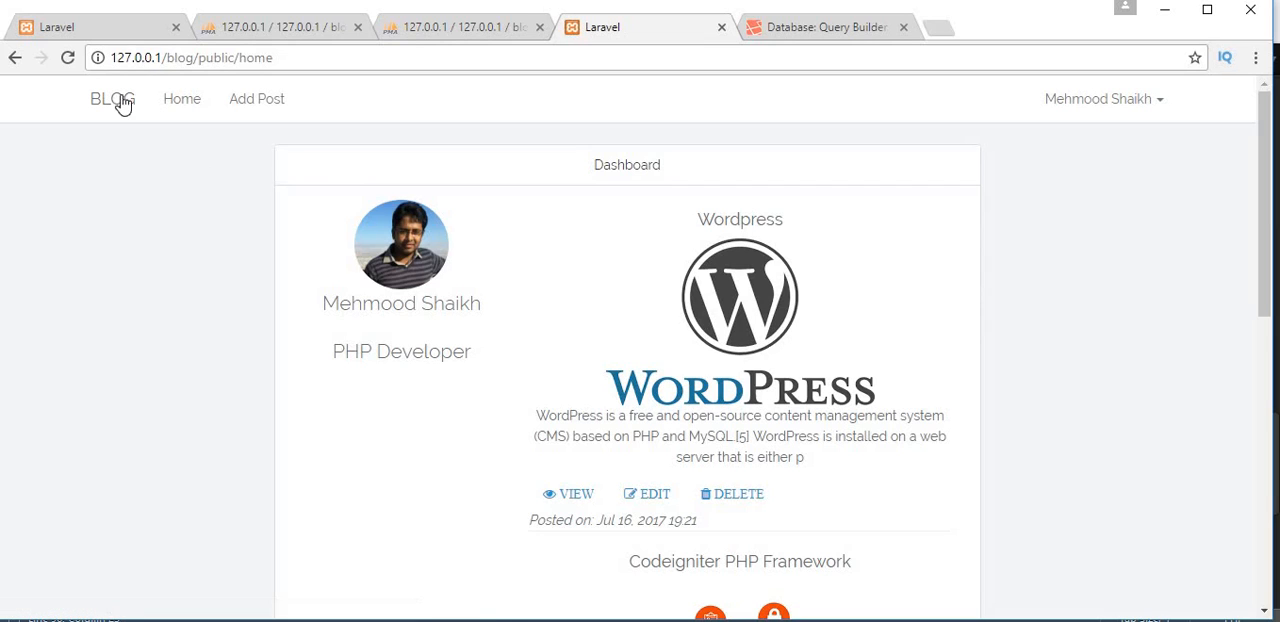
- Reload the blog home page via the BLOG link and try DELETE on the Wordpress post
left_click(738, 493)
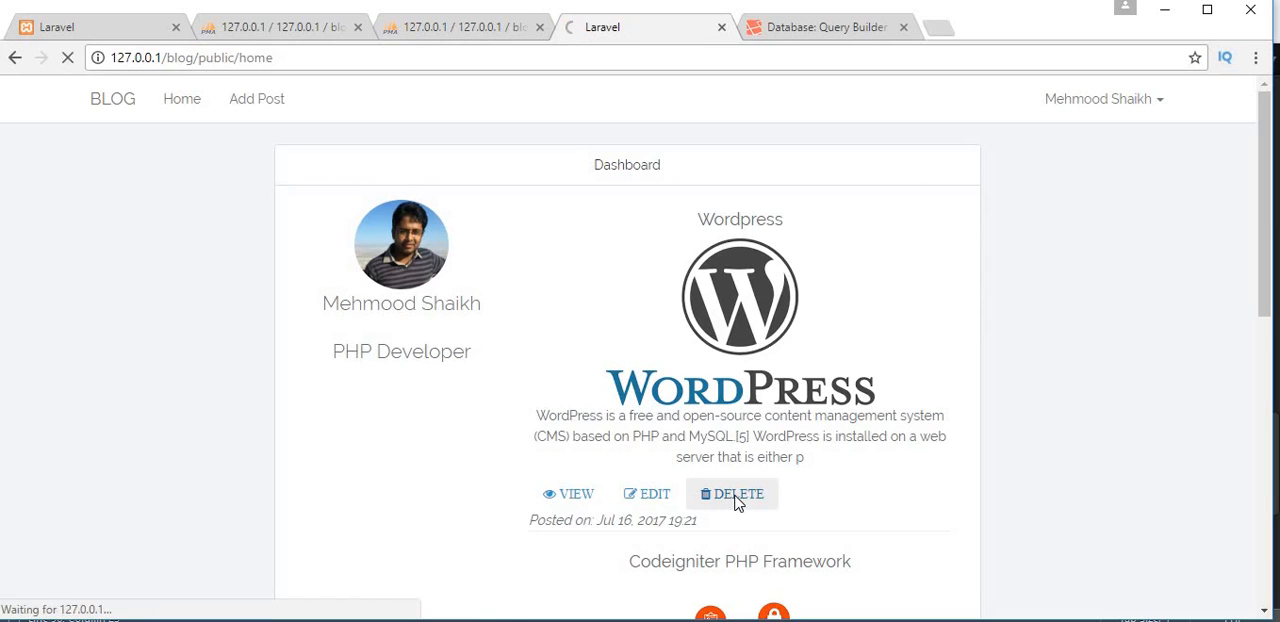
left_click(735, 493)
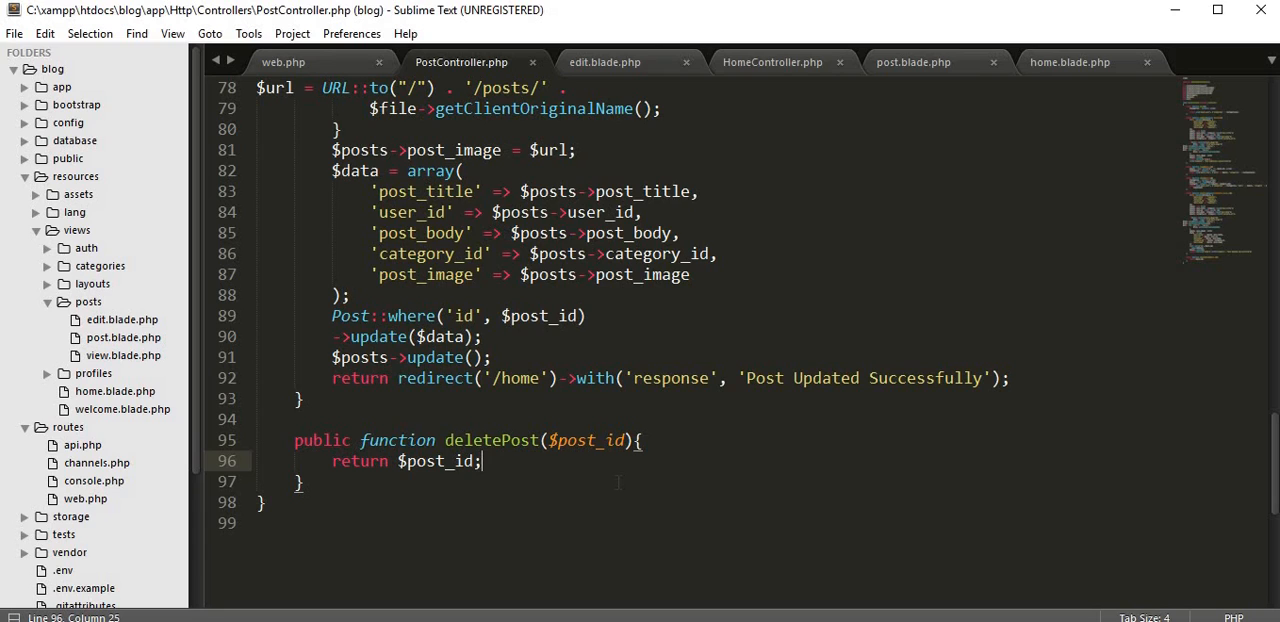
mouse_move(240, 335)
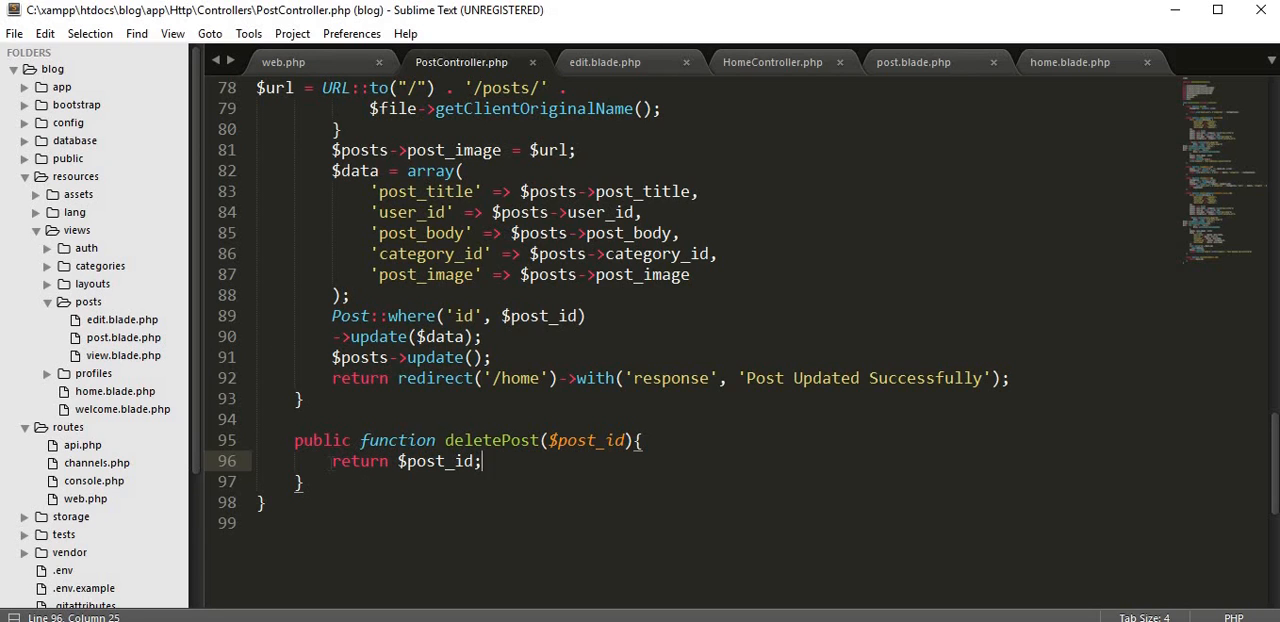
- Replace deletePost's return line with a Post::where('id', $post_id) query
key("ctrl+shift+k")
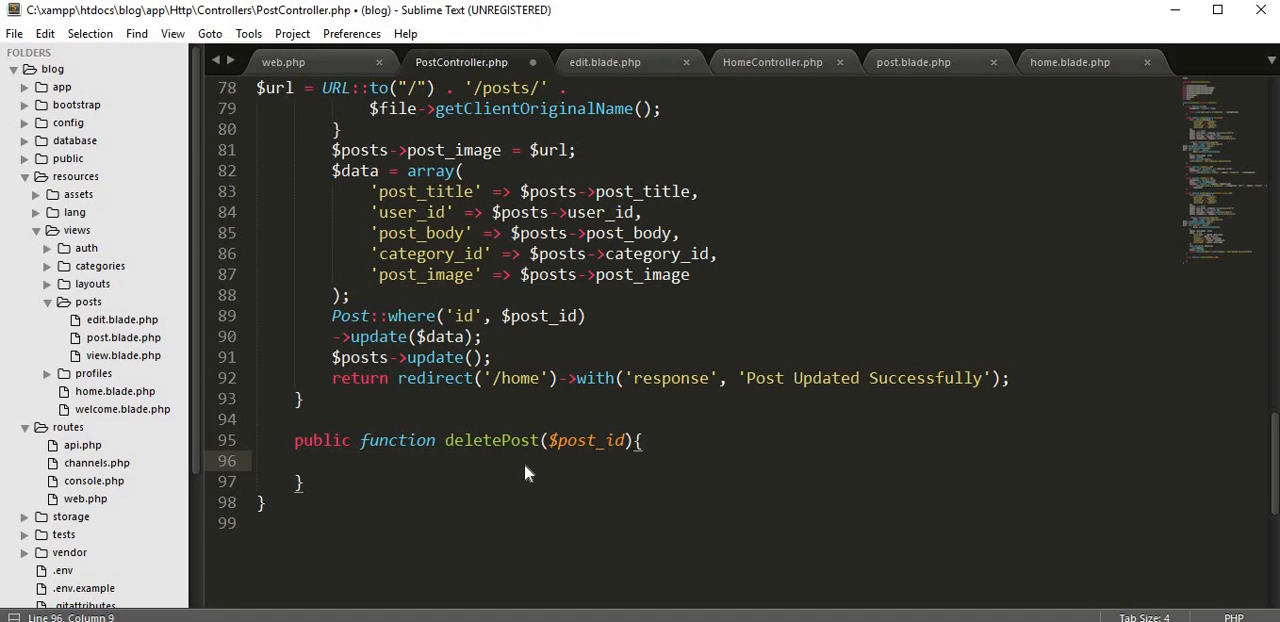
type("Post")
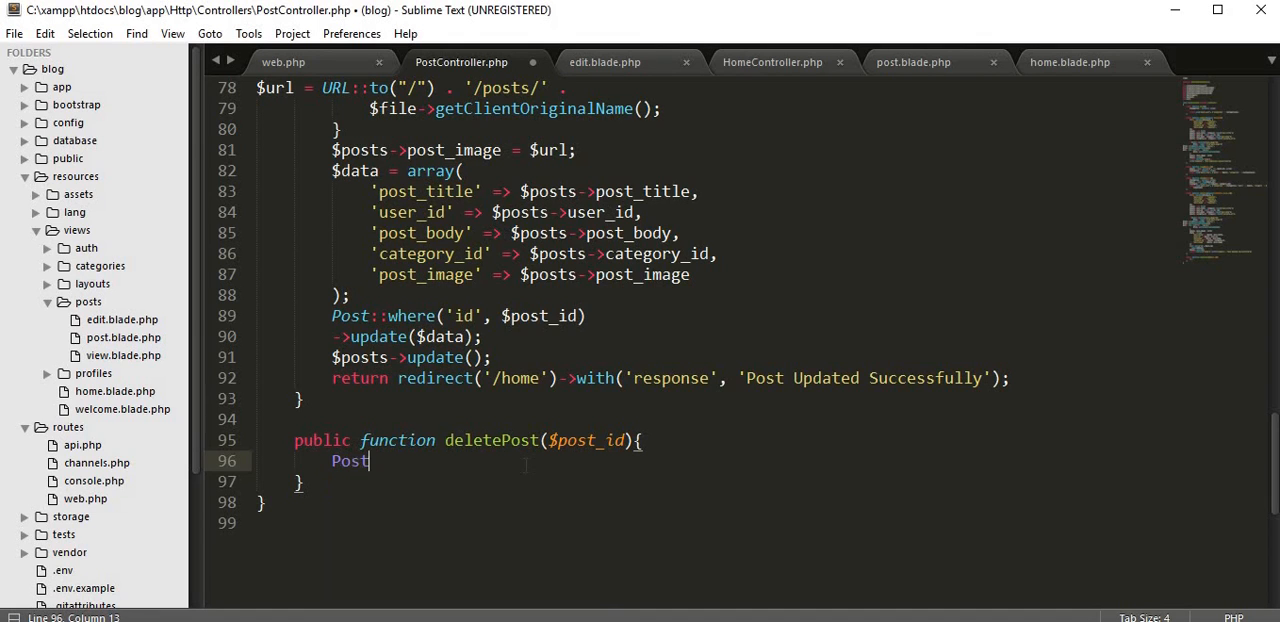
type("::")
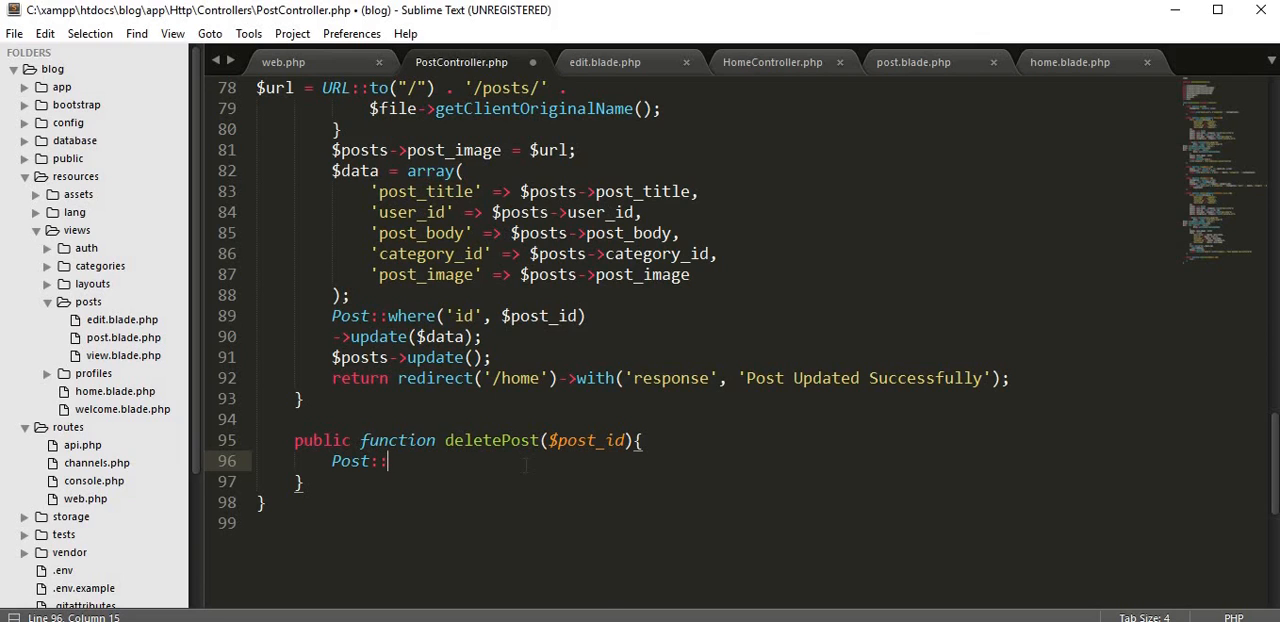
type("where()")
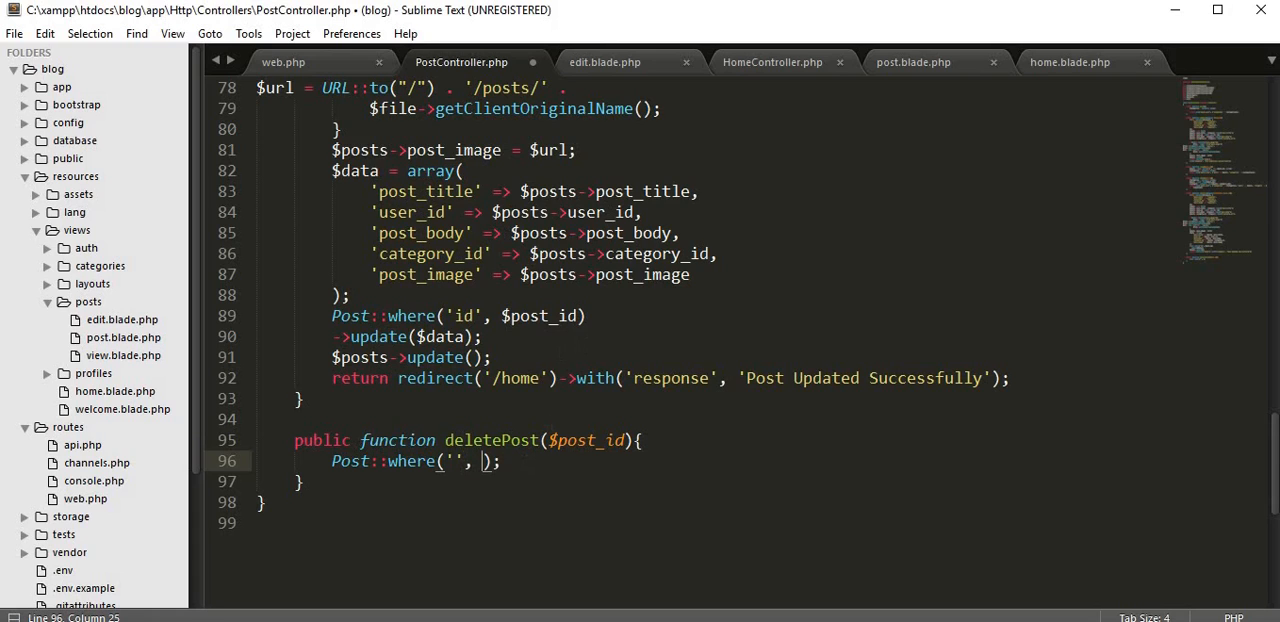
double_click(586, 440)
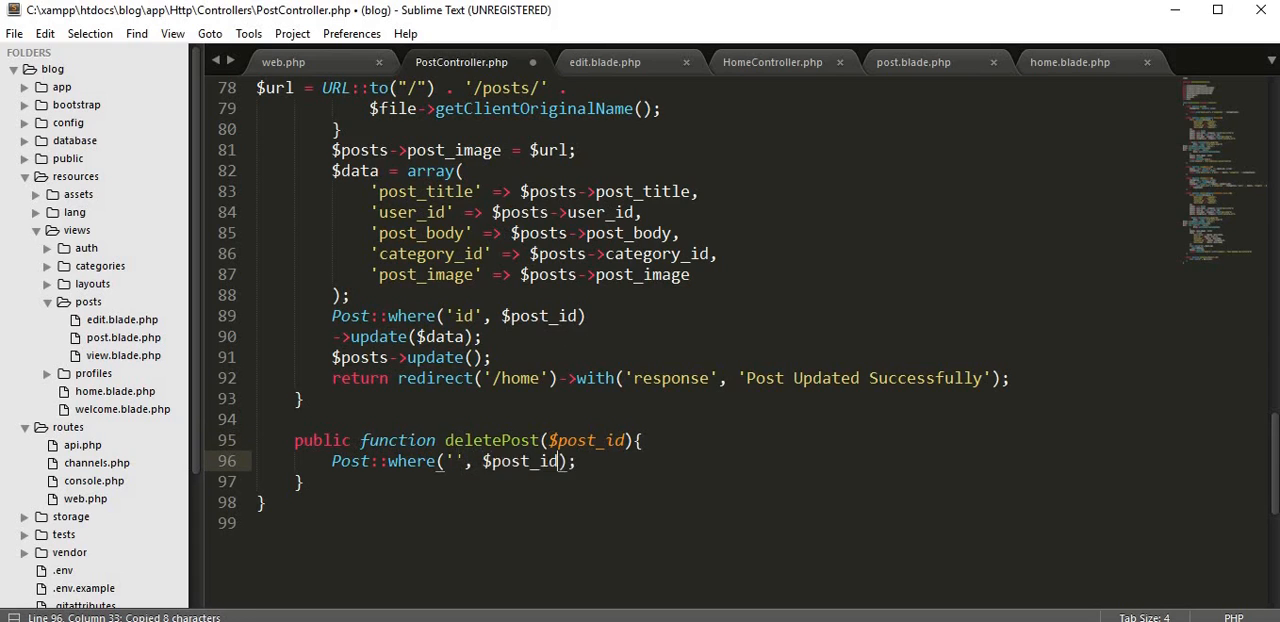
type("id")
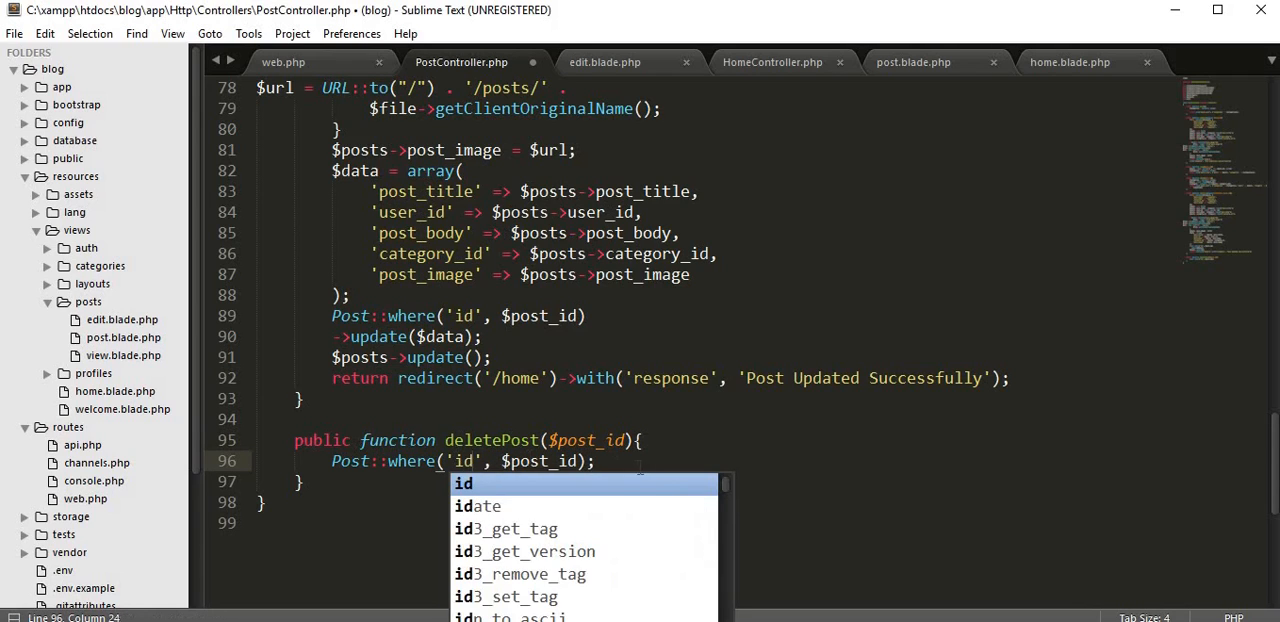
key("Escape")
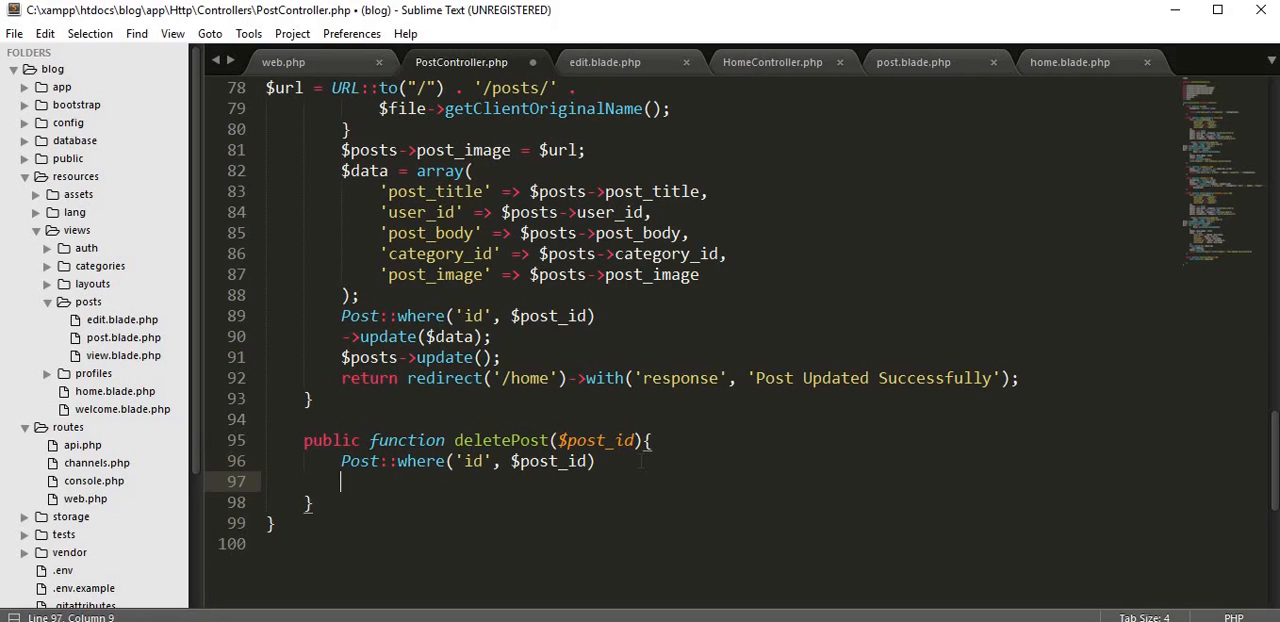
- Chain ->delete() and return a redirect to /home with 'Post Deleted Successfully'
type("$po")
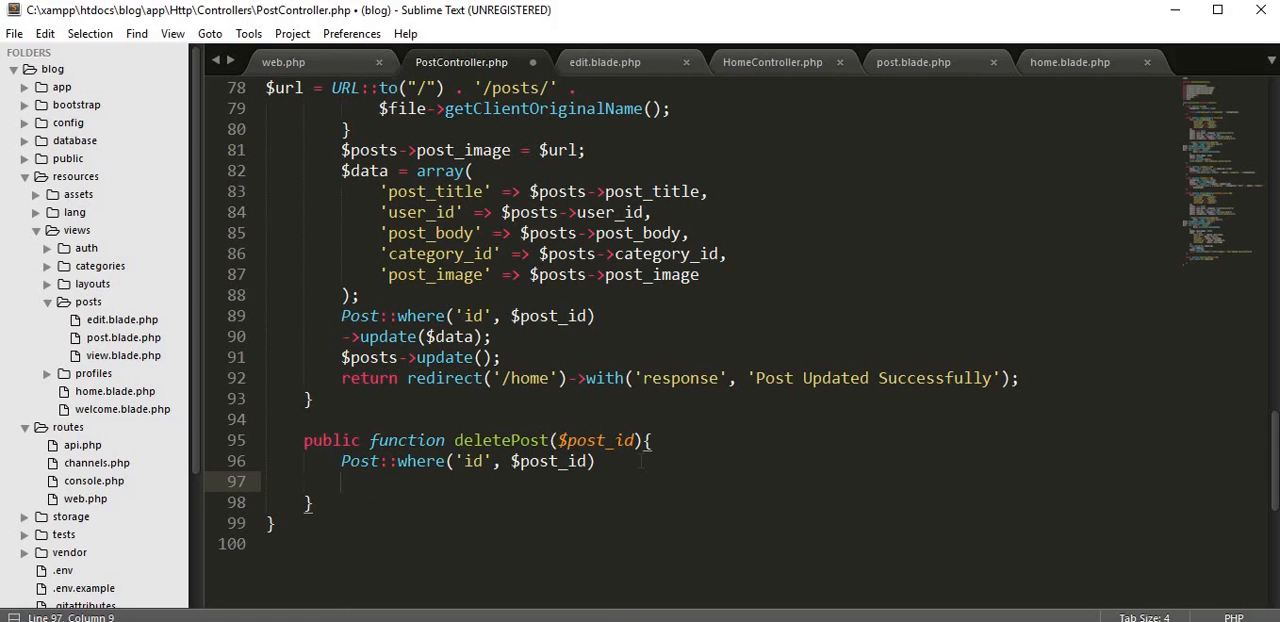
type("->delete(")
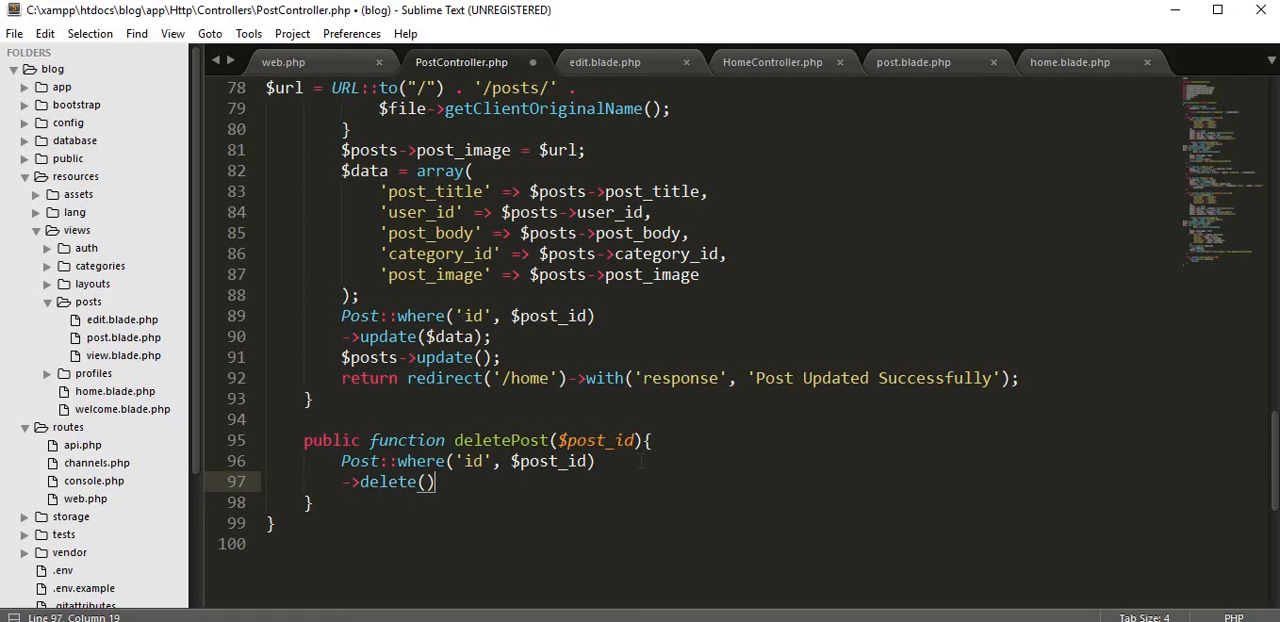
type(";")
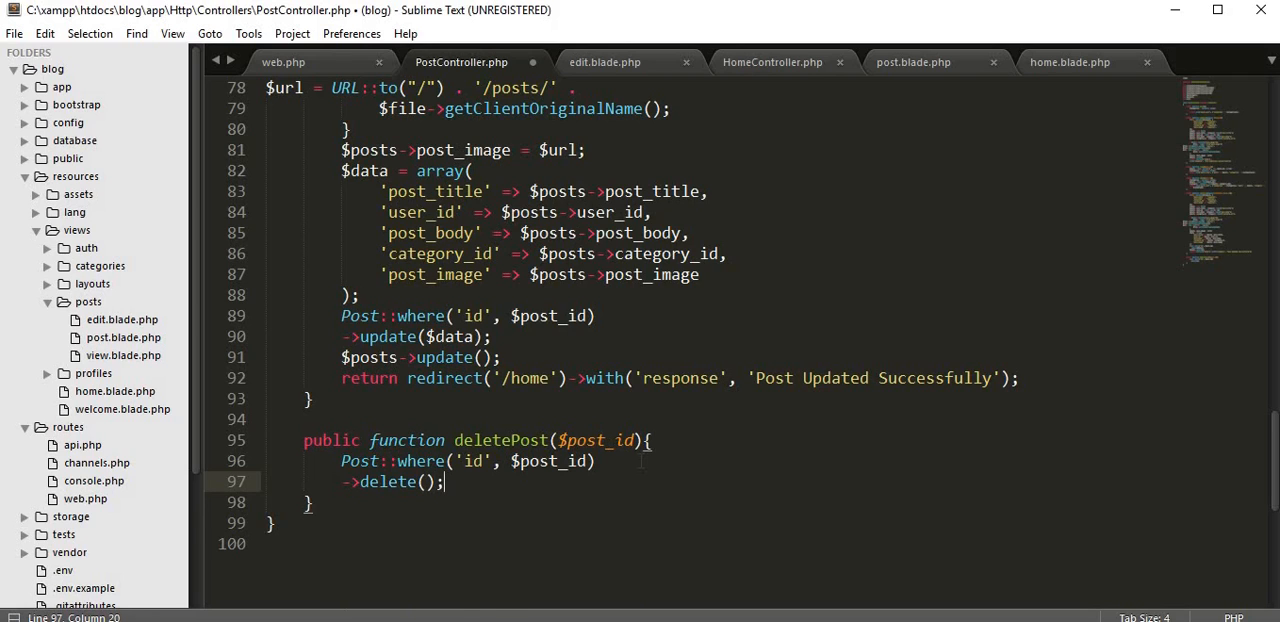
type("ret")
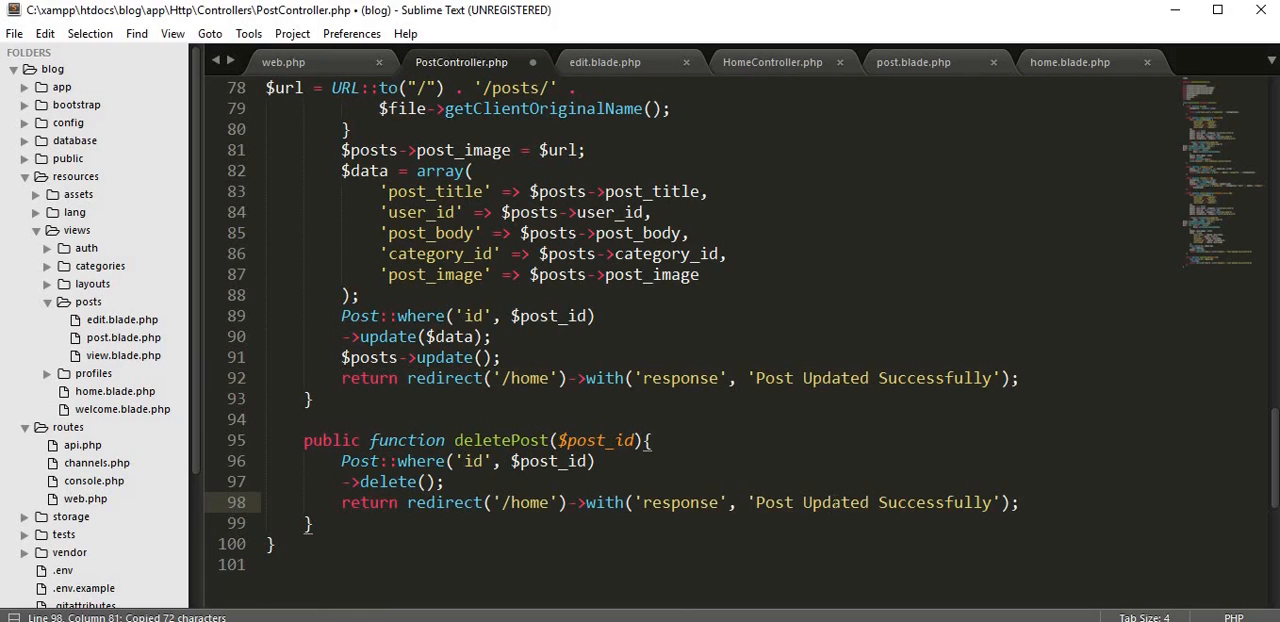
type("Deleted")
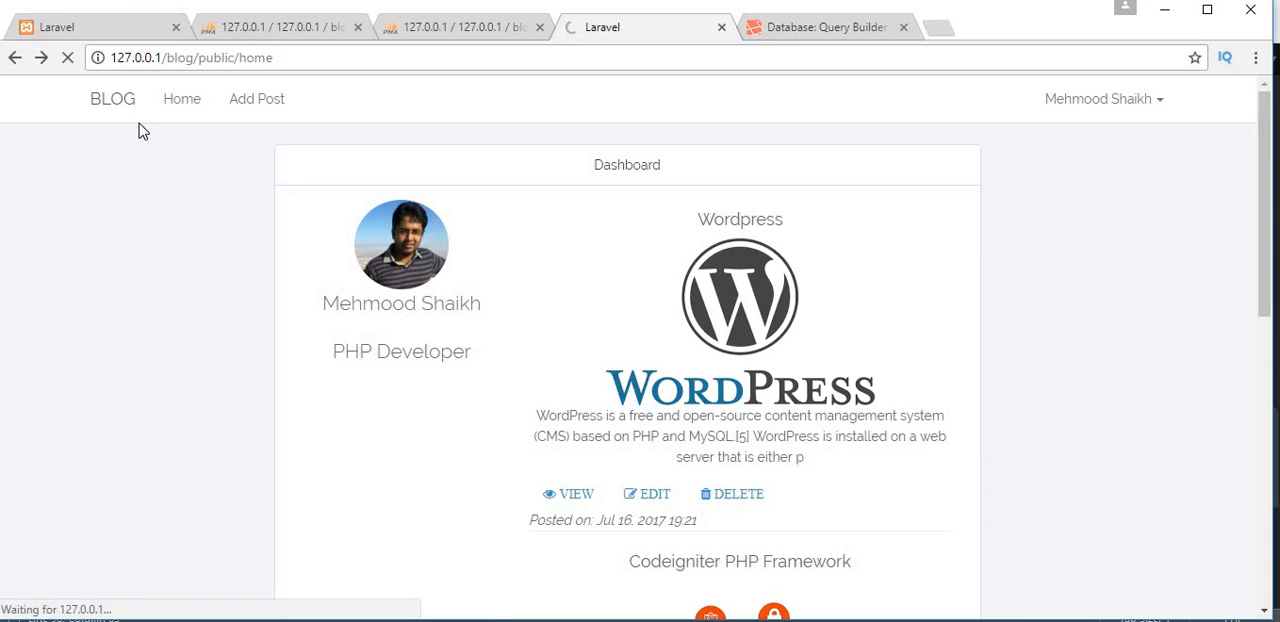
- Delete the Films post from the blog home page
scroll("down", 3)
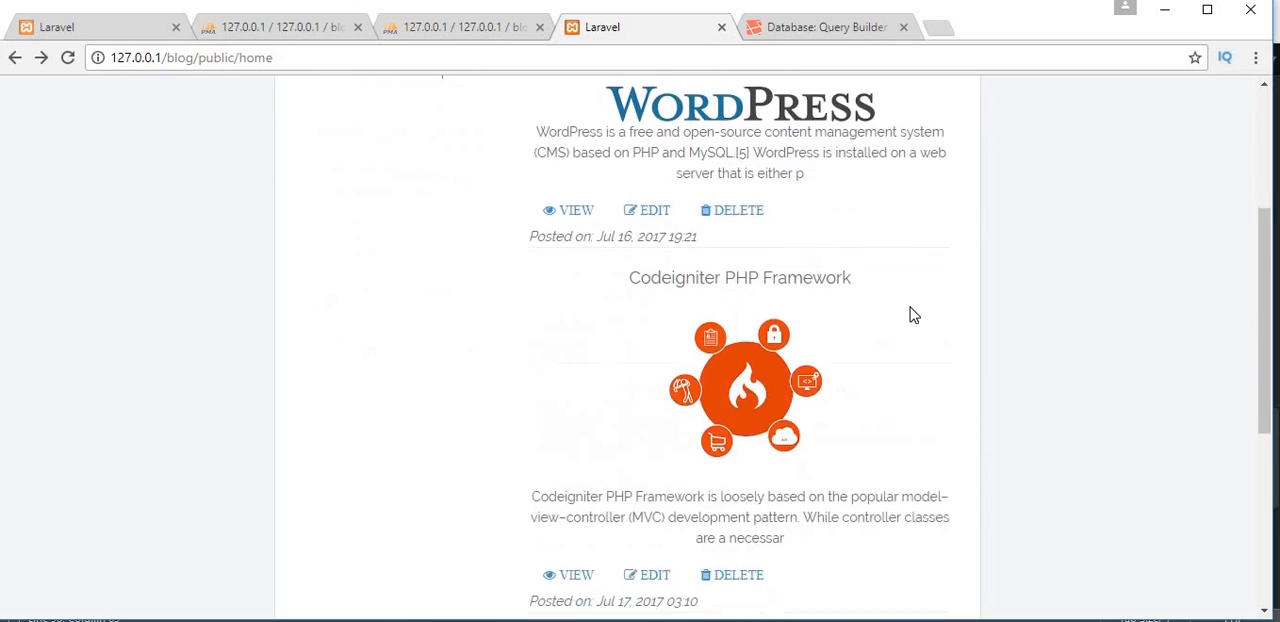
scroll("down", 3)
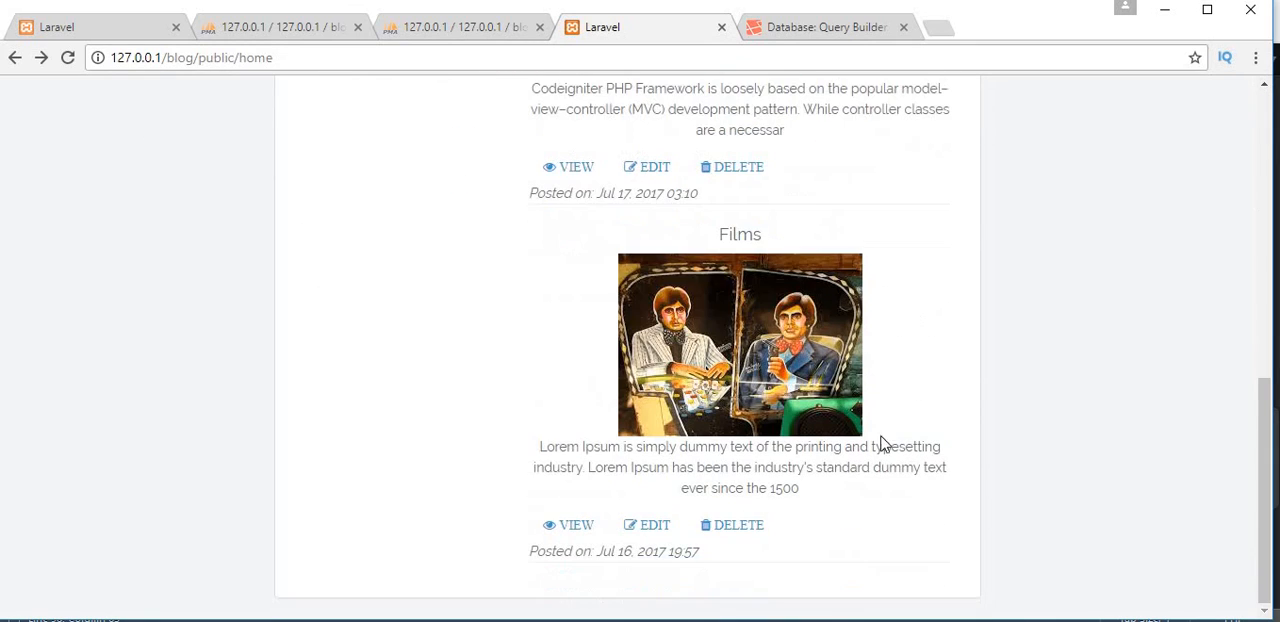
mouse_move(700, 488)
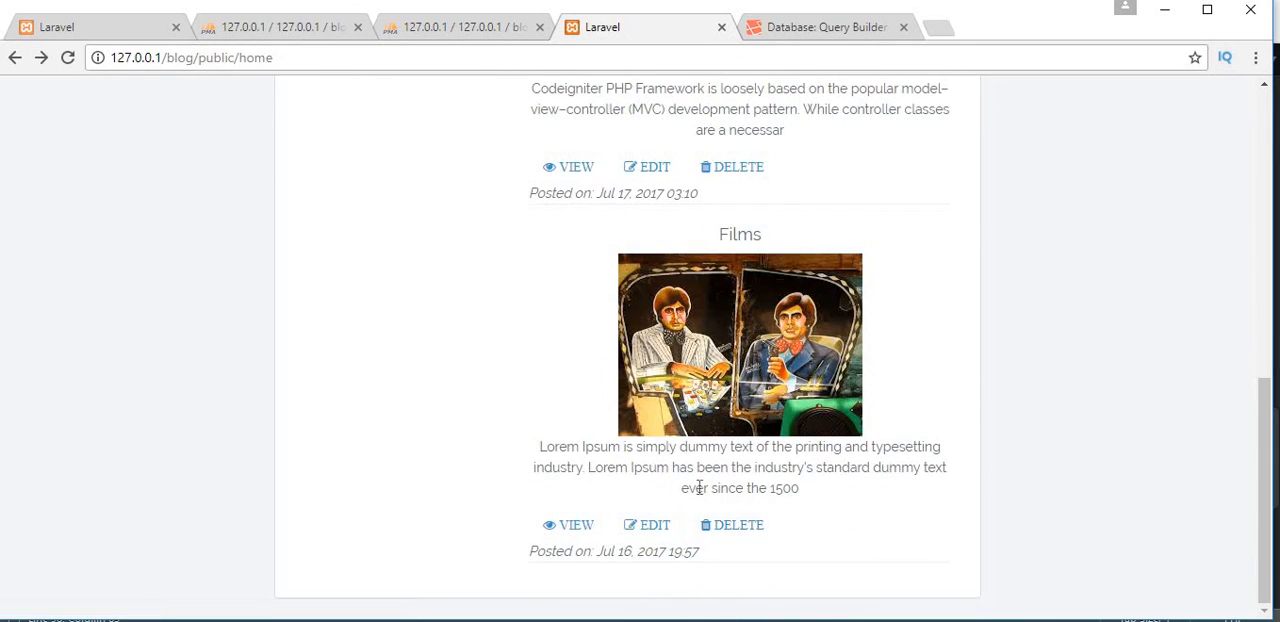
mouse_move(738, 524)
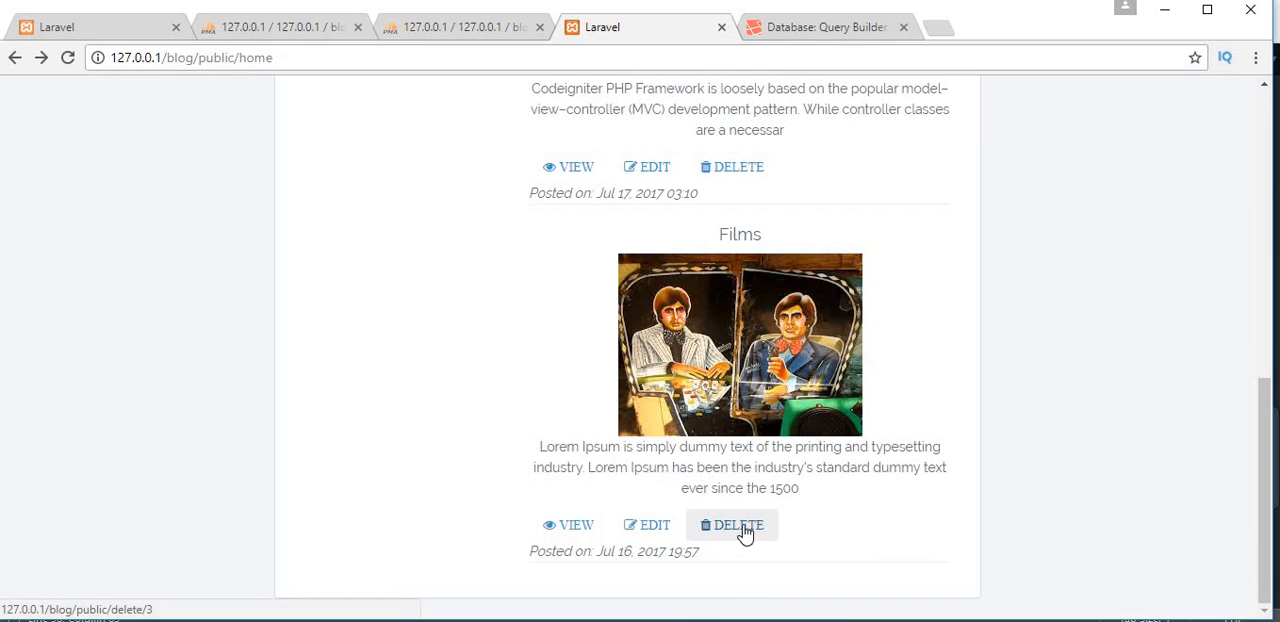
left_click(738, 525)
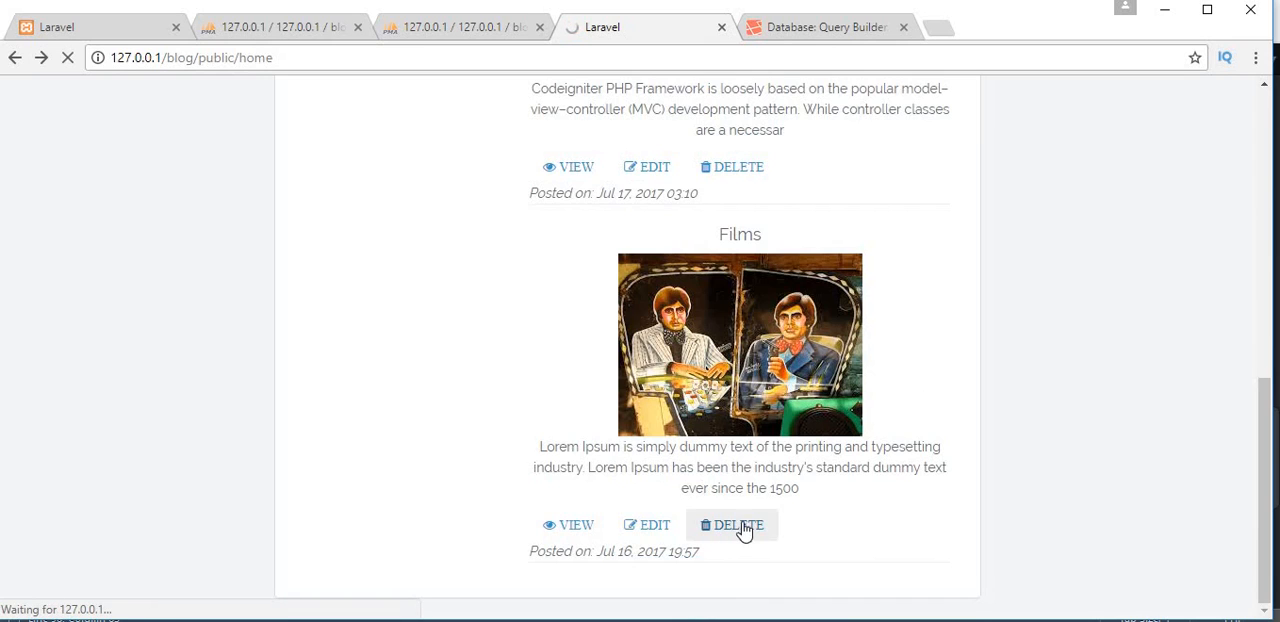
left_click(739, 525)
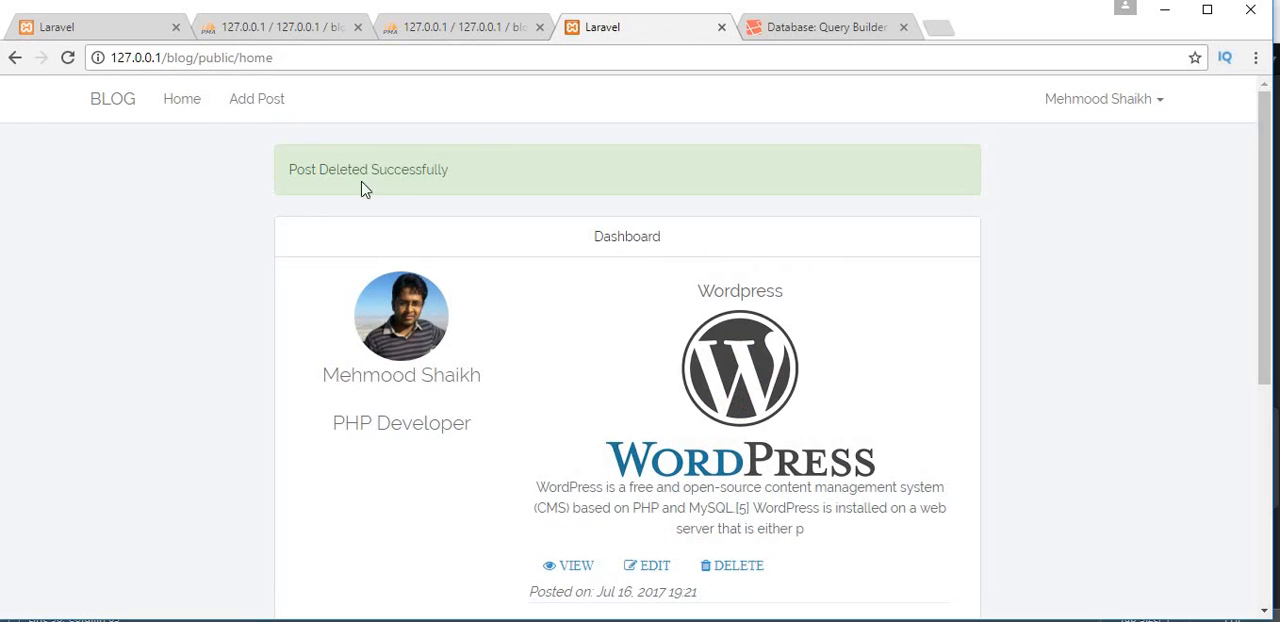
scroll("down", 3)
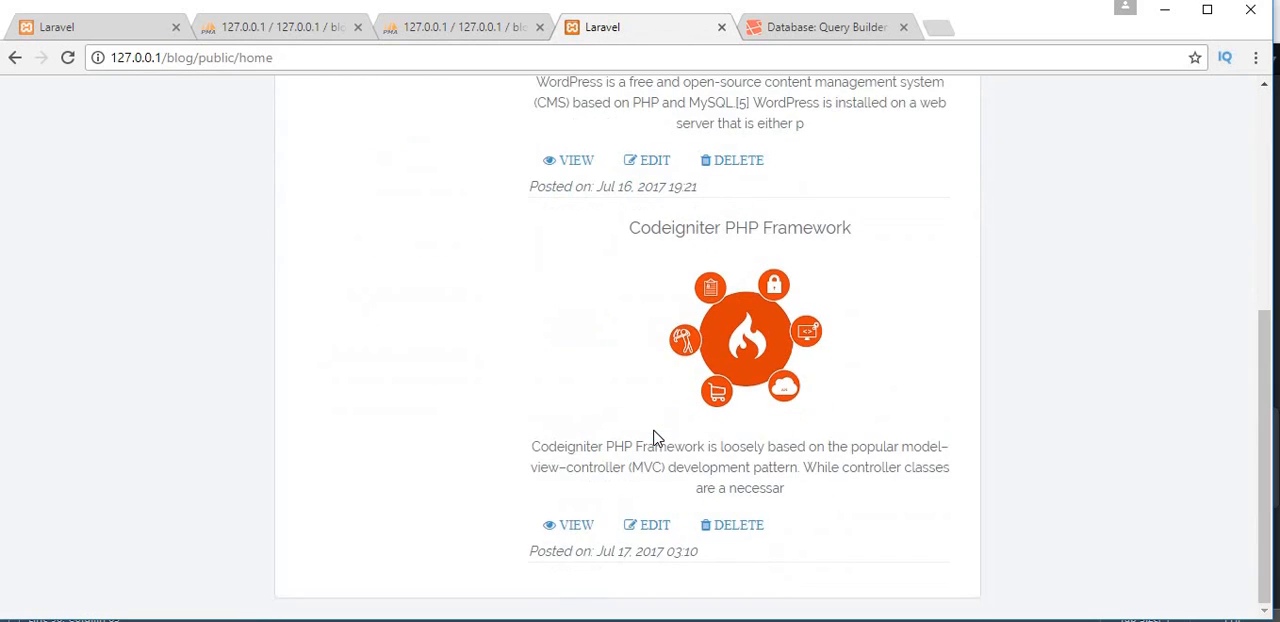
left_click(739, 525)
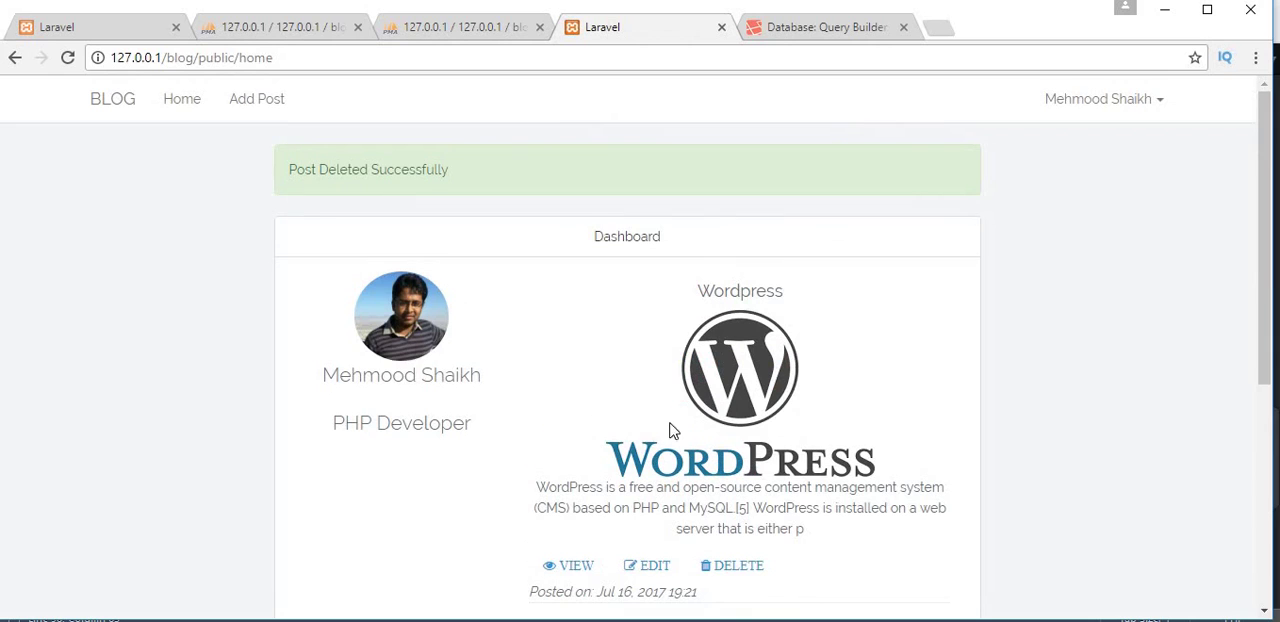
- Delete the Wordpress and Codeigniter PHP Framework posts, leaving 'No Post Available!'
scroll("down", 3)
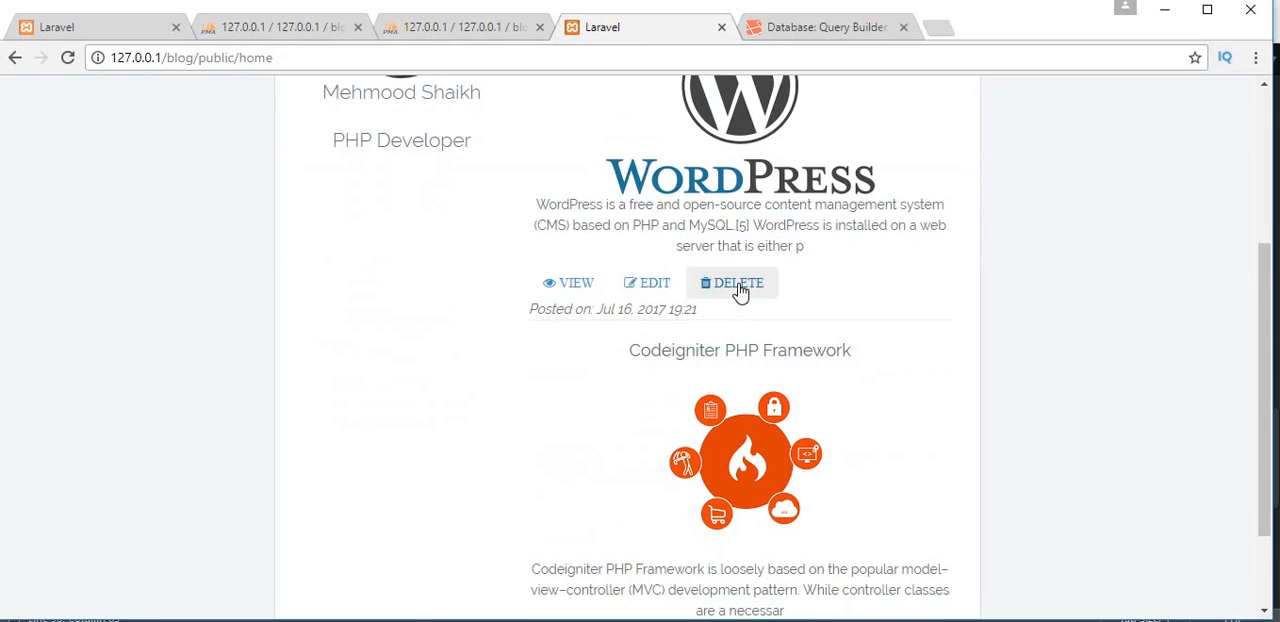
scroll("up", 3)
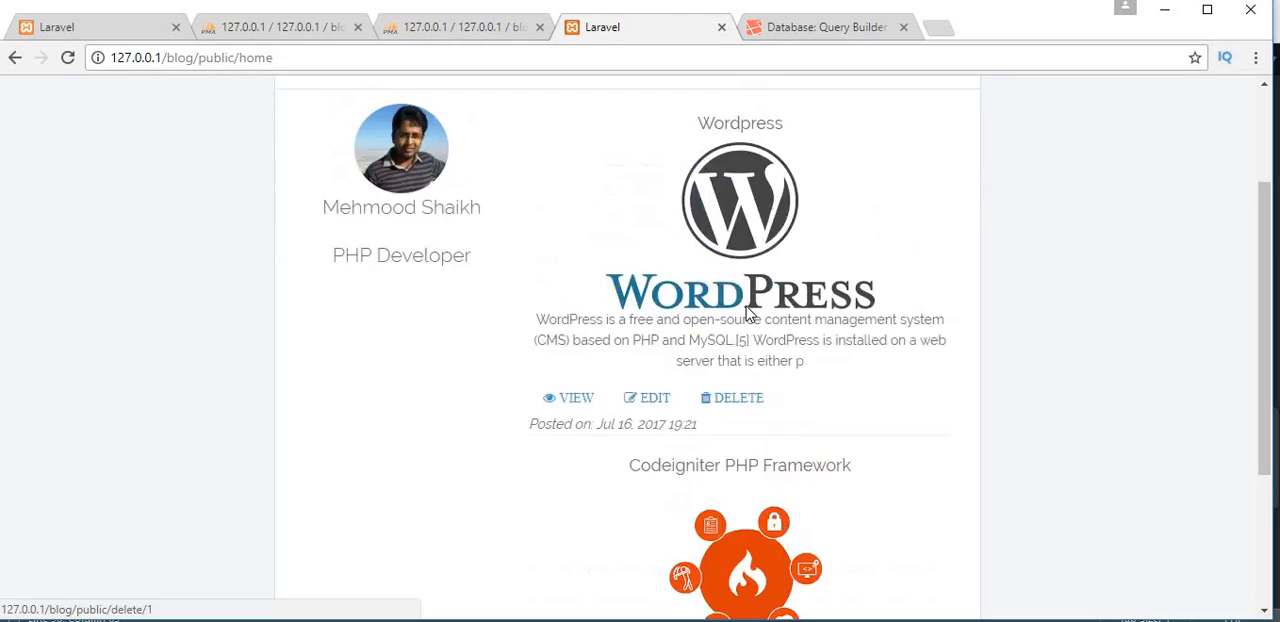
left_click(739, 397)
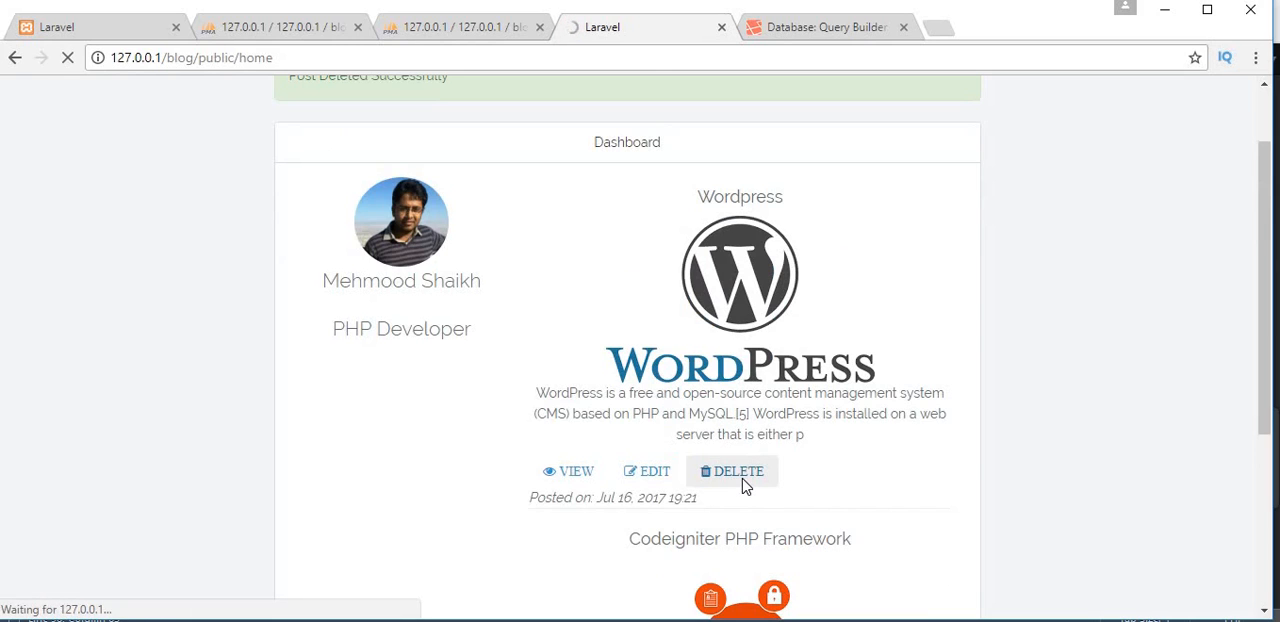
left_click(732, 471)
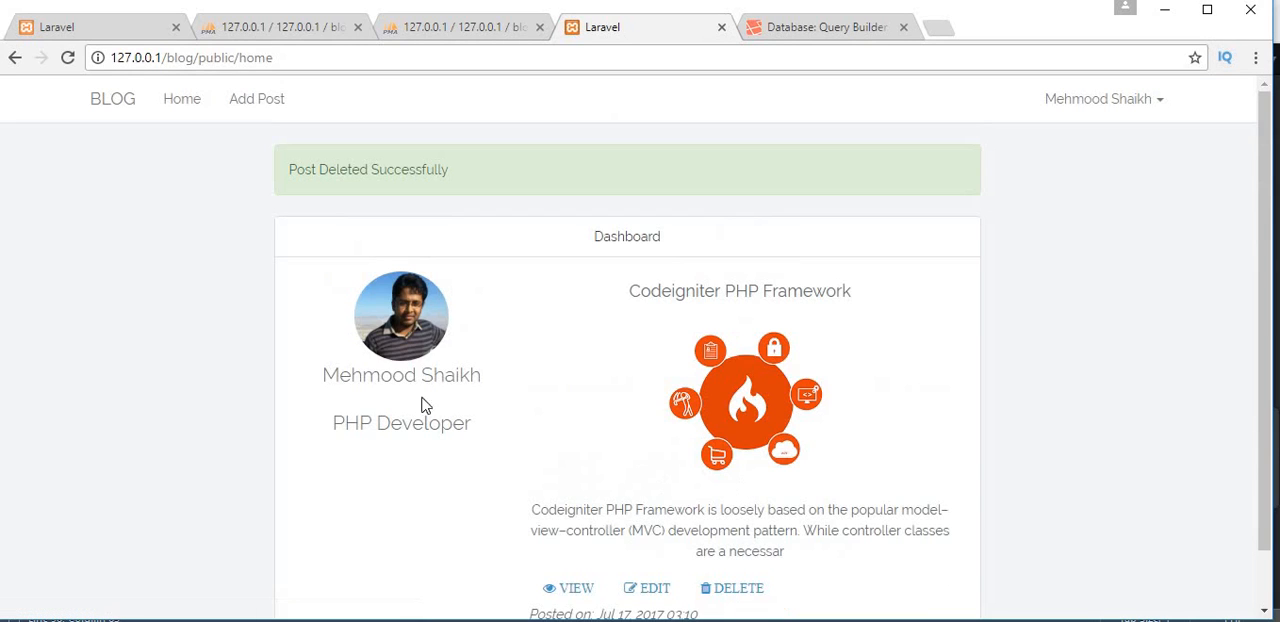
mouse_move(553, 303)
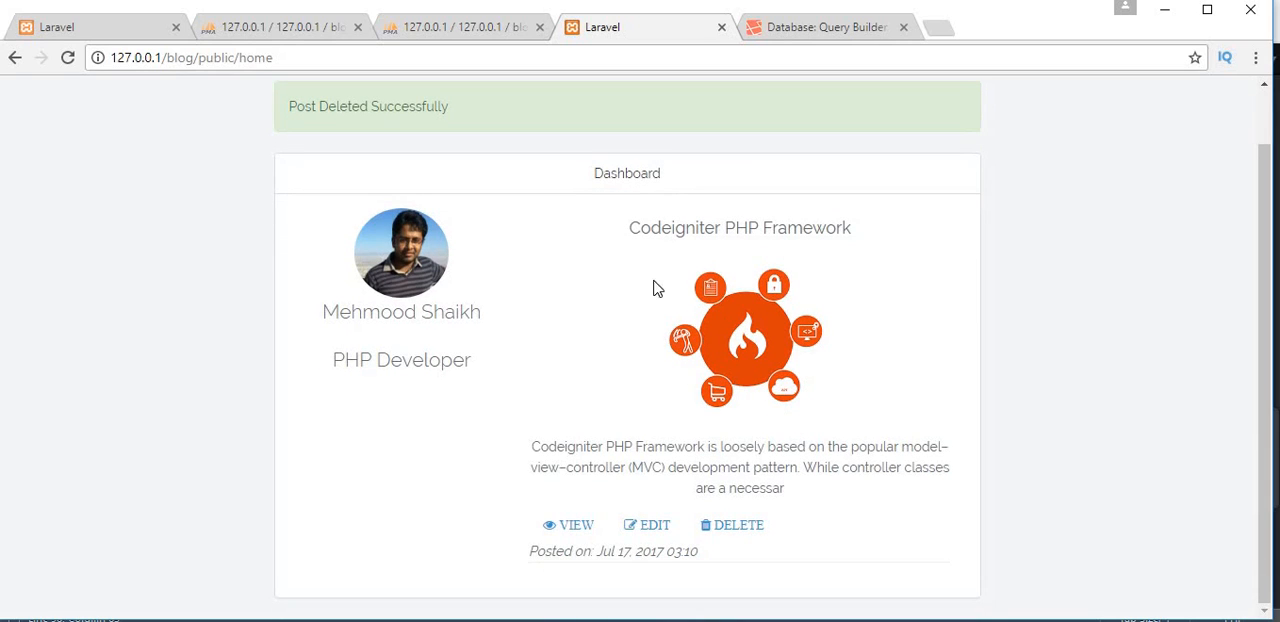
mouse_move(740, 525)
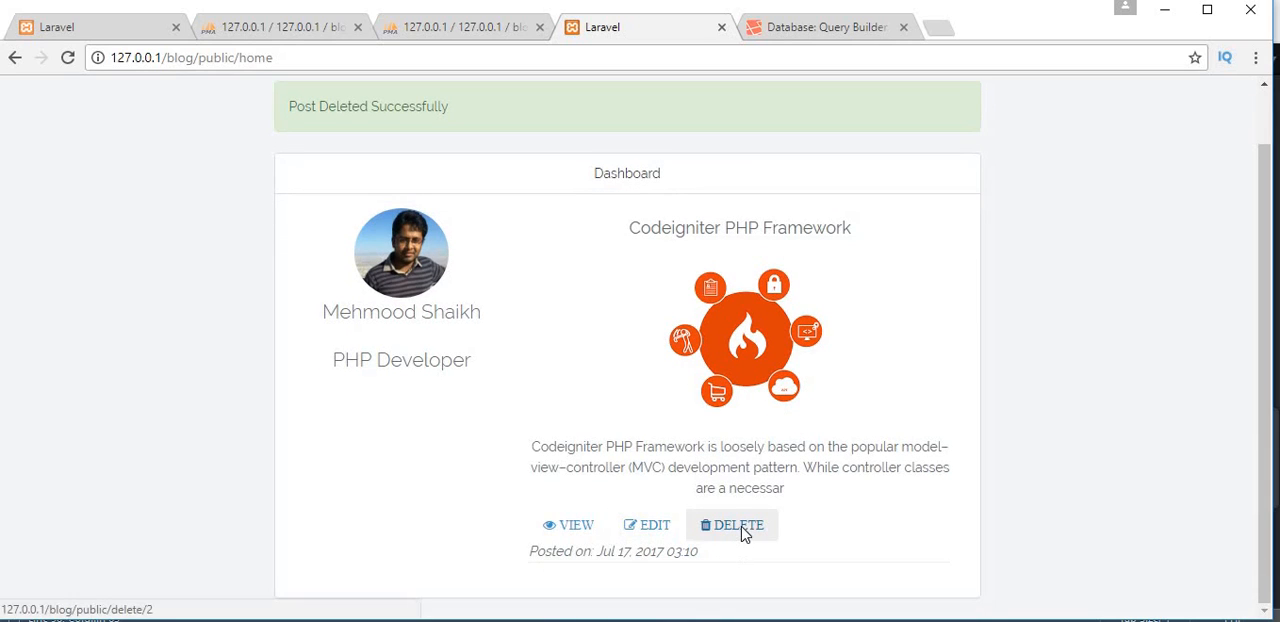
left_click(740, 524)
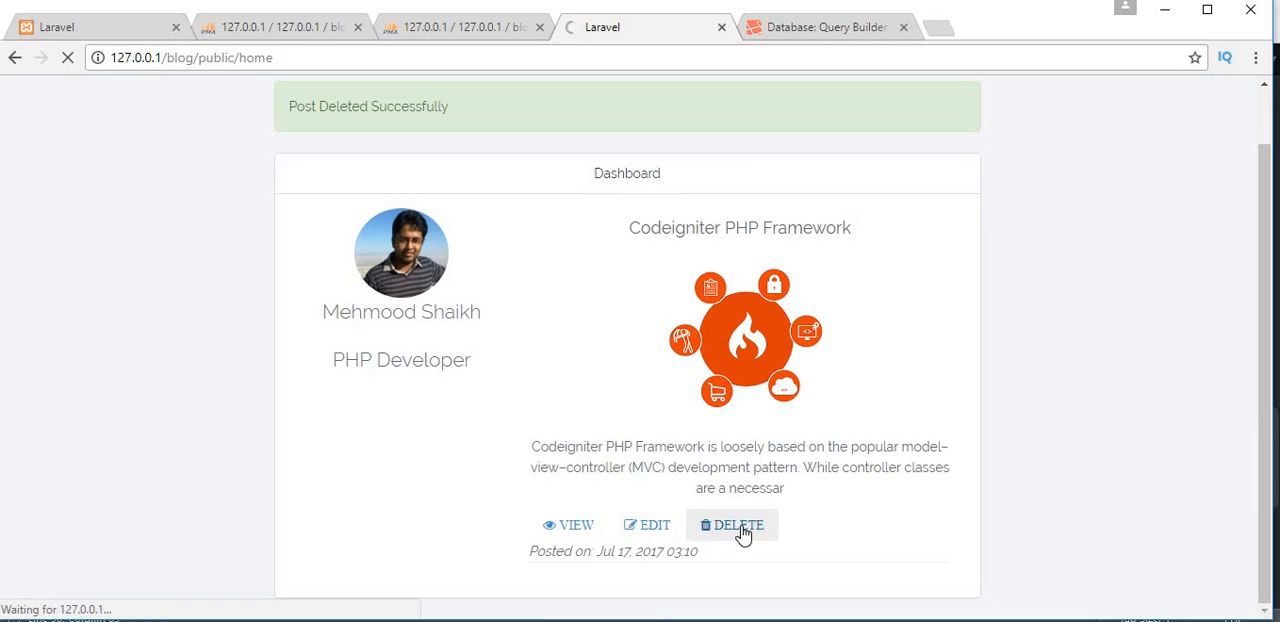
left_click(738, 524)
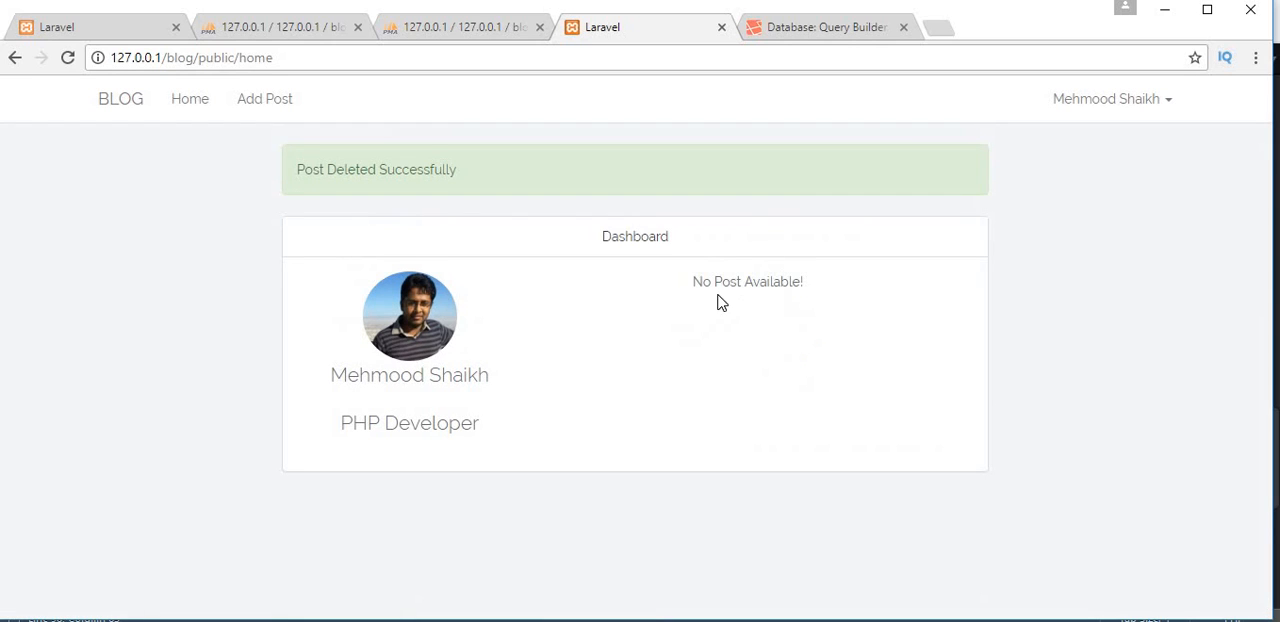
mouse_move(264, 98)
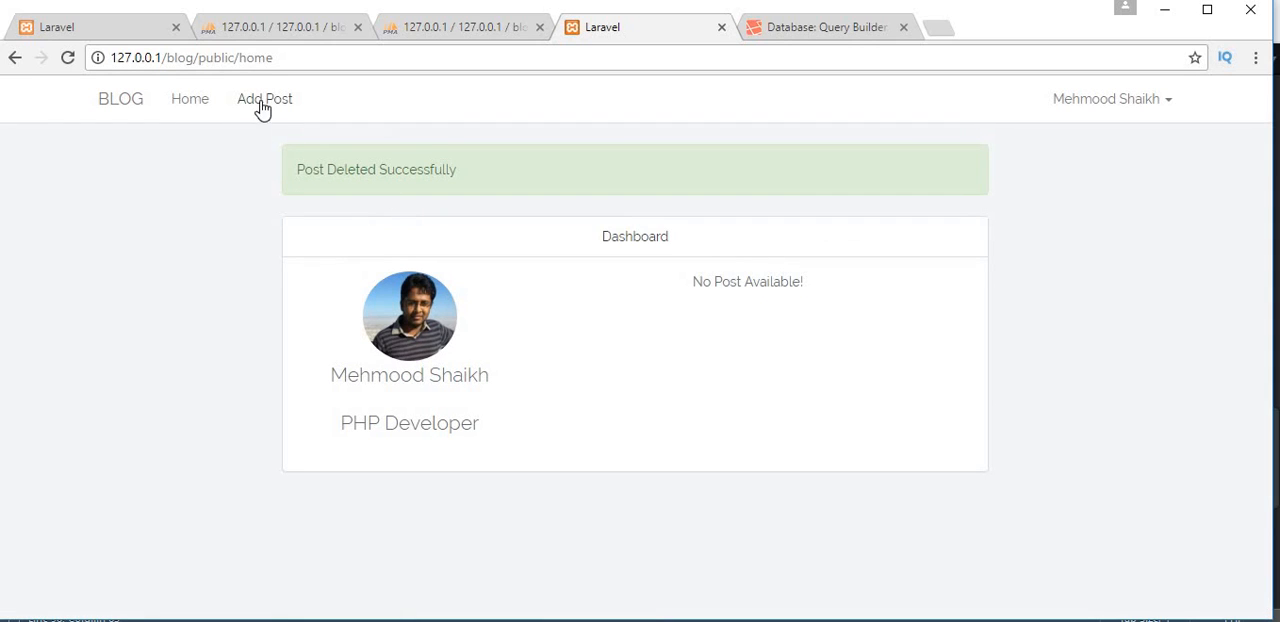
- Start a new post titled 'Wordpress' with a WordPress open-source CMS description
left_click(264, 98)
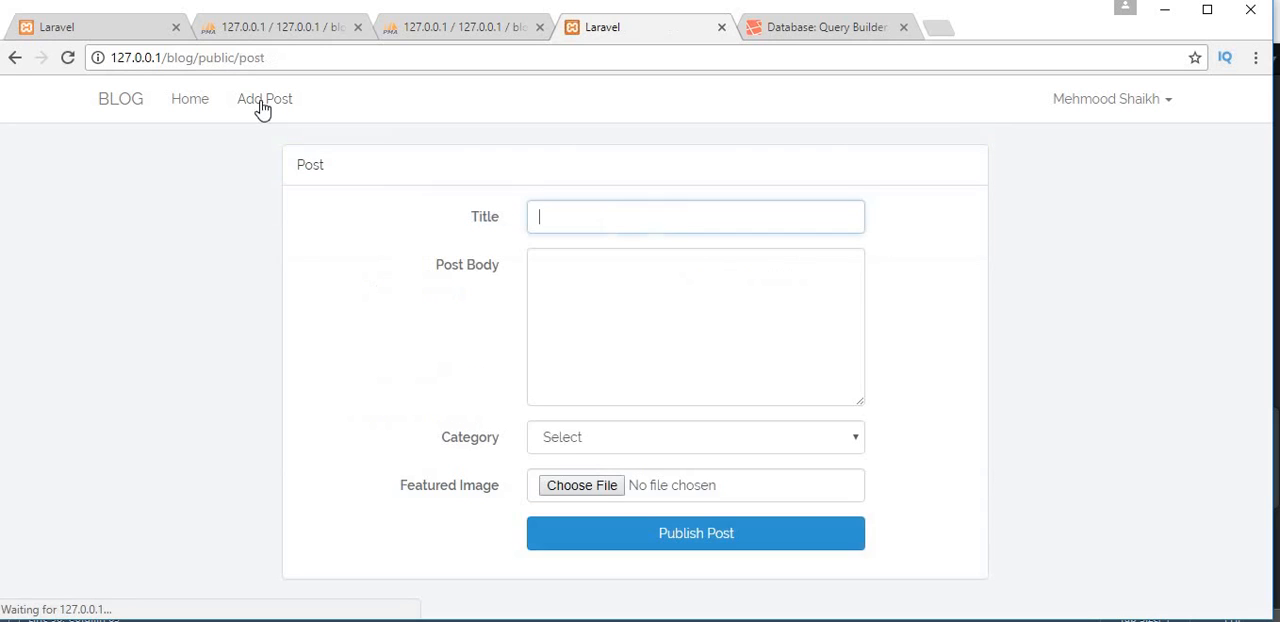
left_click(696, 533)
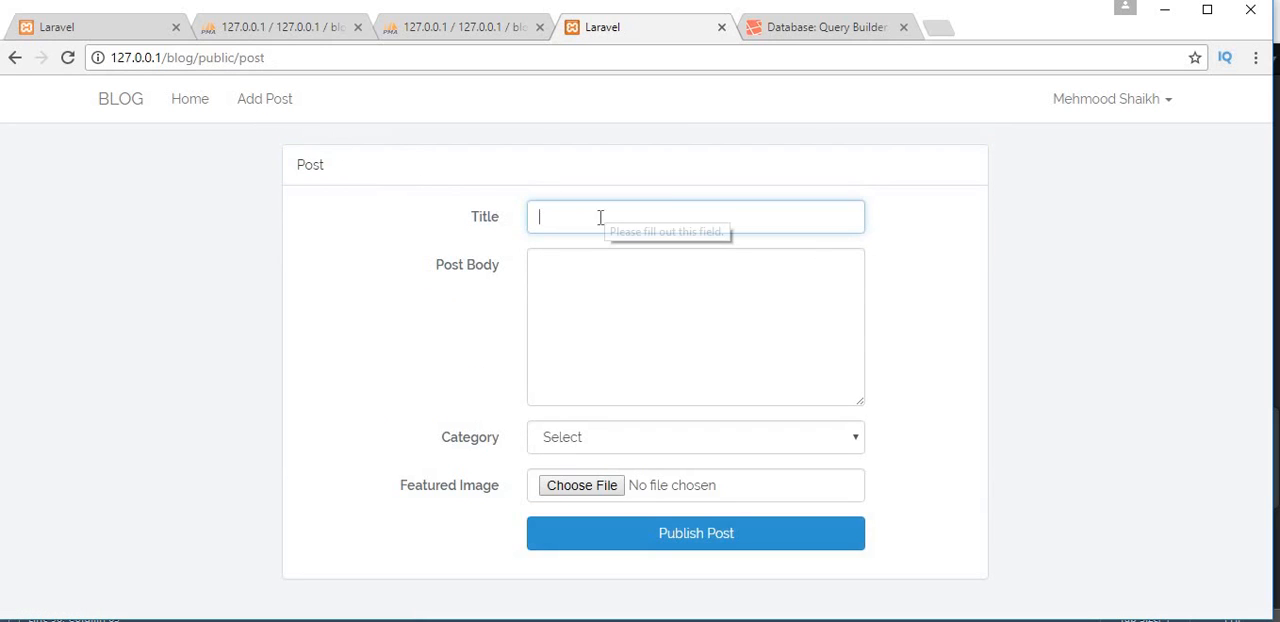
type("Wordpress")
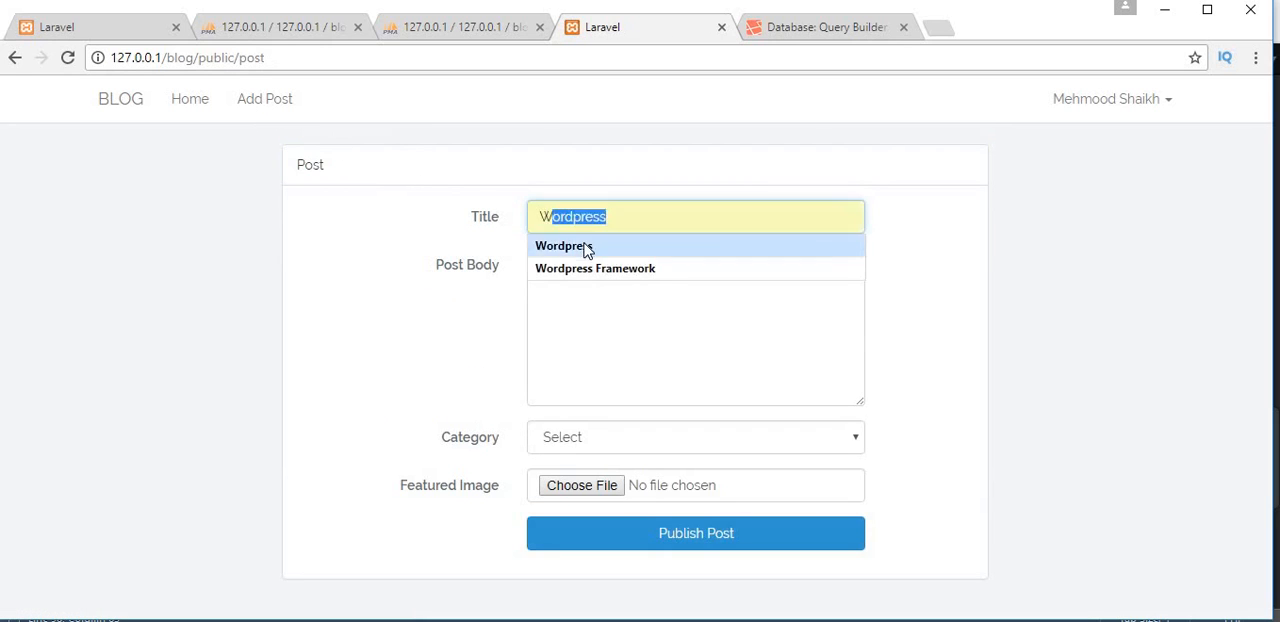
left_click(563, 246)
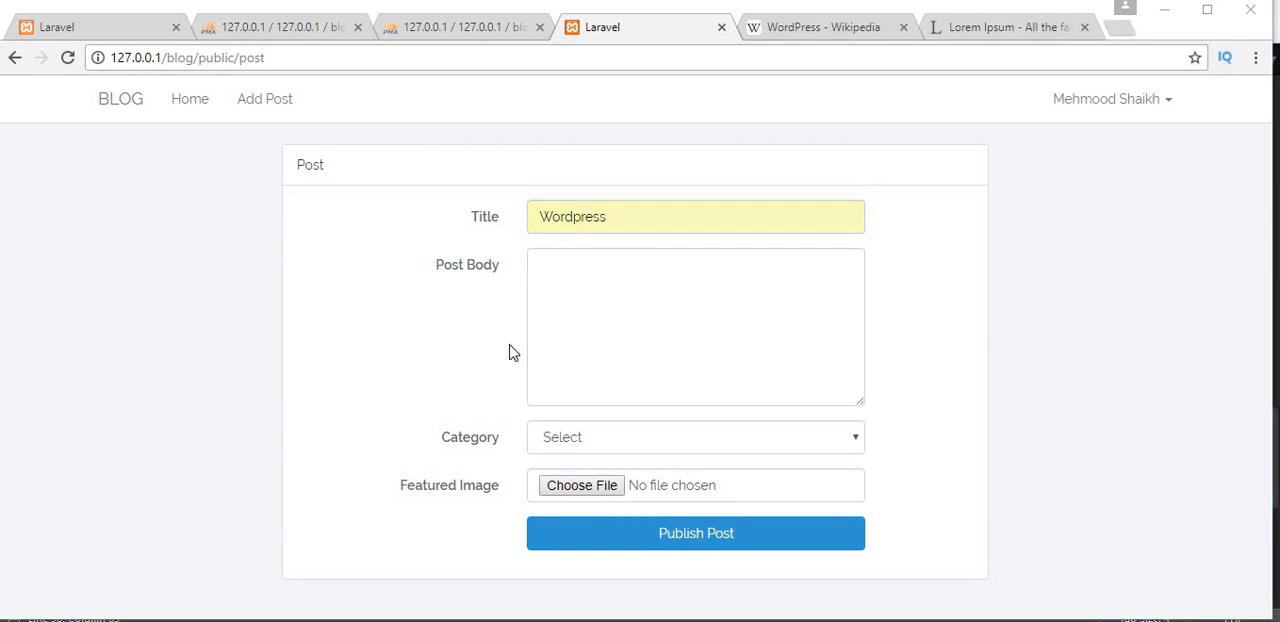
type("WordPress is a free and open-source content management system (CMS) based on PHP and MySQL.[5] WordPress is installed on a web server that is either part of an Internet hosting service or a network host in its own right.")
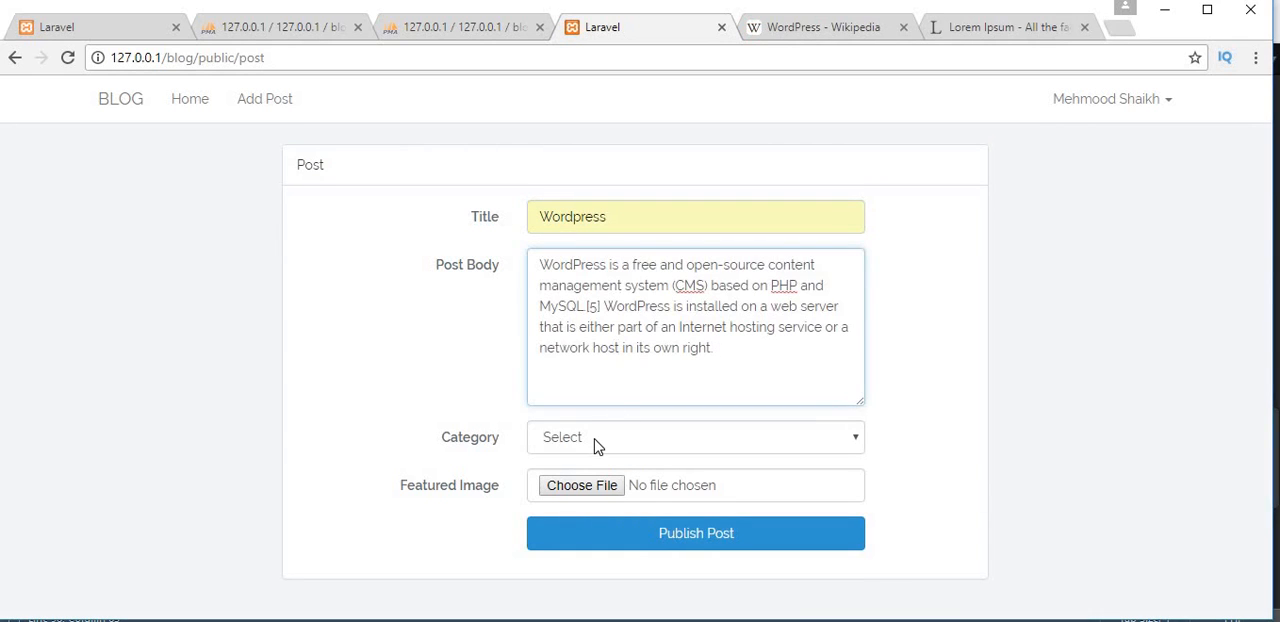
- Set the category to Technology, attach wordpress.png, and publish the post
left_click(695, 437)
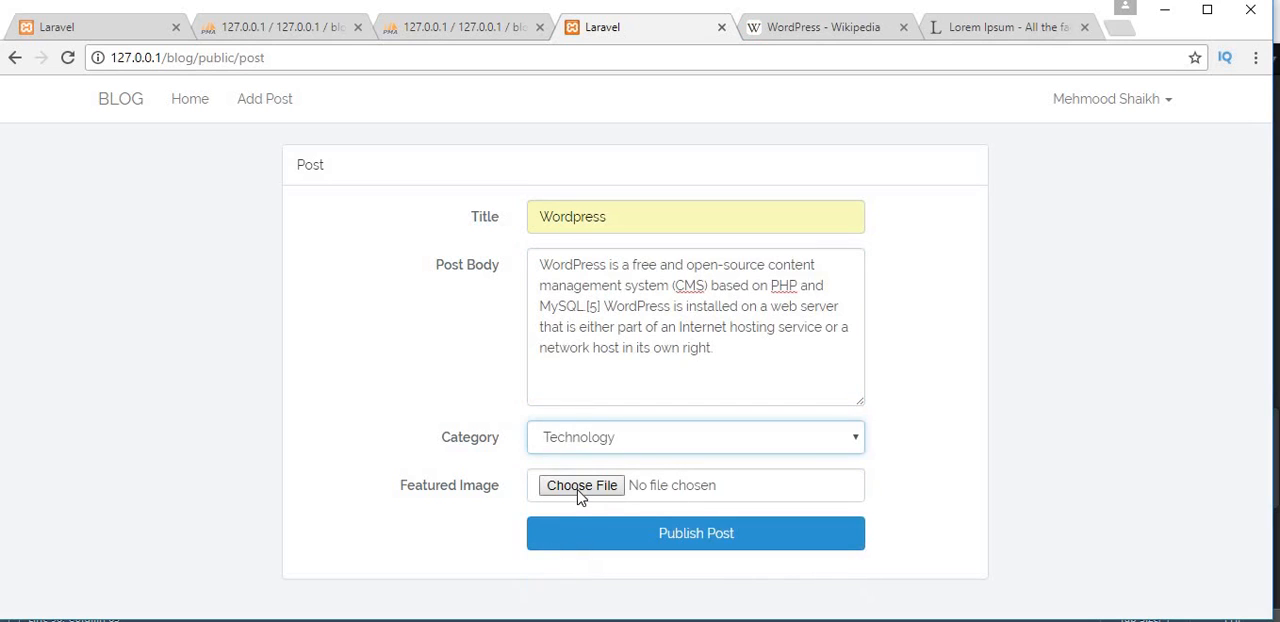
left_click(581, 485)
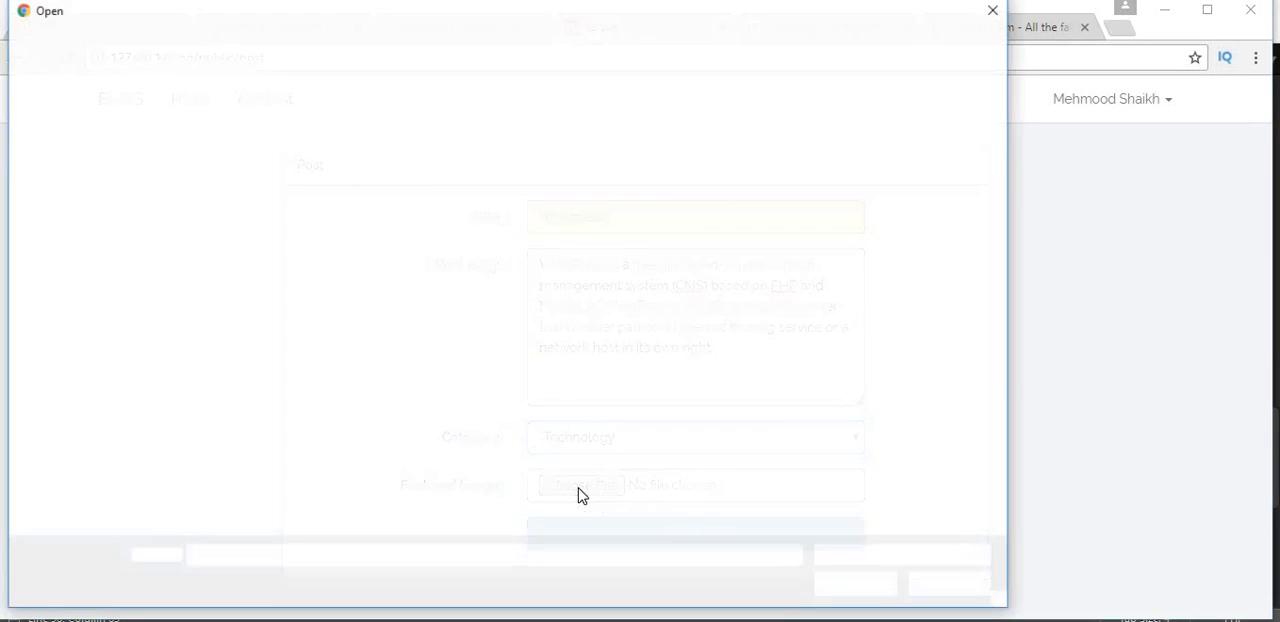
left_click(379, 368)
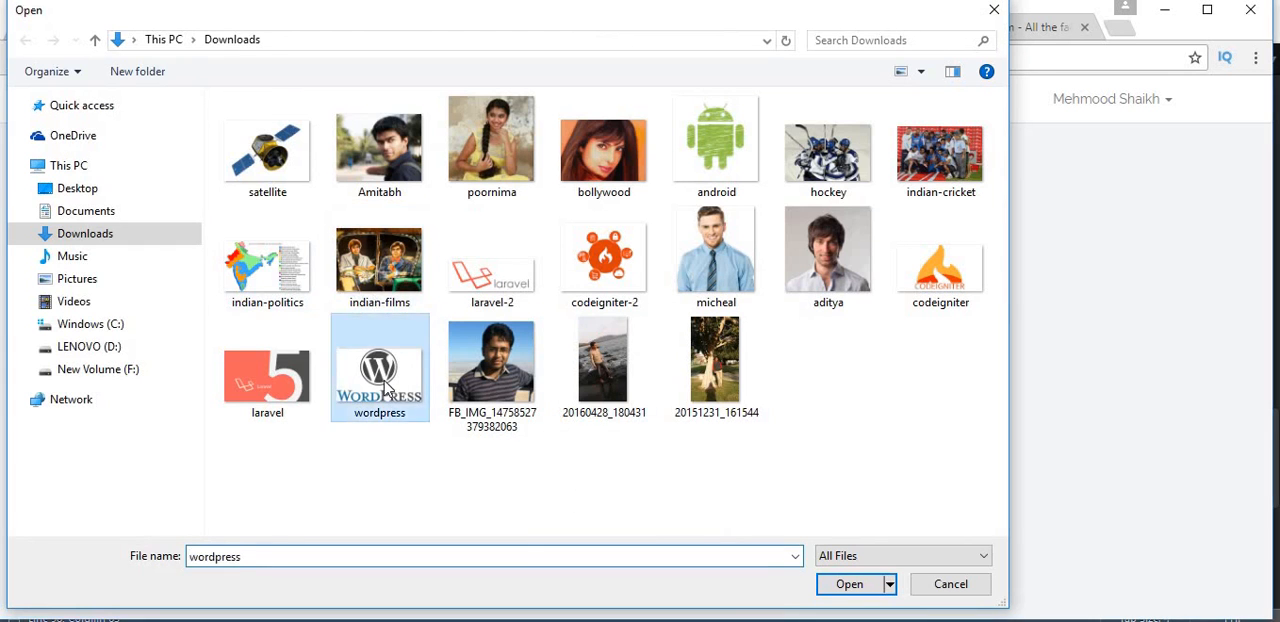
left_click(849, 584)
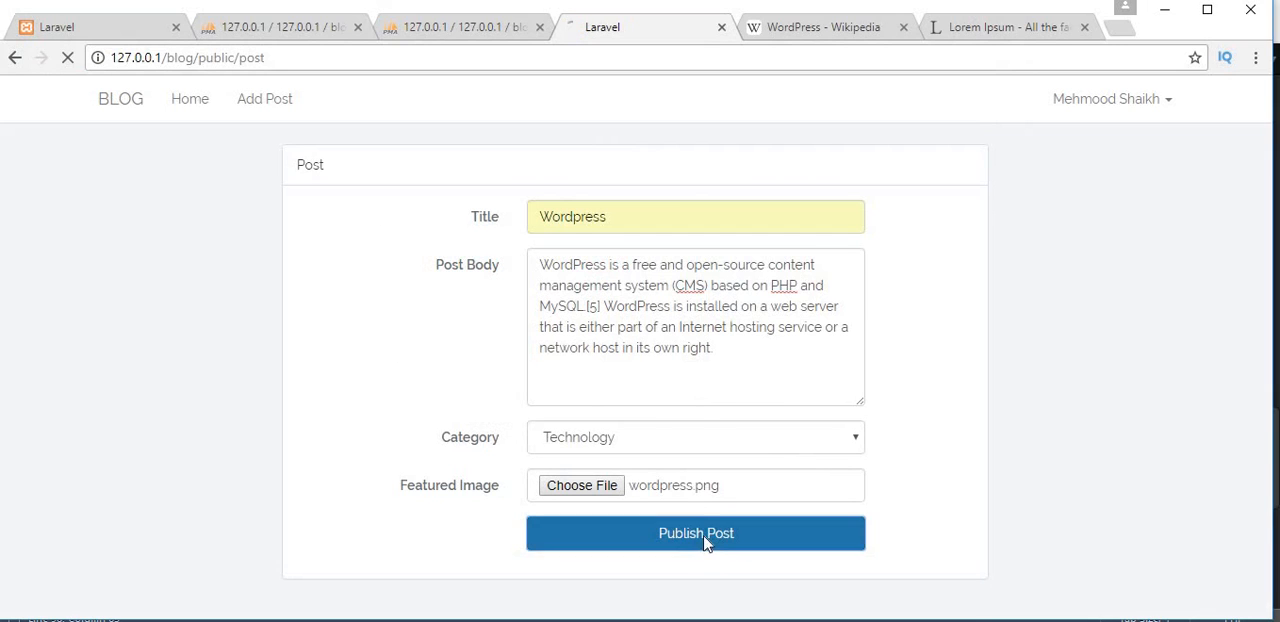
left_click(695, 533)
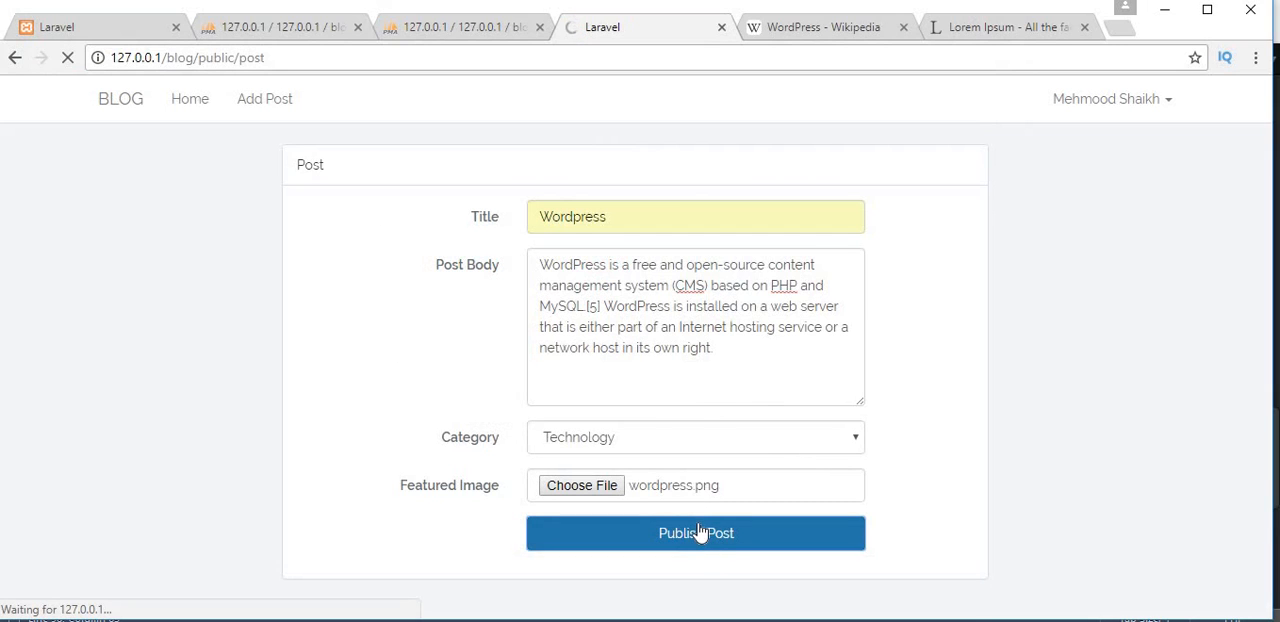
left_click(695, 532)
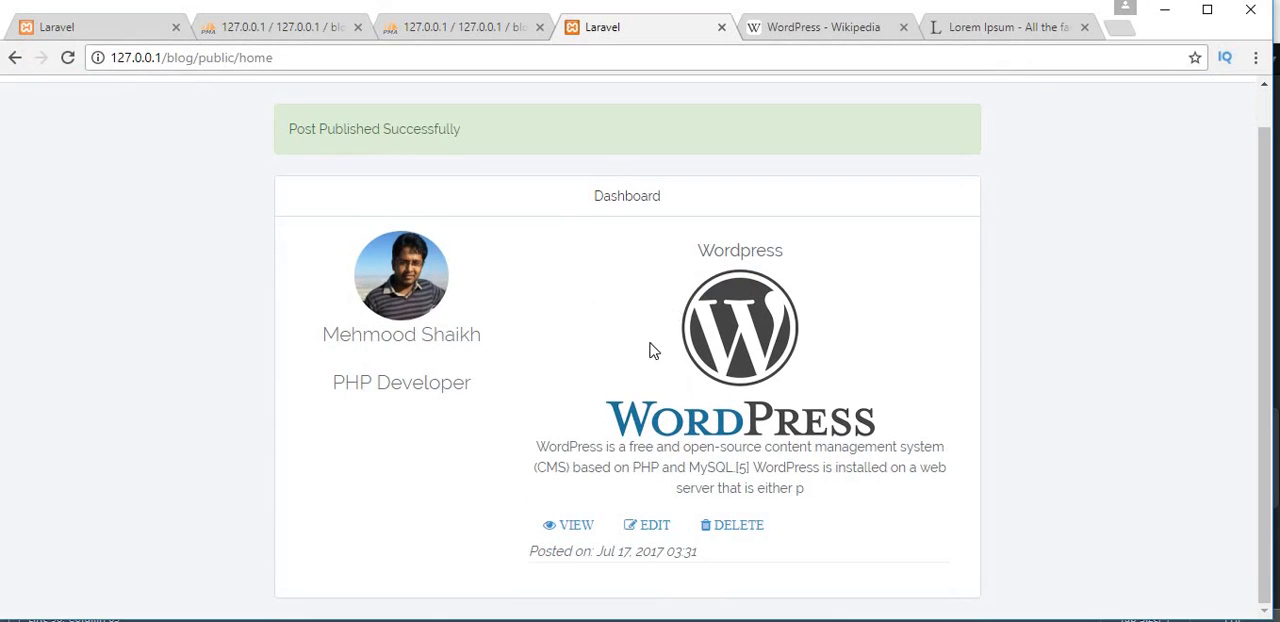
mouse_move(660, 417)
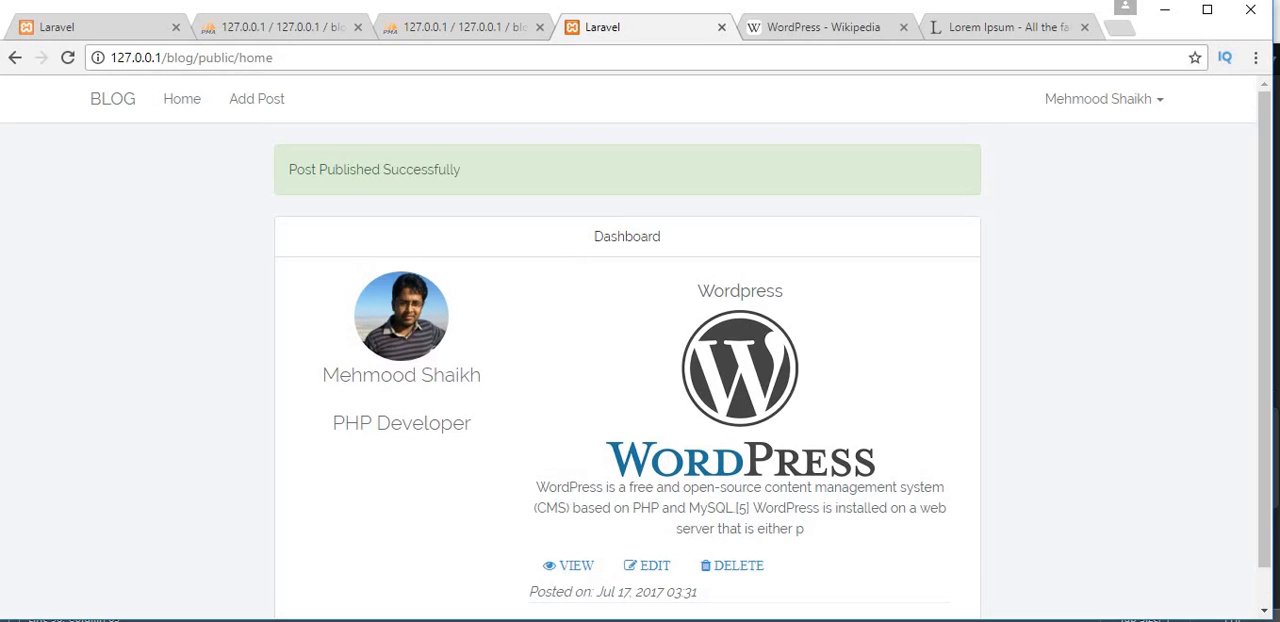
- Fill a 'Codeigniter Framework' post with Technology category and codeigniter-2.jpg, then publish
left_click(256, 98)
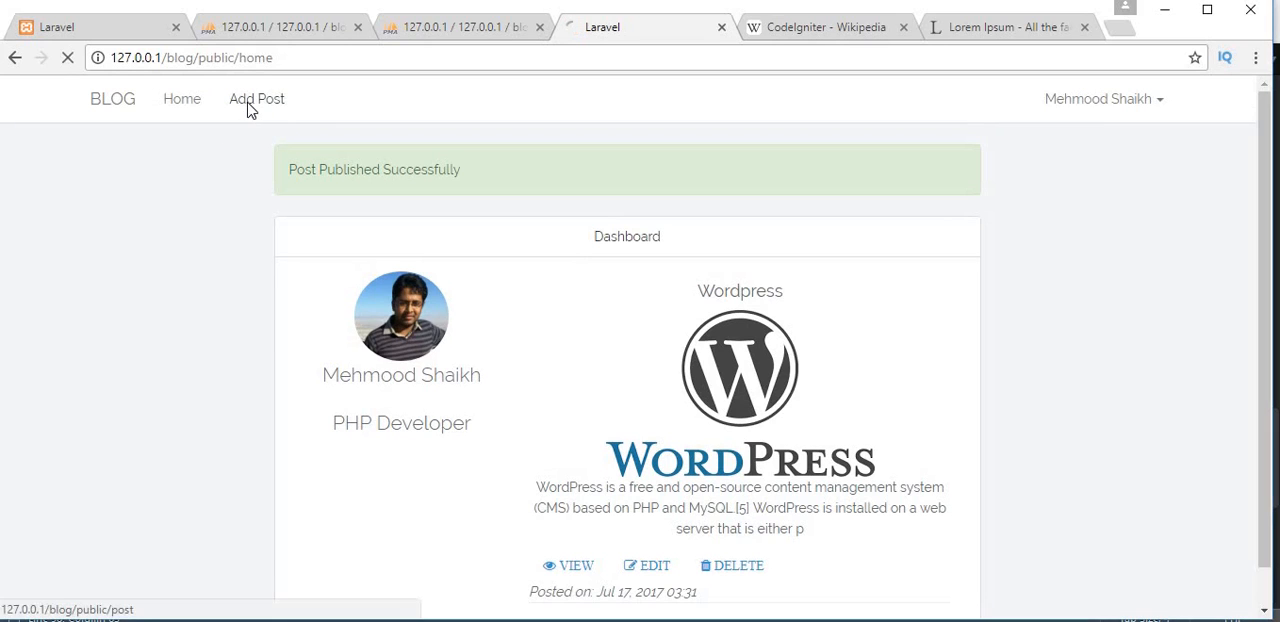
left_click(256, 98)
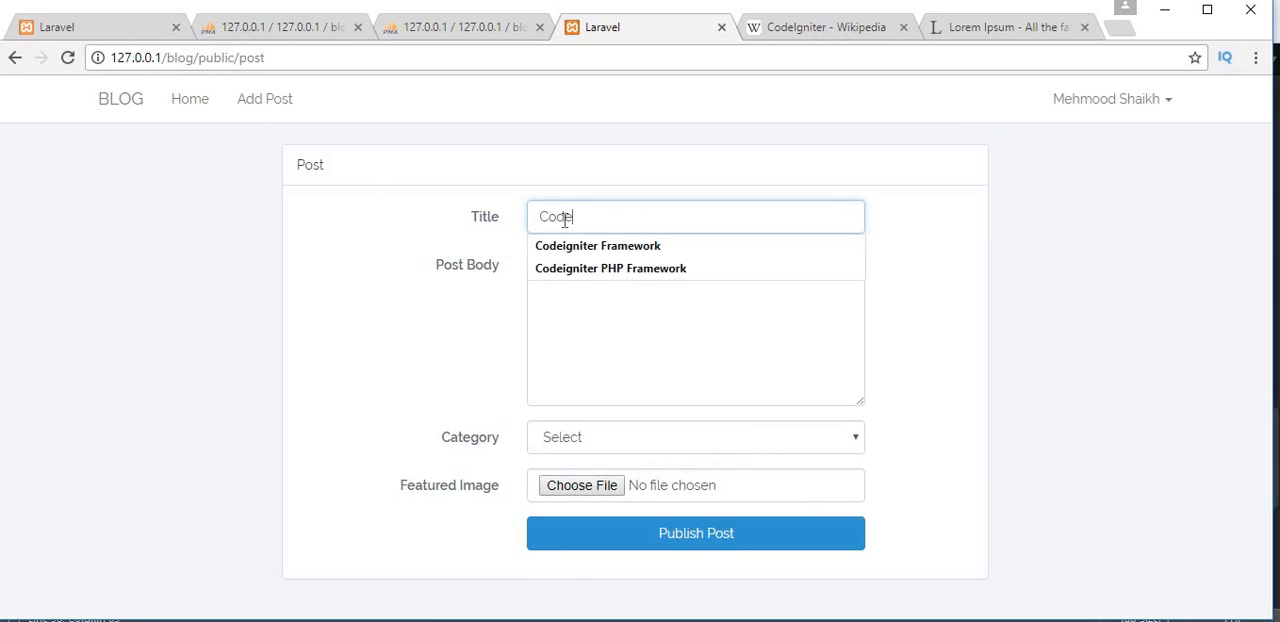
left_click(597, 245)
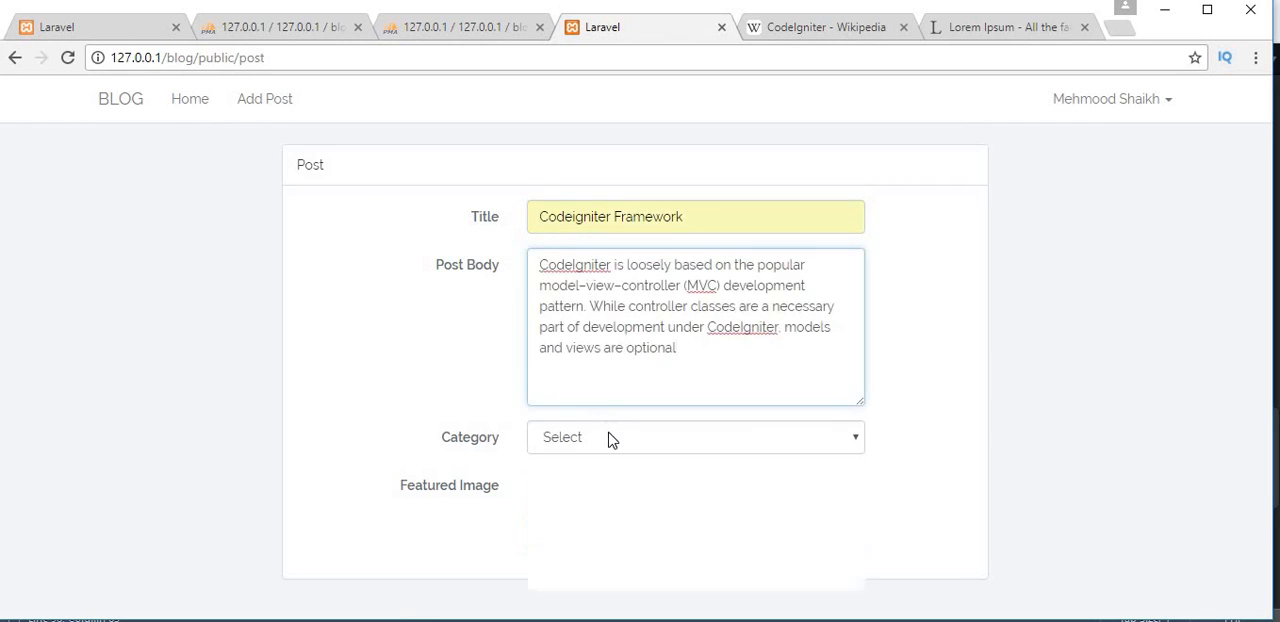
left_click(695, 437)
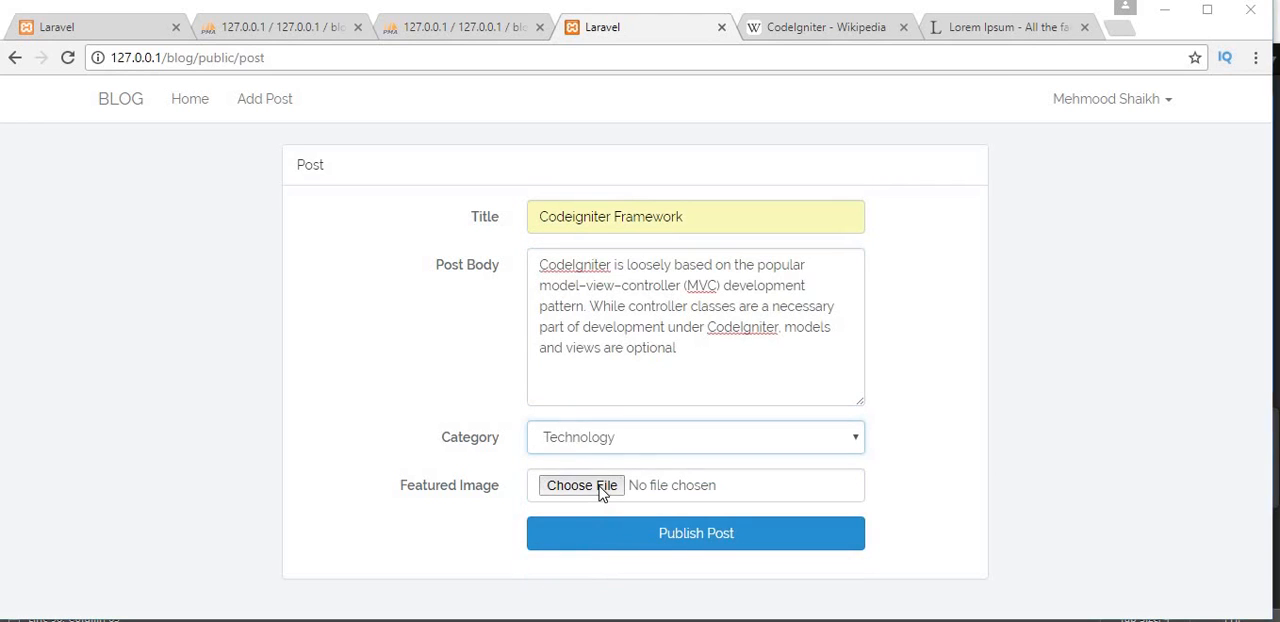
left_click(581, 485)
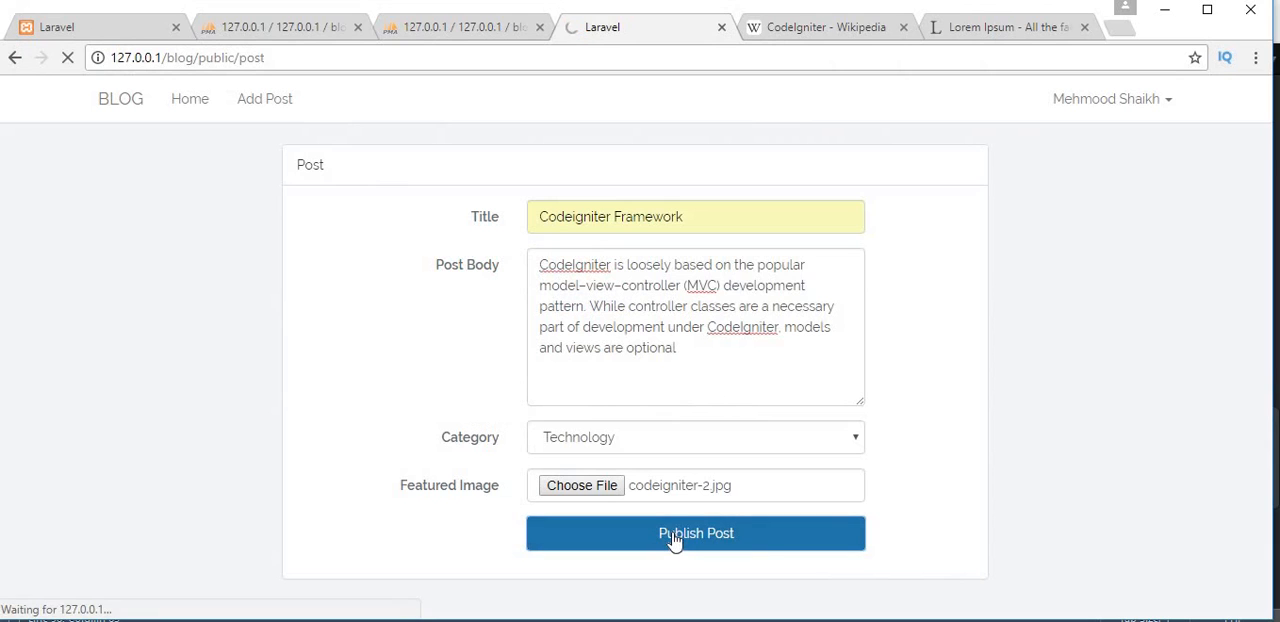
left_click(695, 533)
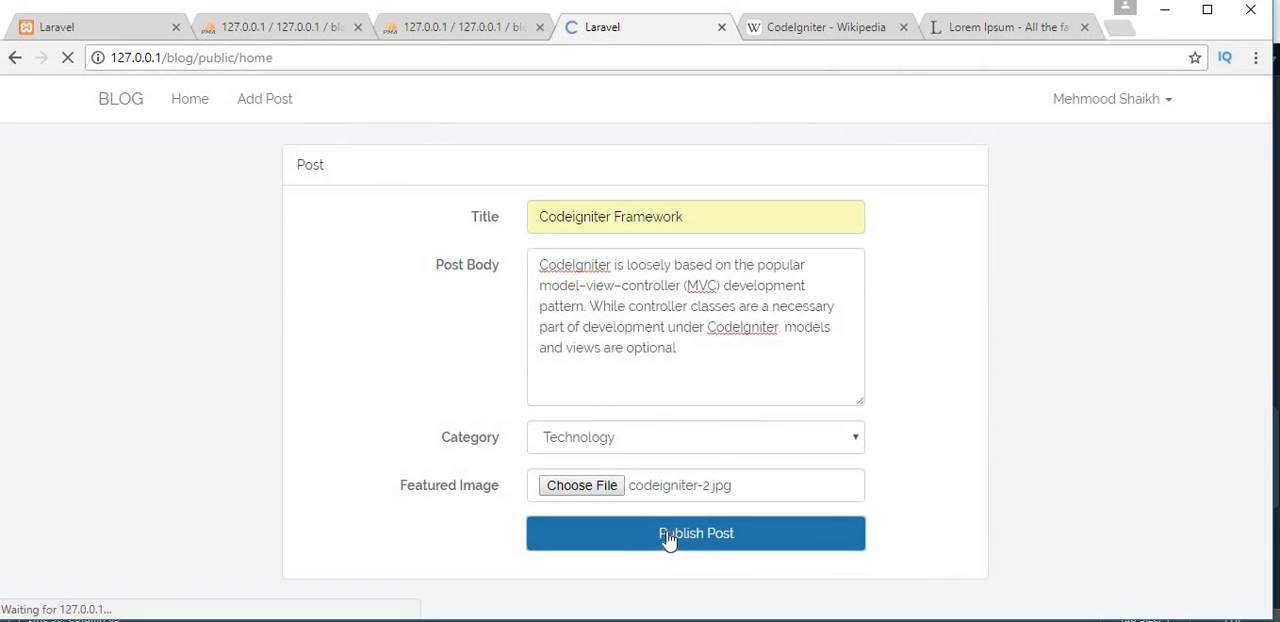
- Submit the Codeigniter post and start a new post titled 'Bollywood' with its body
left_click(695, 533)
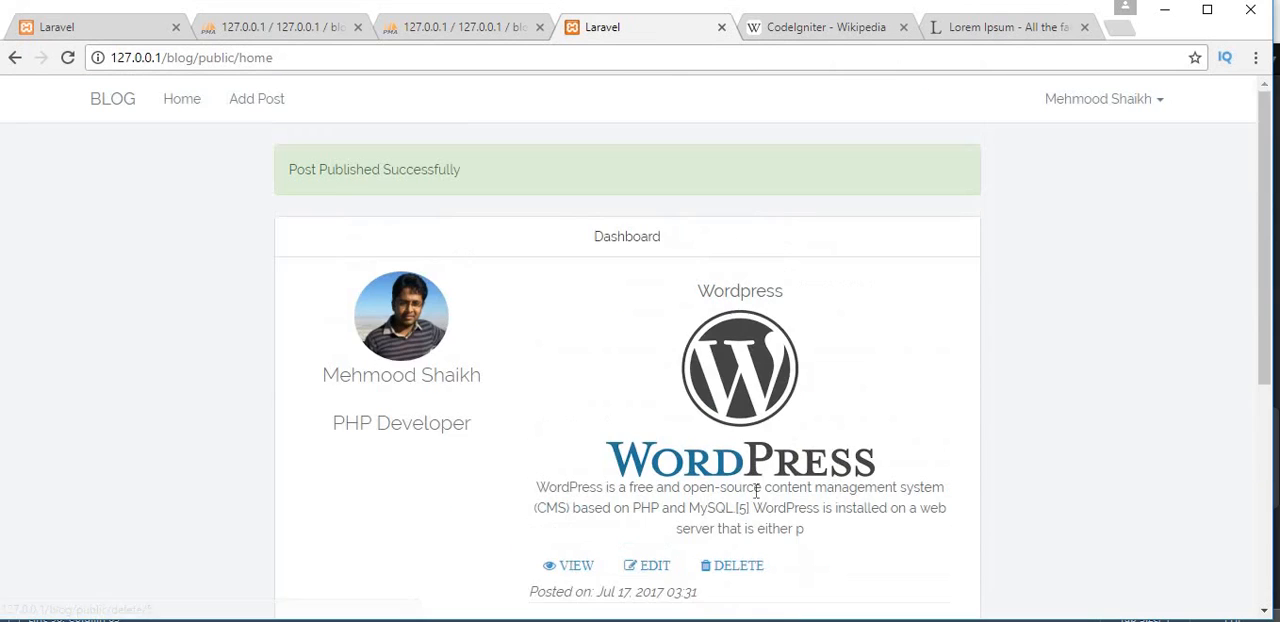
left_click(256, 98)
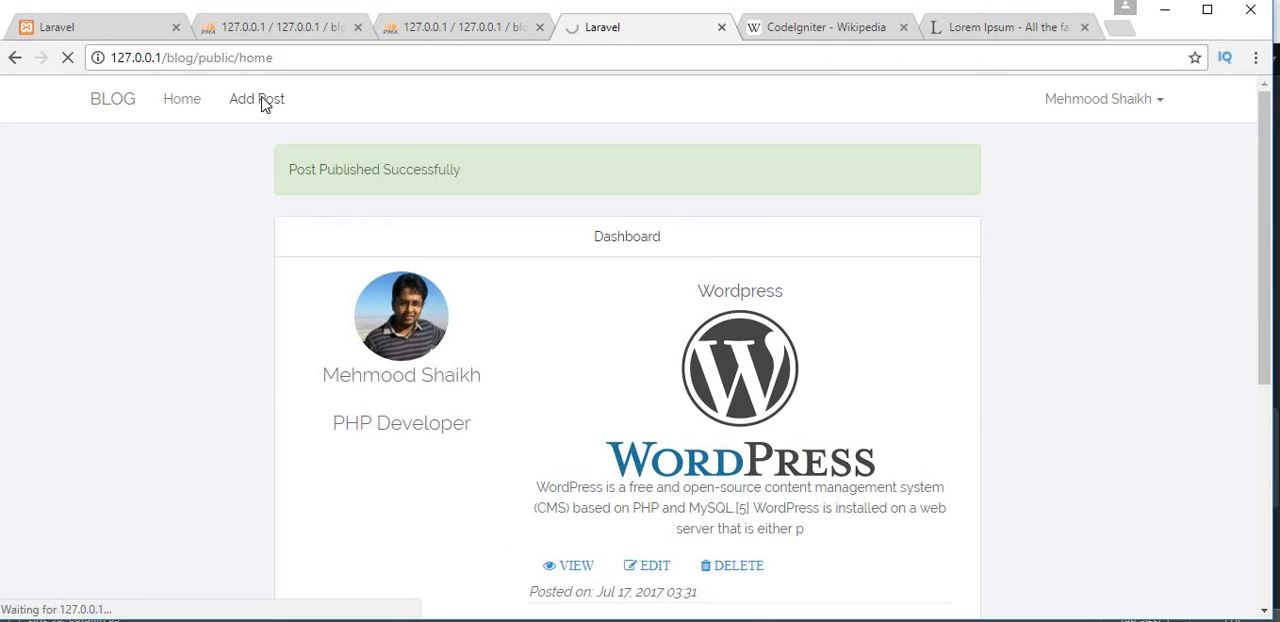
left_click(256, 98)
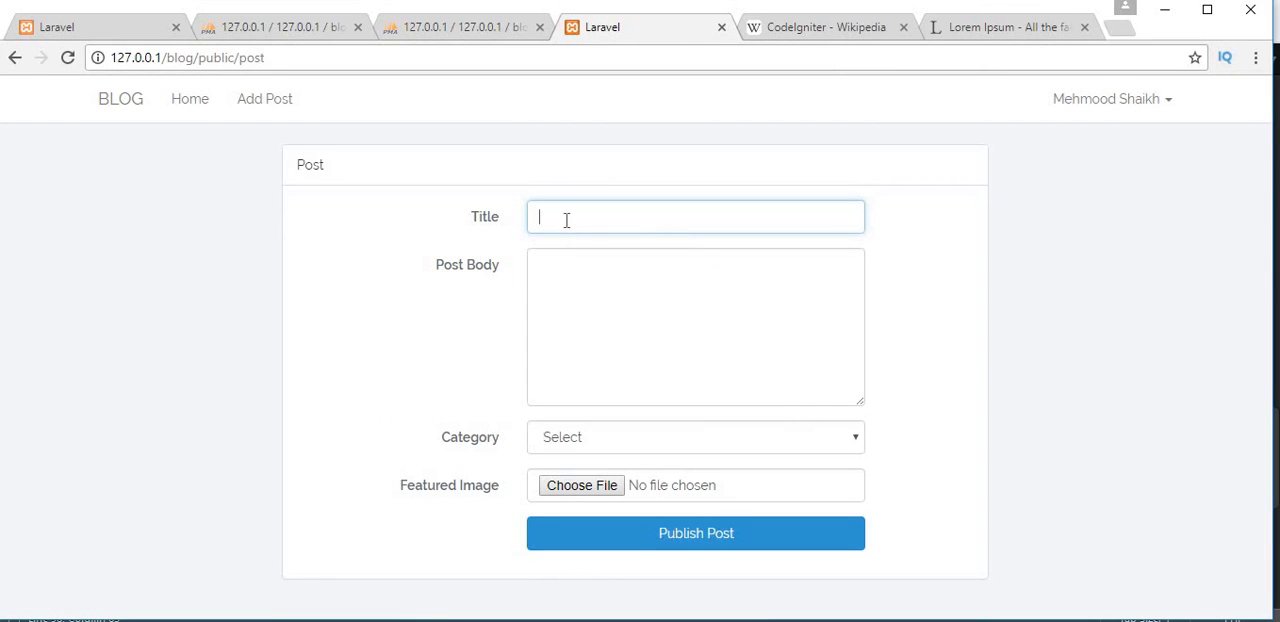
type("Enter")
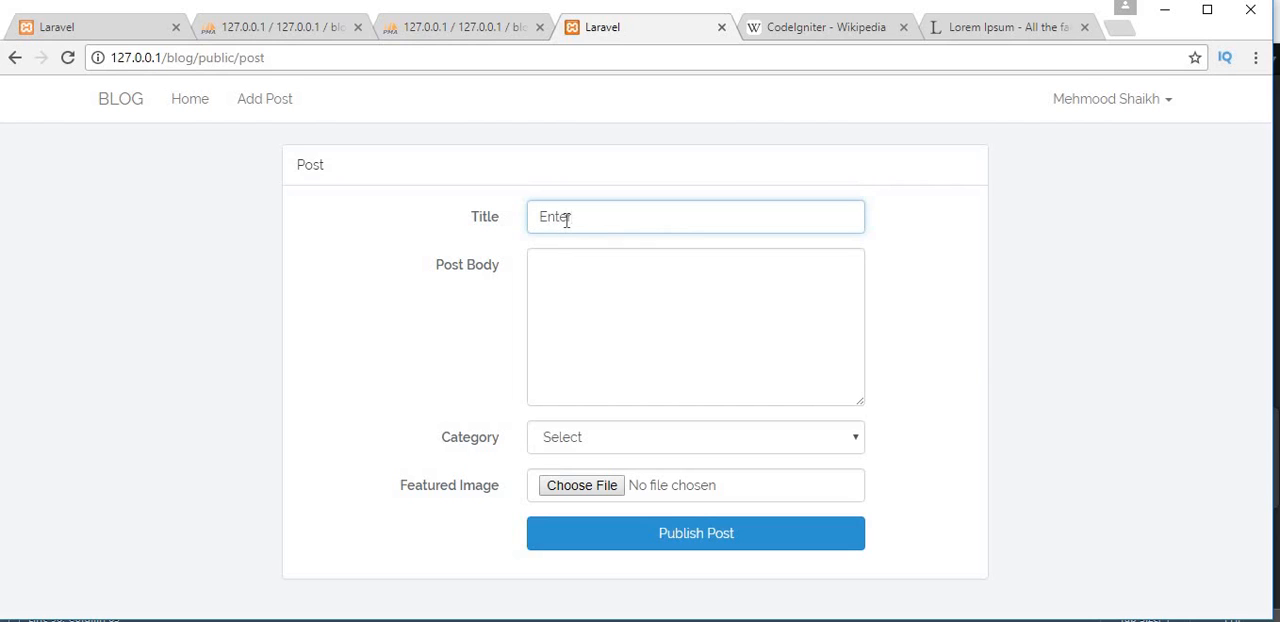
type("Boll")
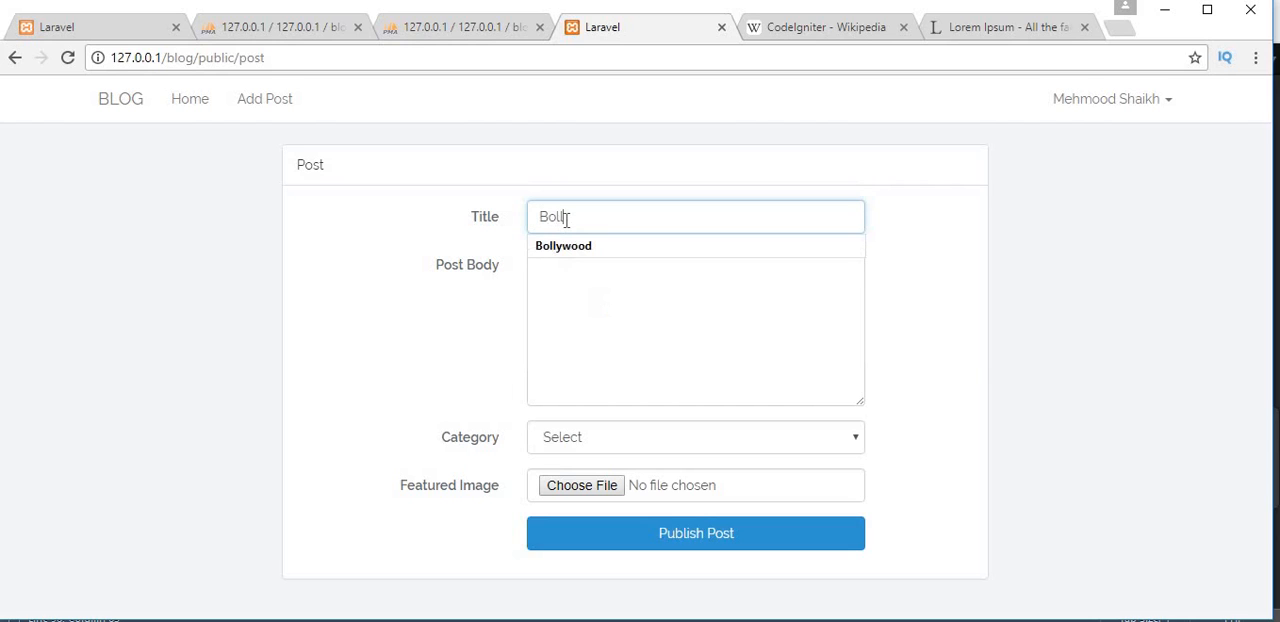
left_click(563, 245)
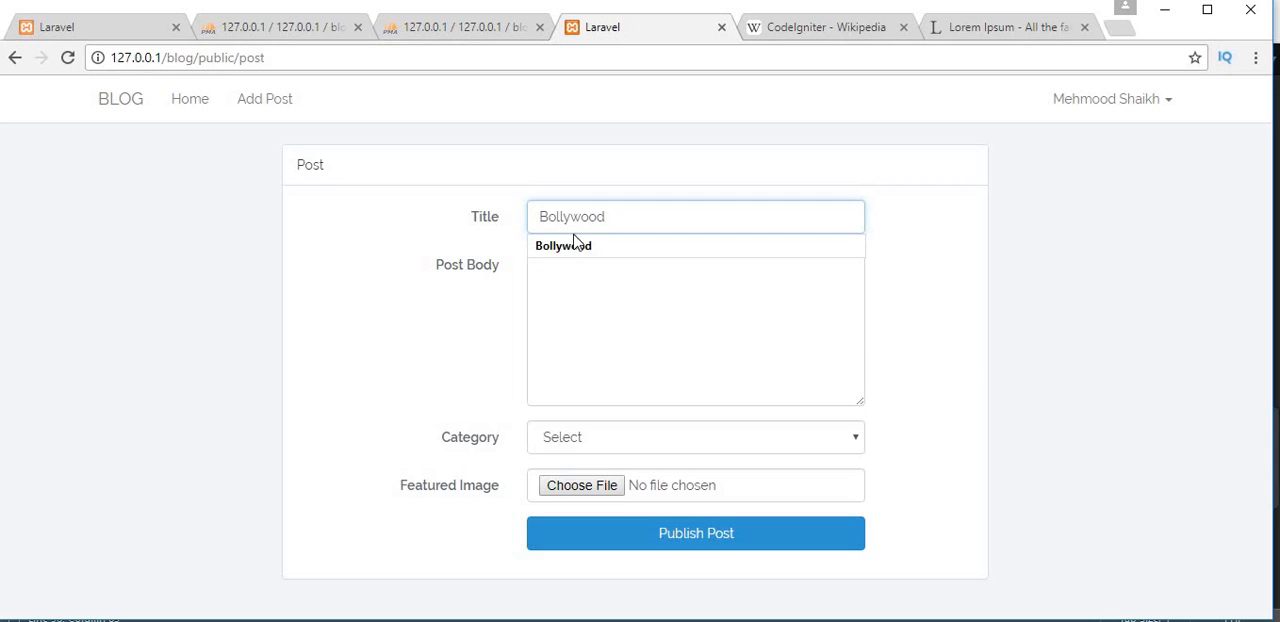
left_click(563, 245)
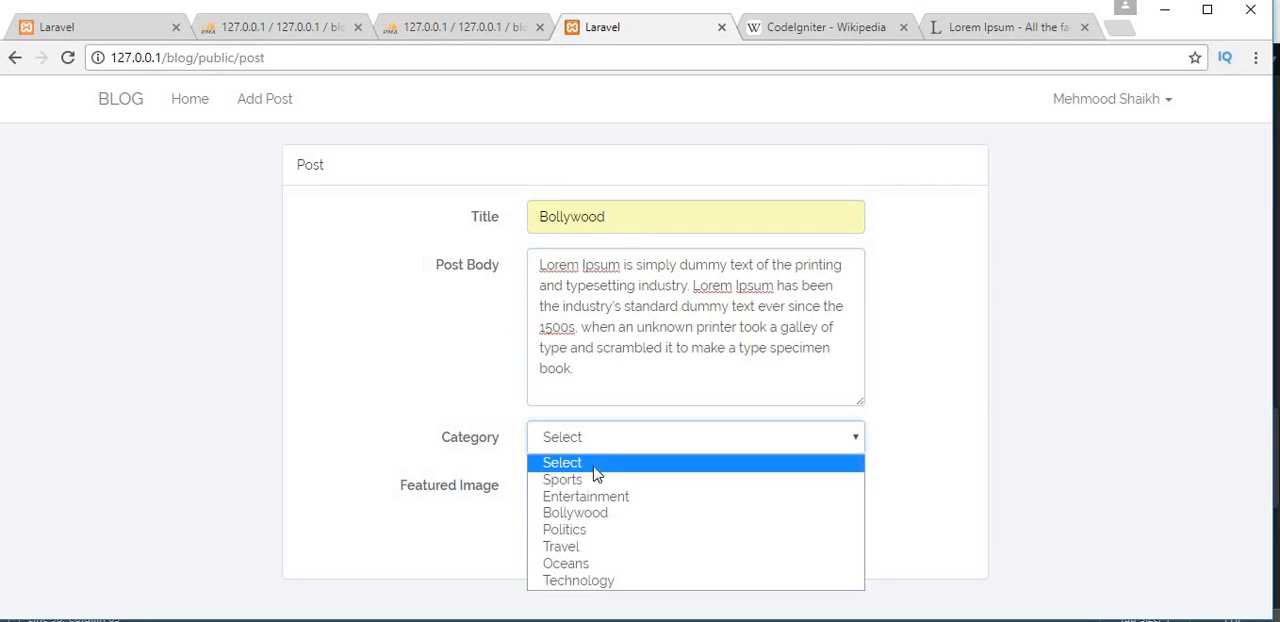
- Set category Entertainment, attach bollywood.jpg, and publish the Bollywood post
left_click(585, 496)
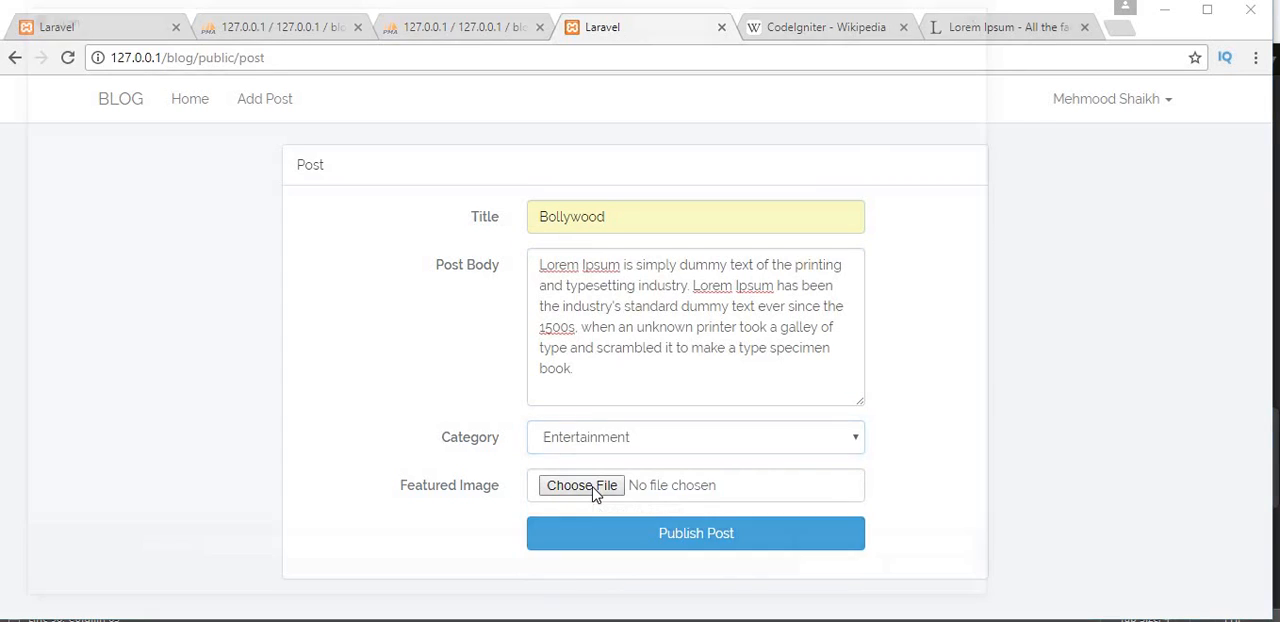
left_click(581, 485)
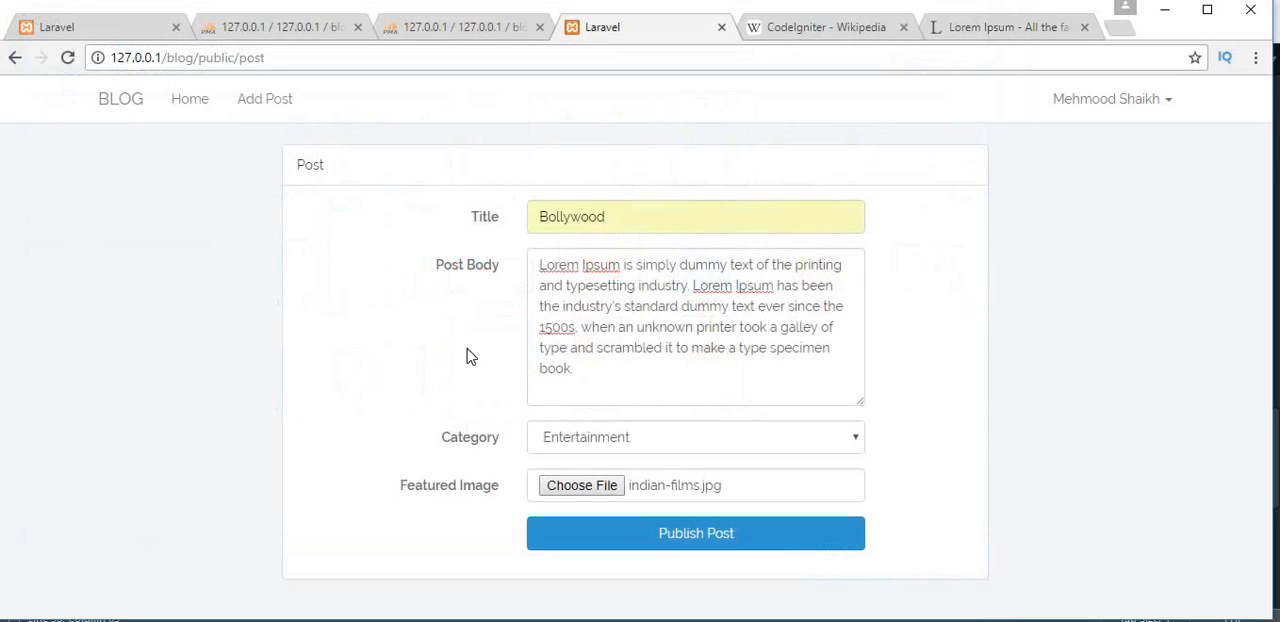
left_click(581, 485)
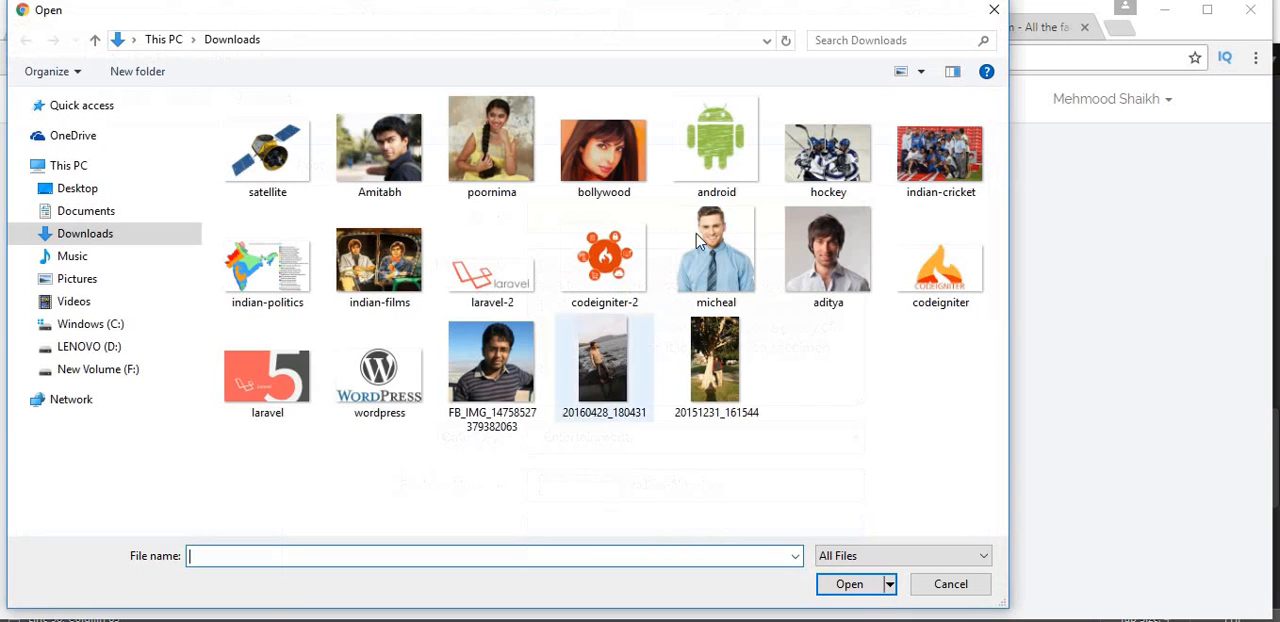
left_click(603, 145)
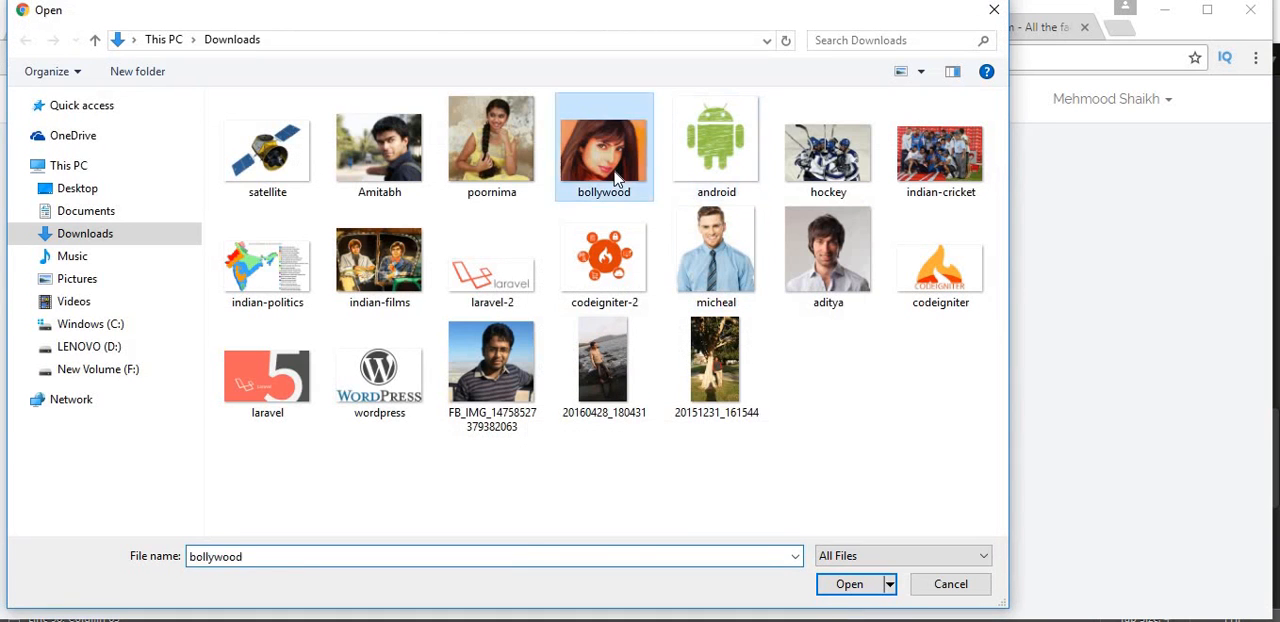
left_click(849, 584)
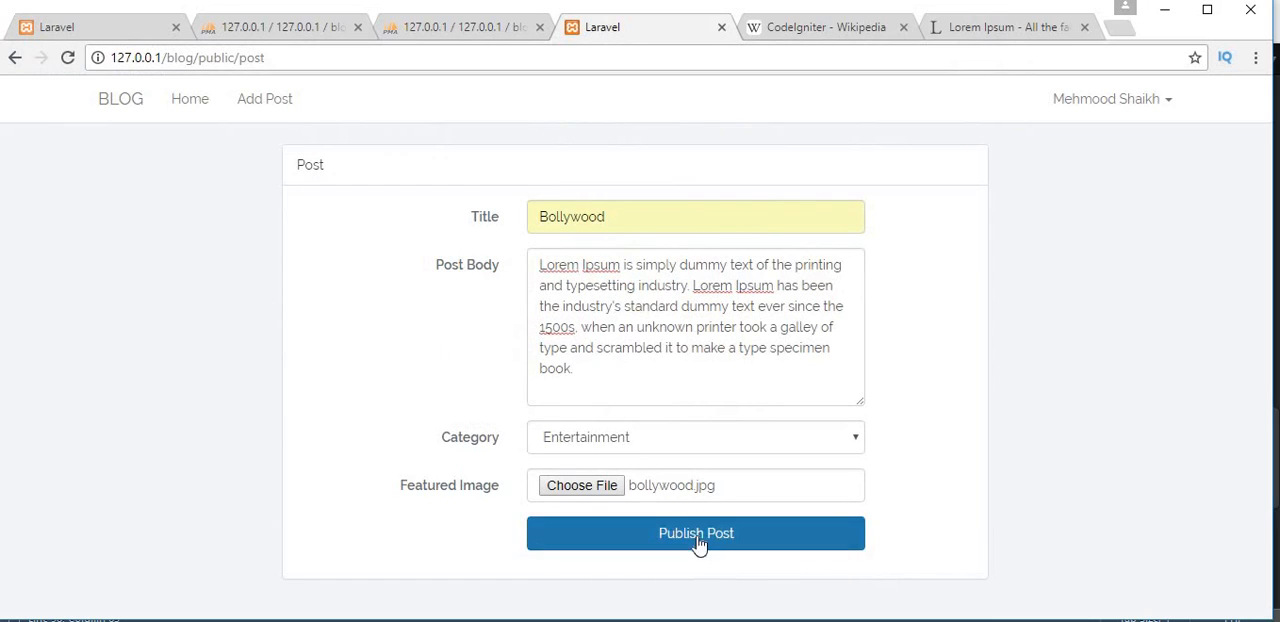
left_click(696, 533)
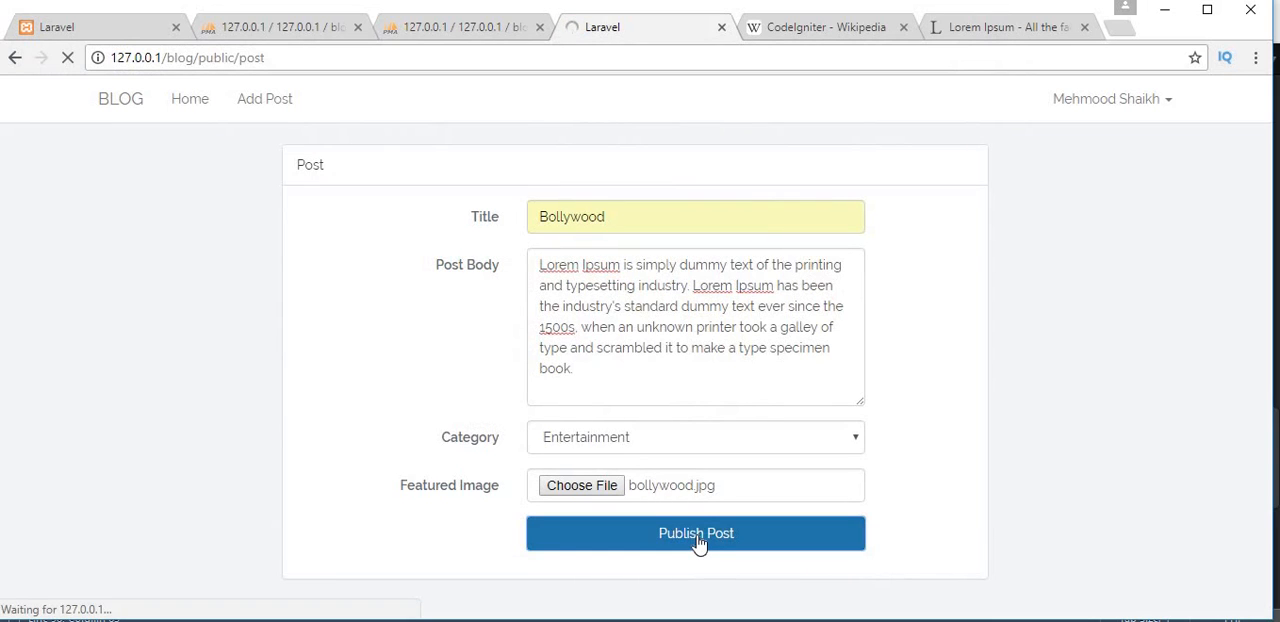
left_click(695, 533)
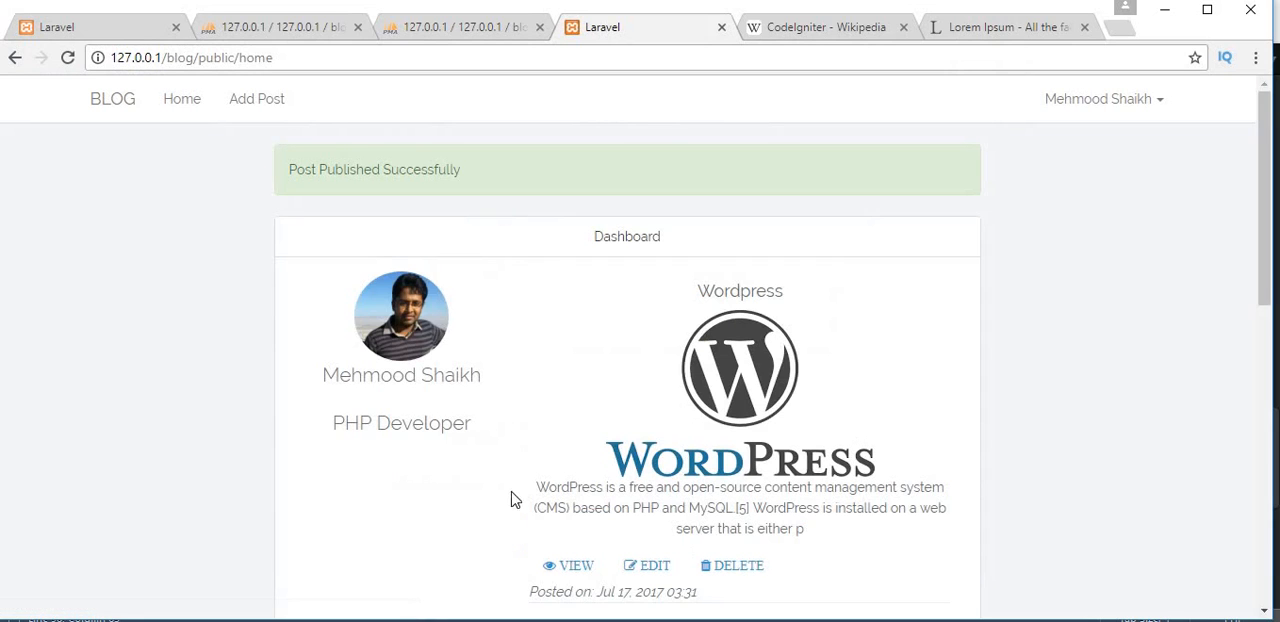
scroll("down", 3)
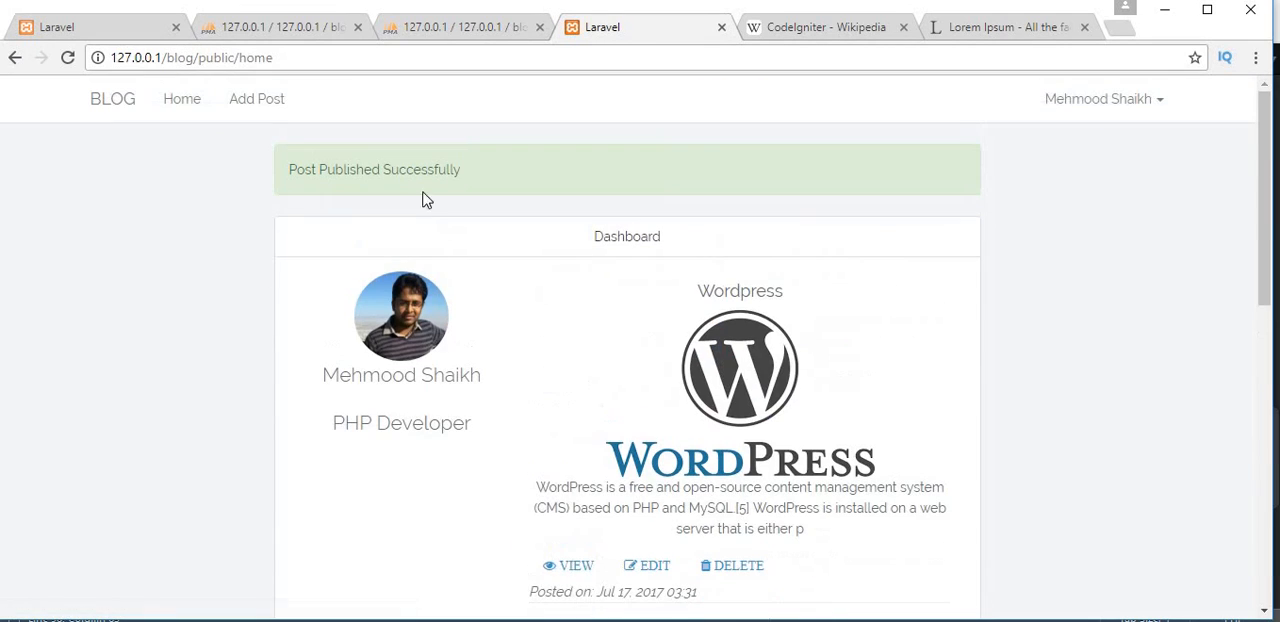
- Publish a 'Films' post in Entertainment with the indian-films.jpg featured image
left_click(256, 98)
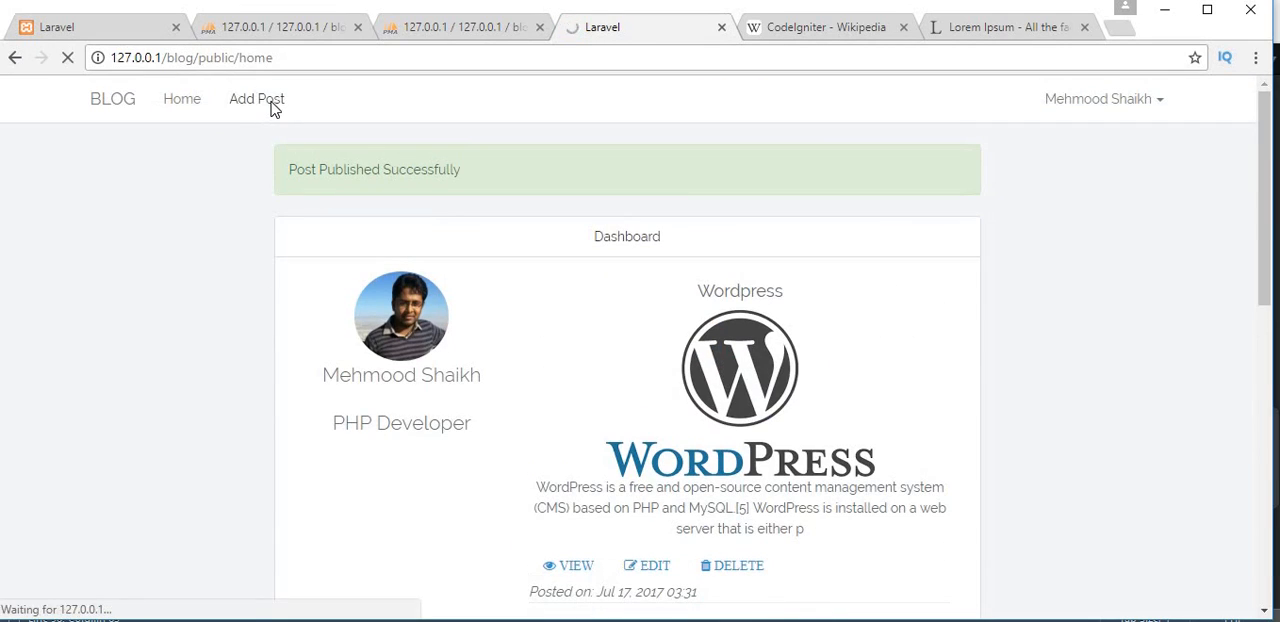
left_click(256, 99)
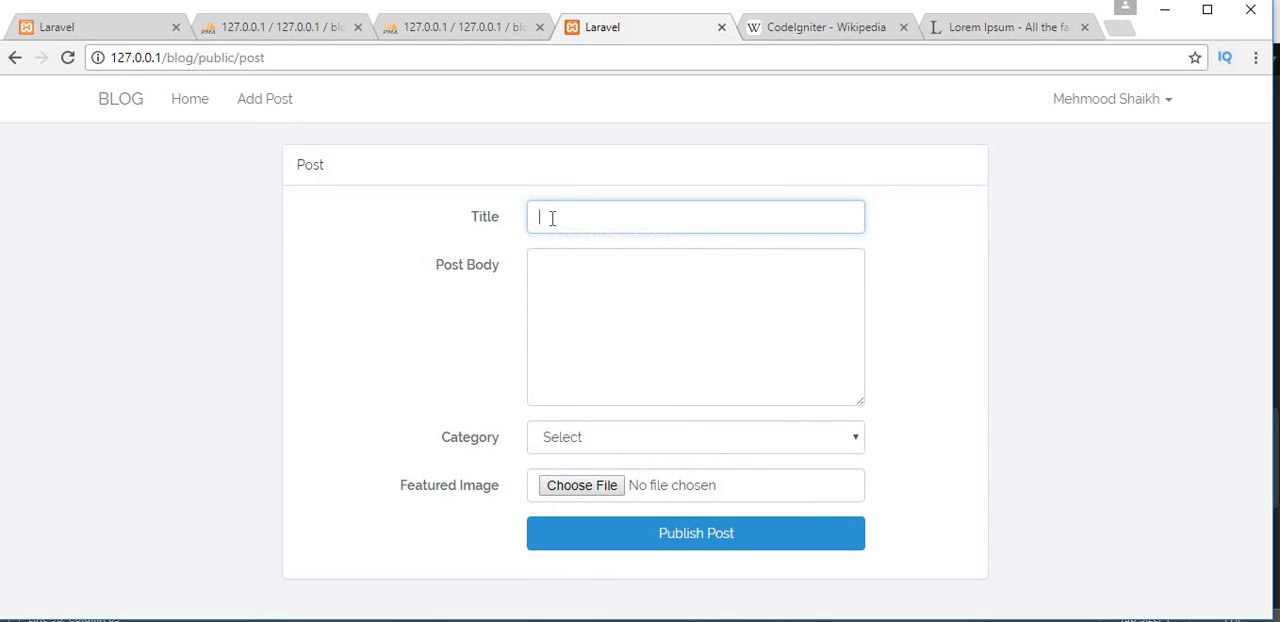
type("Films")
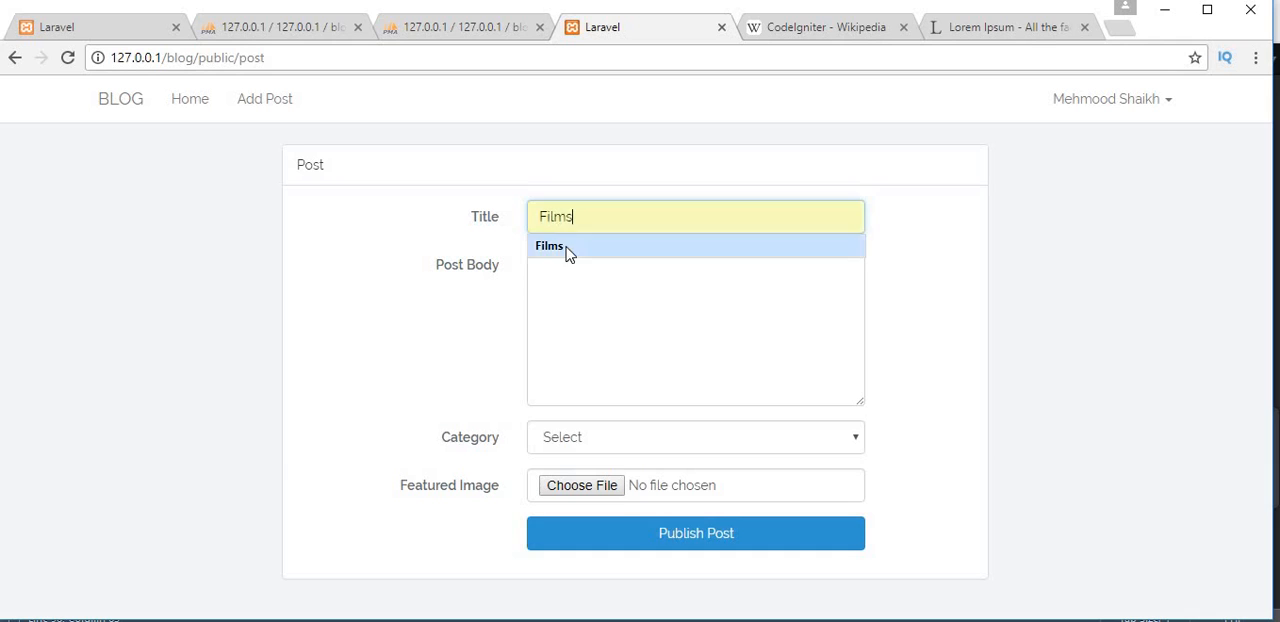
left_click(694, 437)
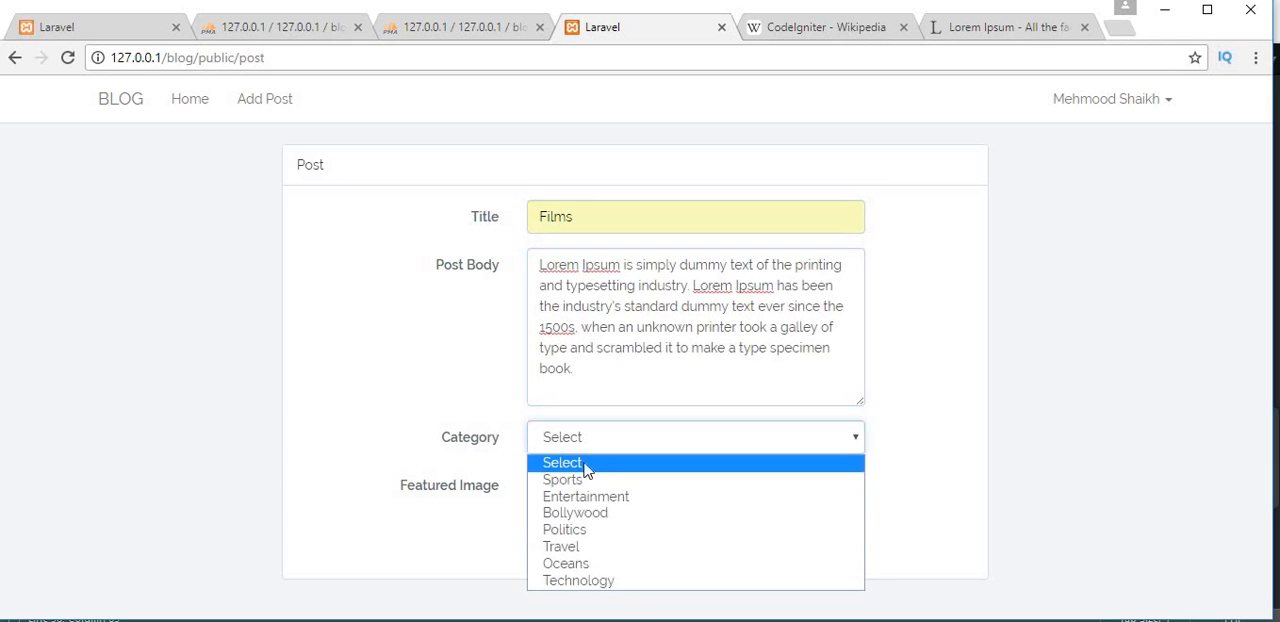
mouse_move(585, 496)
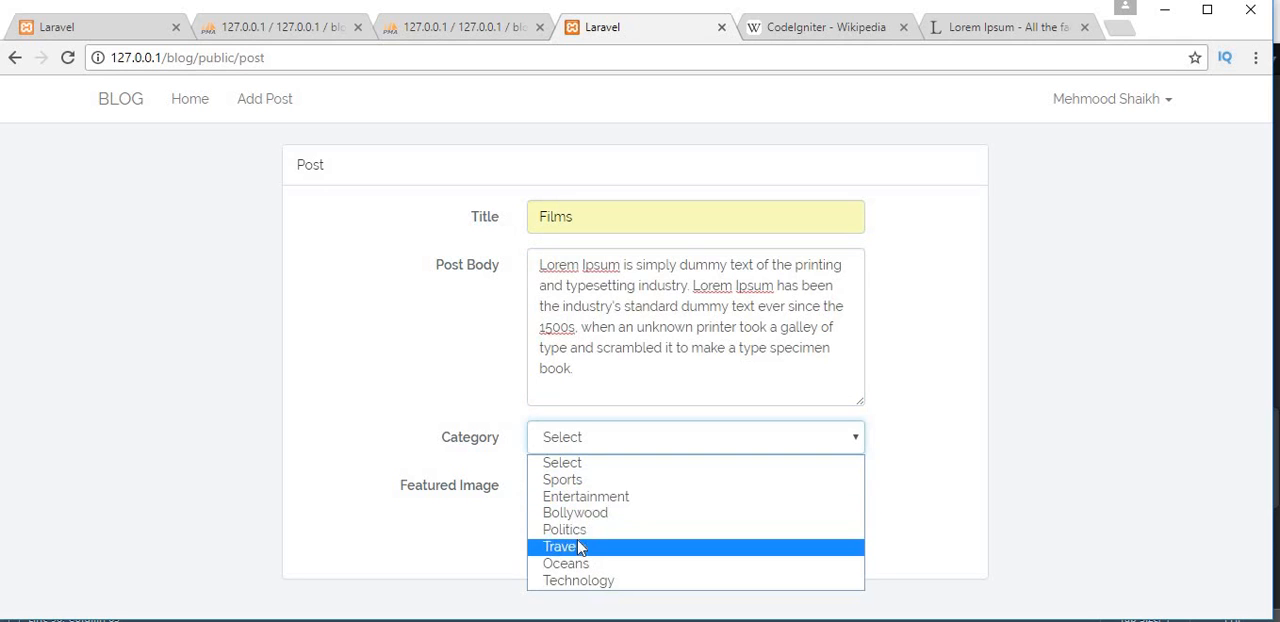
left_click(586, 496)
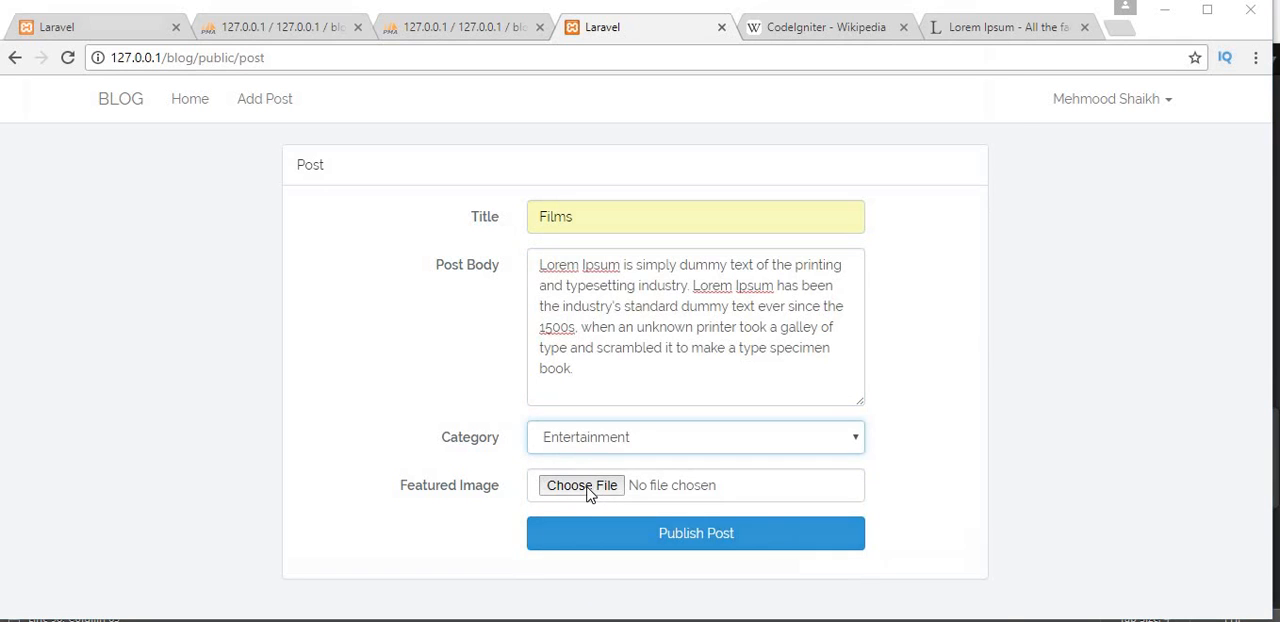
left_click(581, 485)
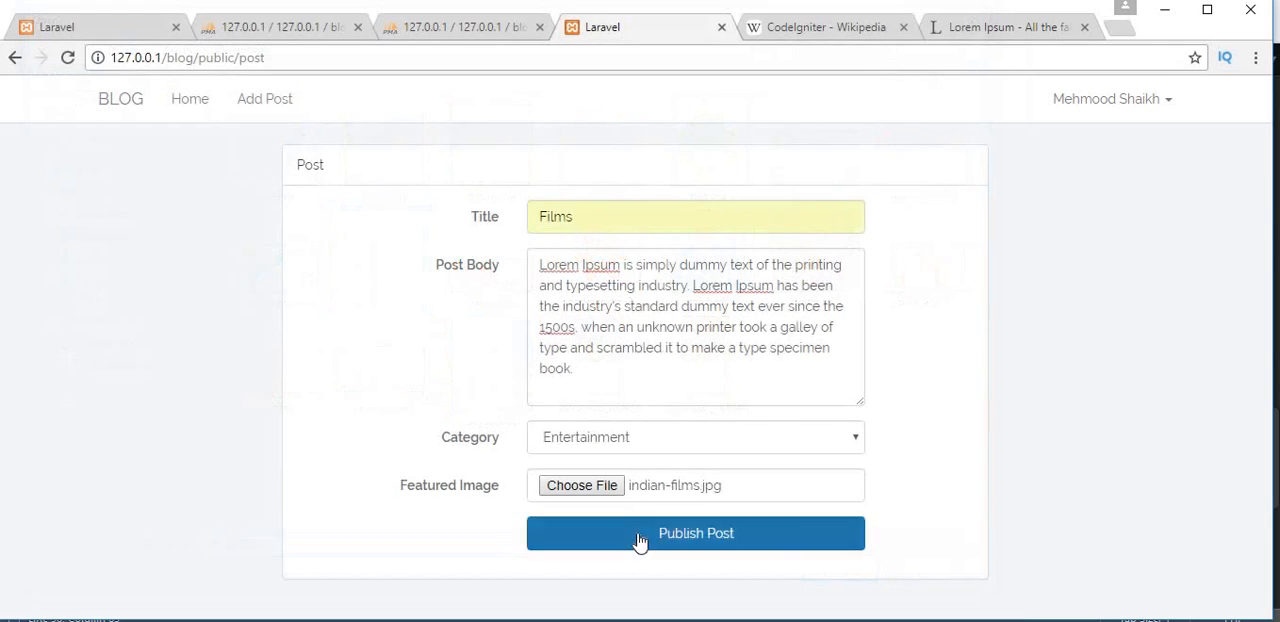
left_click(695, 533)
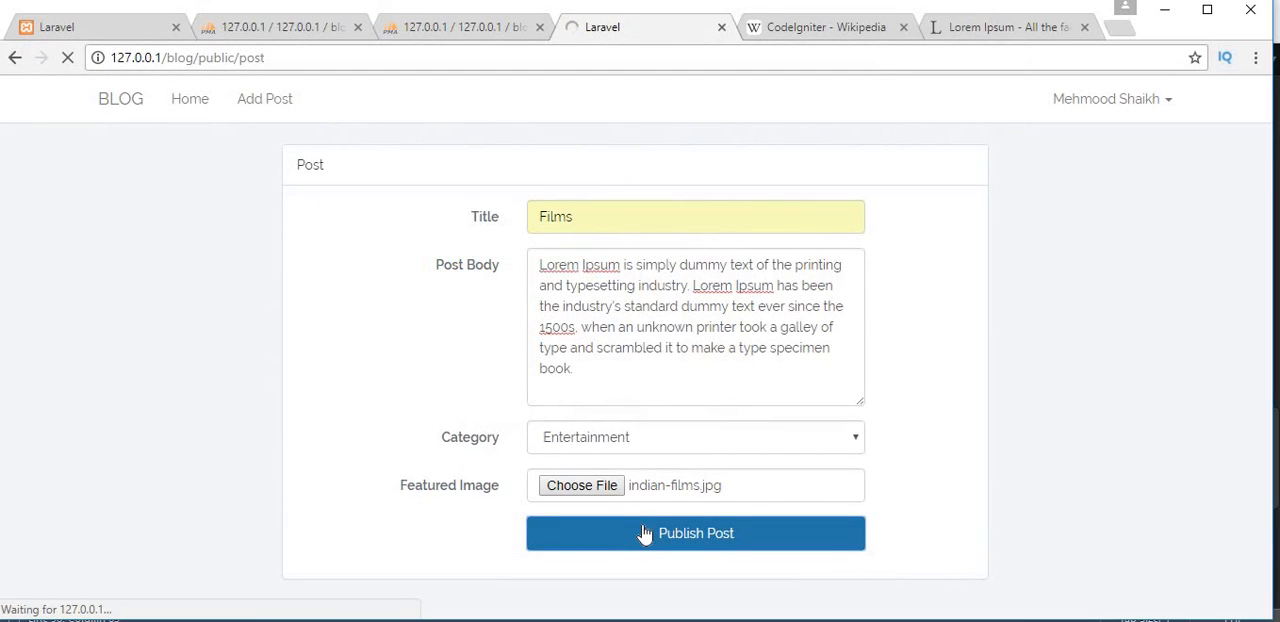
left_click(695, 533)
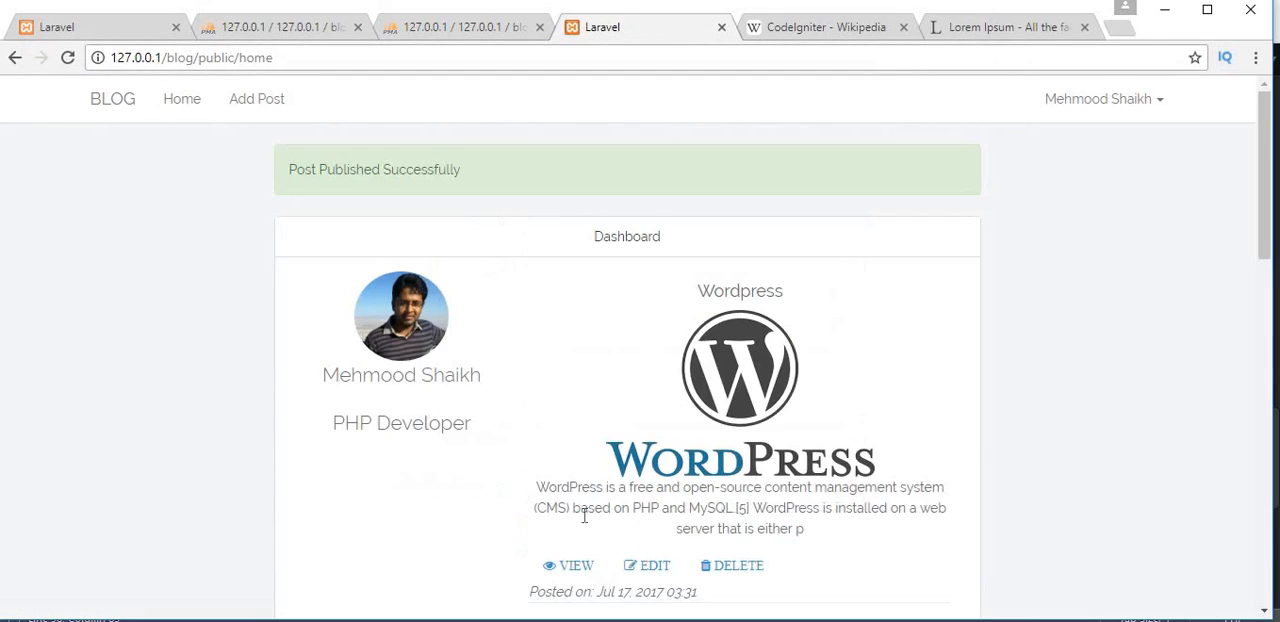
scroll("down", 3)
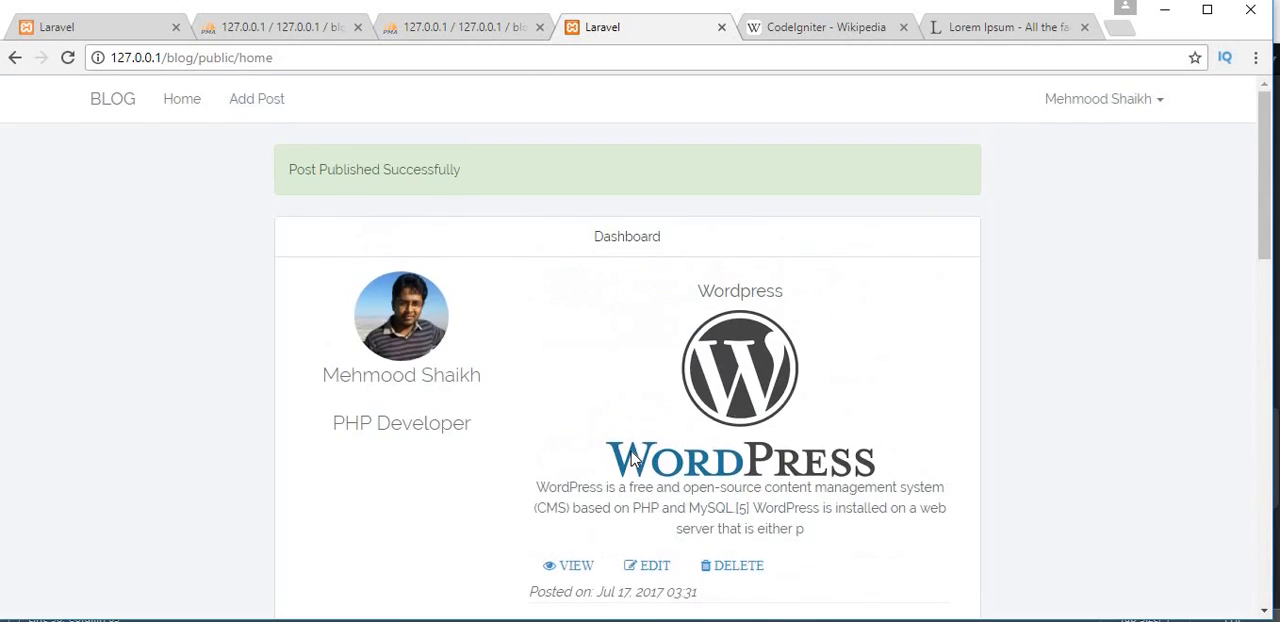
scroll("down", 3)
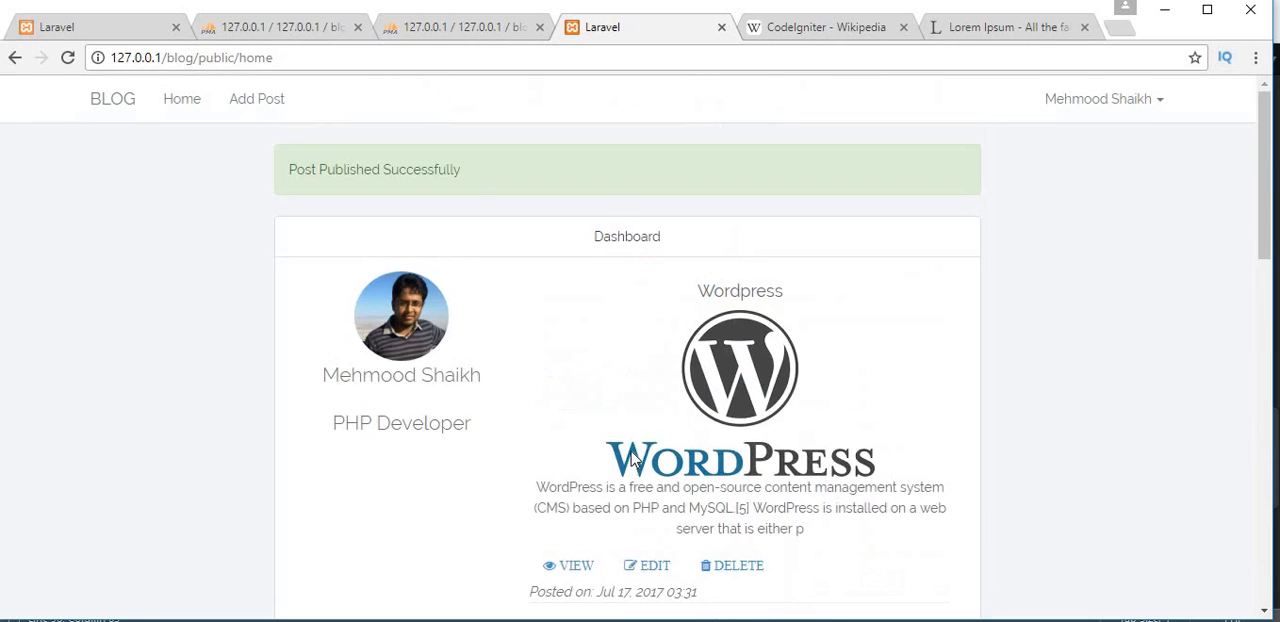
scroll("down", 3)
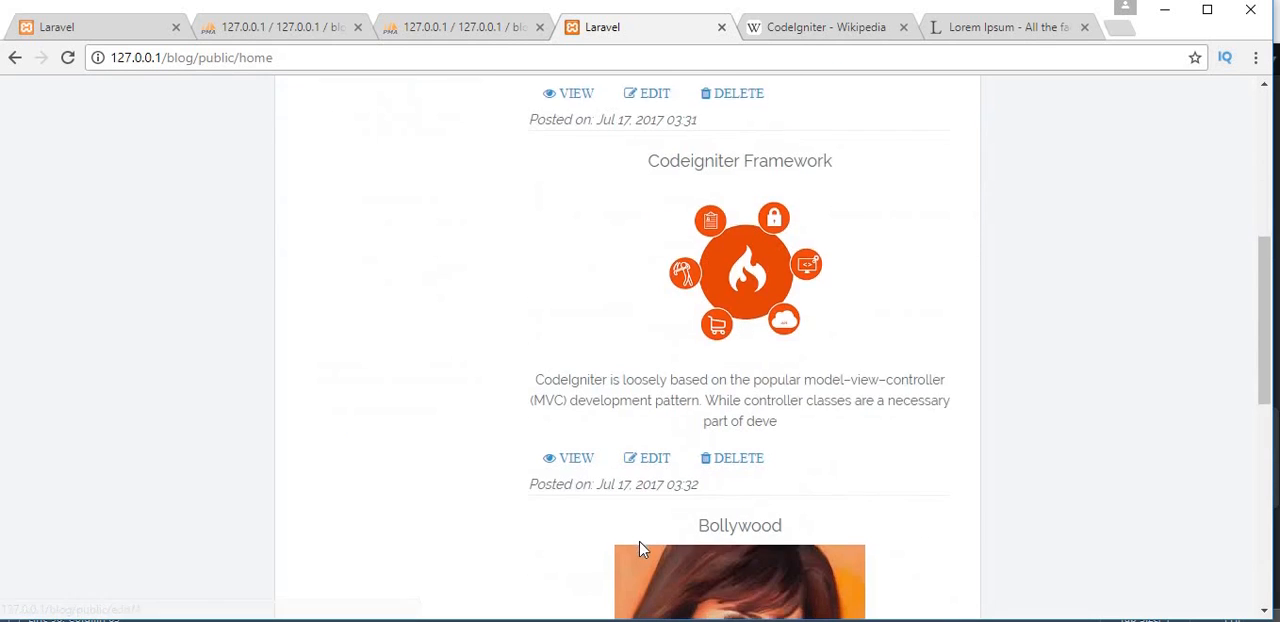
mouse_move(654, 459)
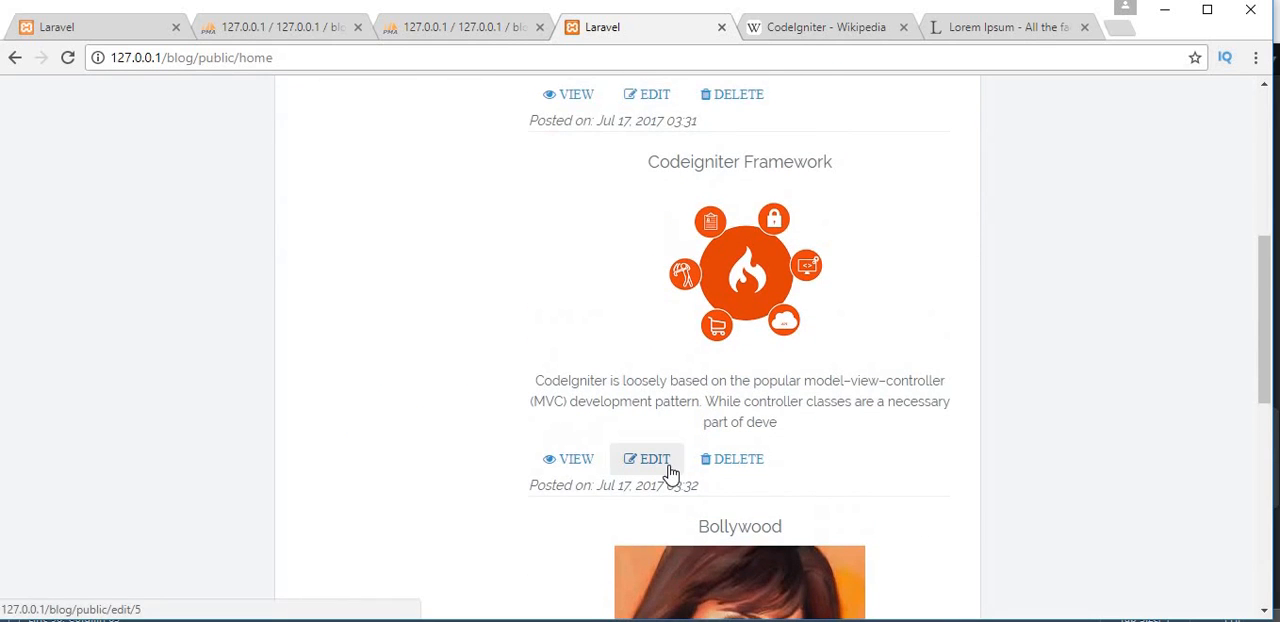
mouse_move(731, 465)
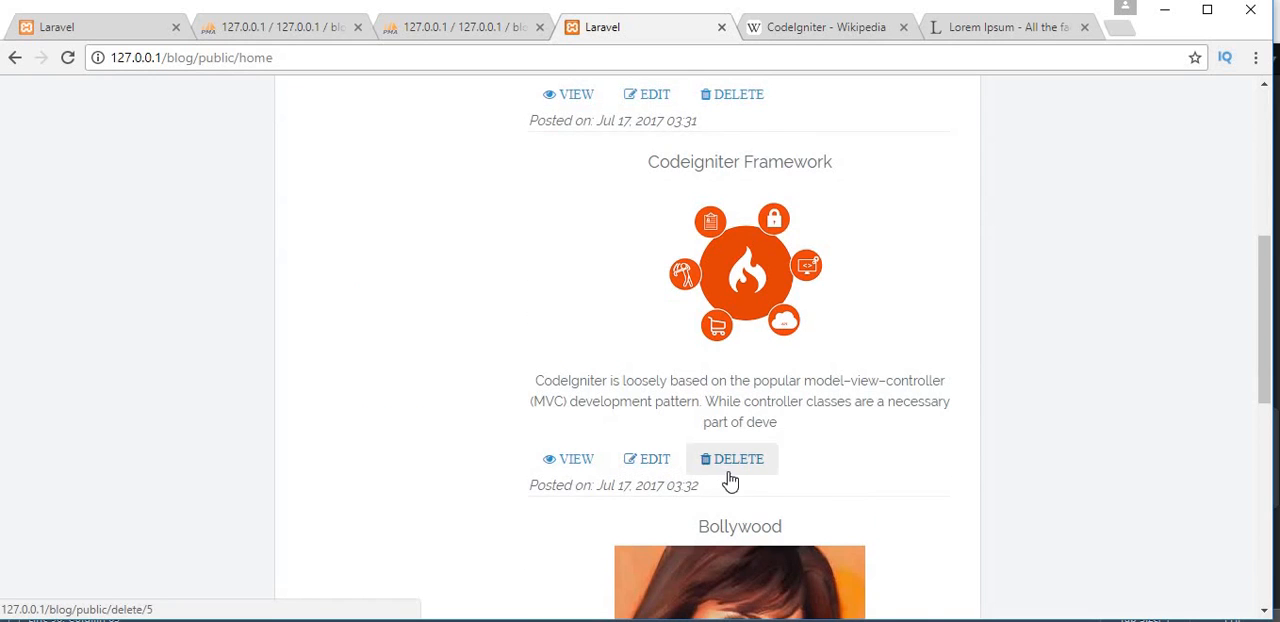
scroll("up", 3)
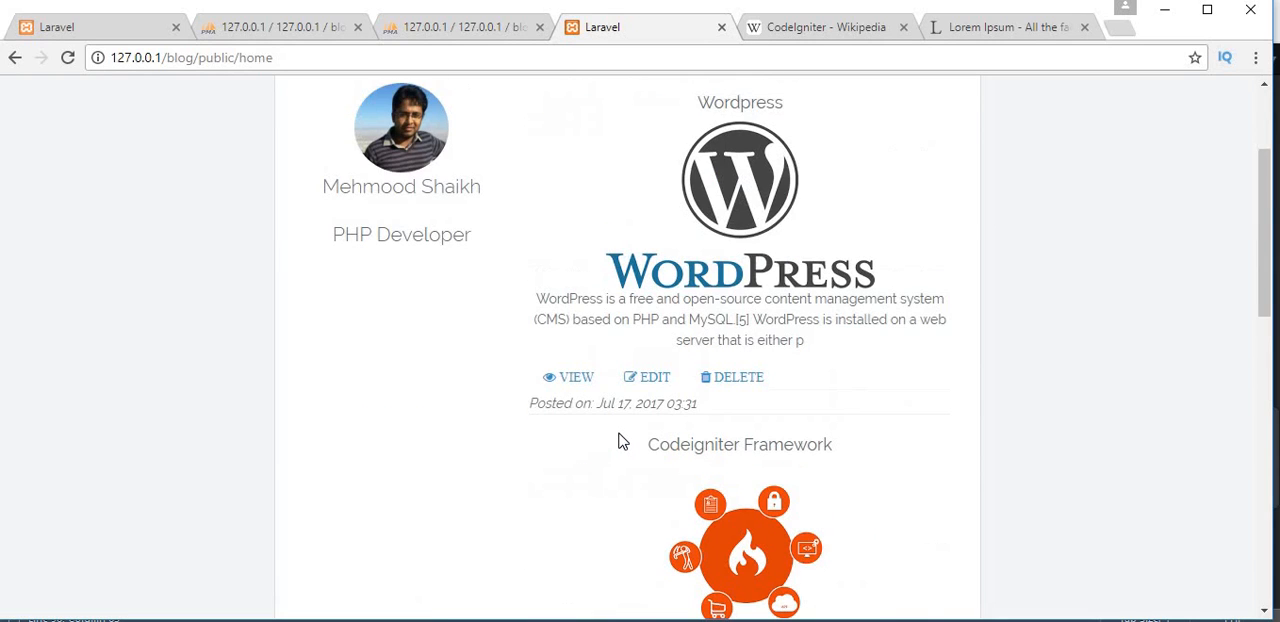
mouse_move(618, 420)
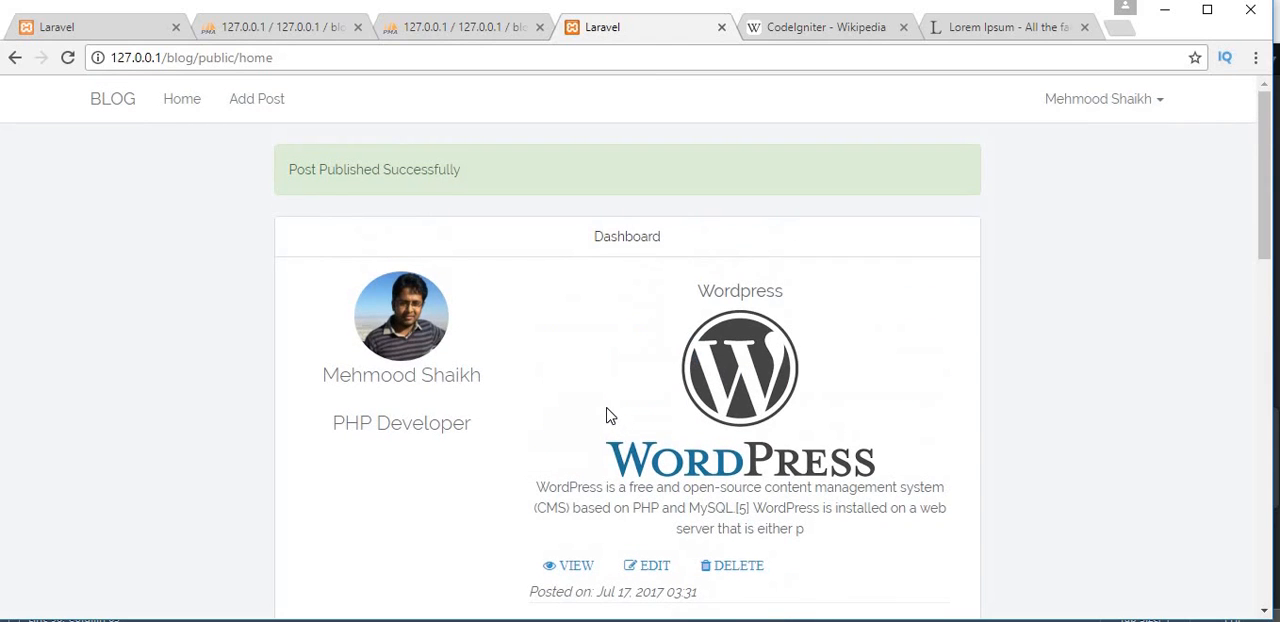
mouse_move(602, 413)
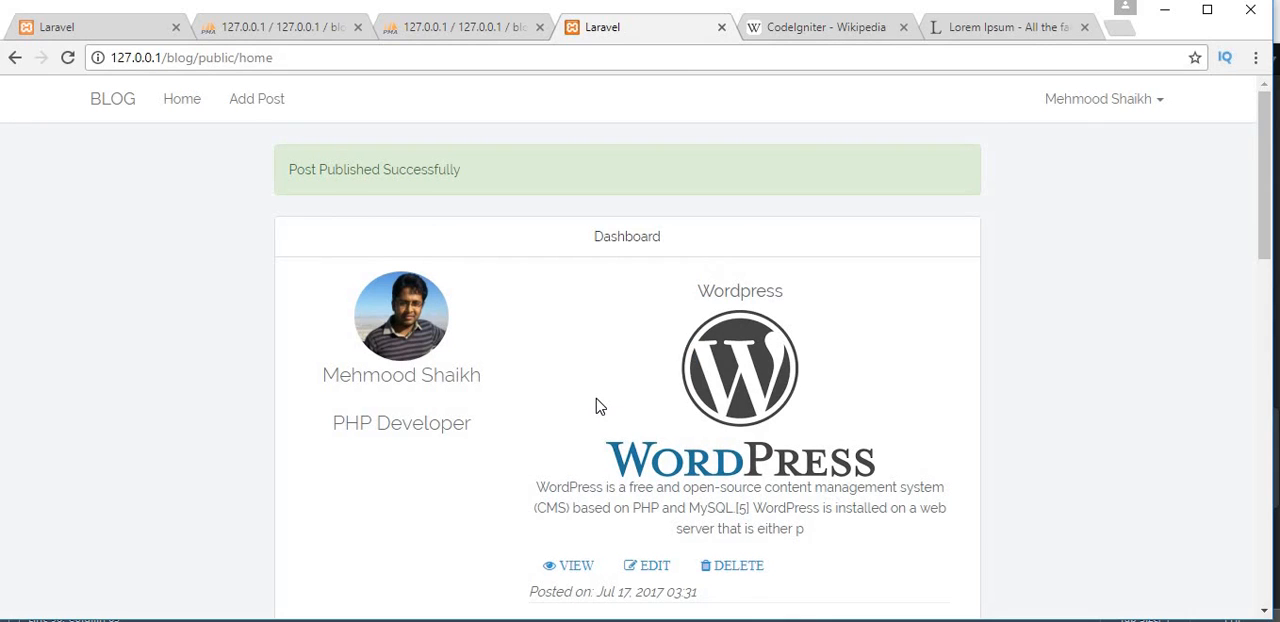
mouse_move(697, 430)
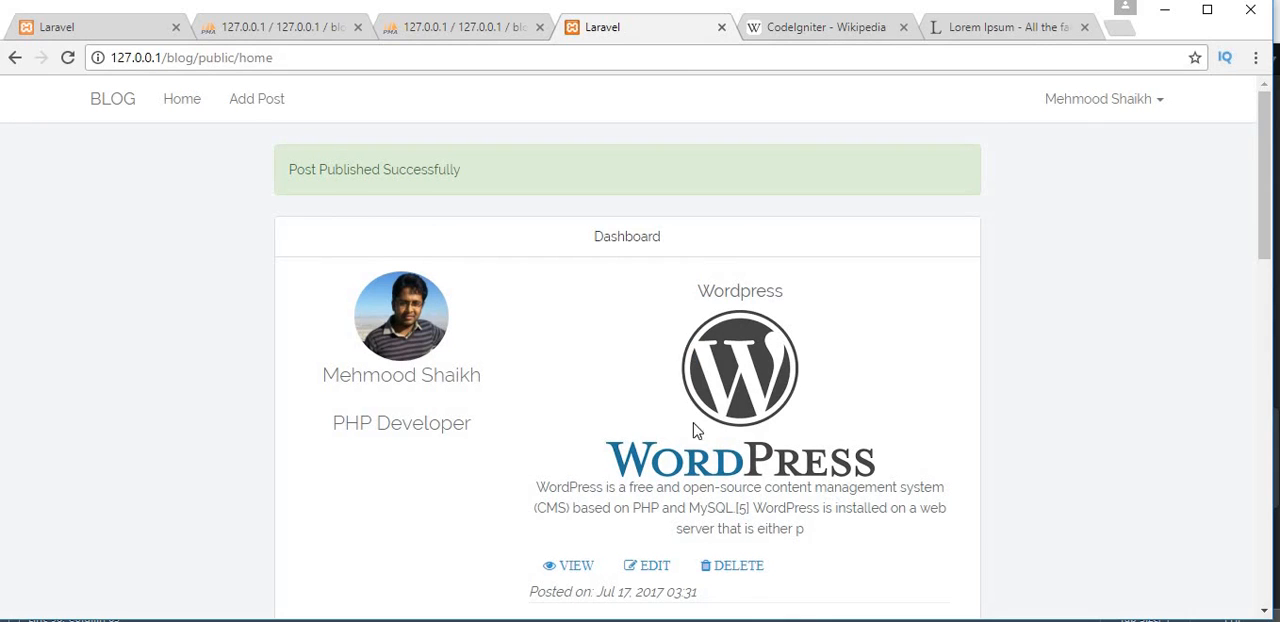
scroll("down", 3)
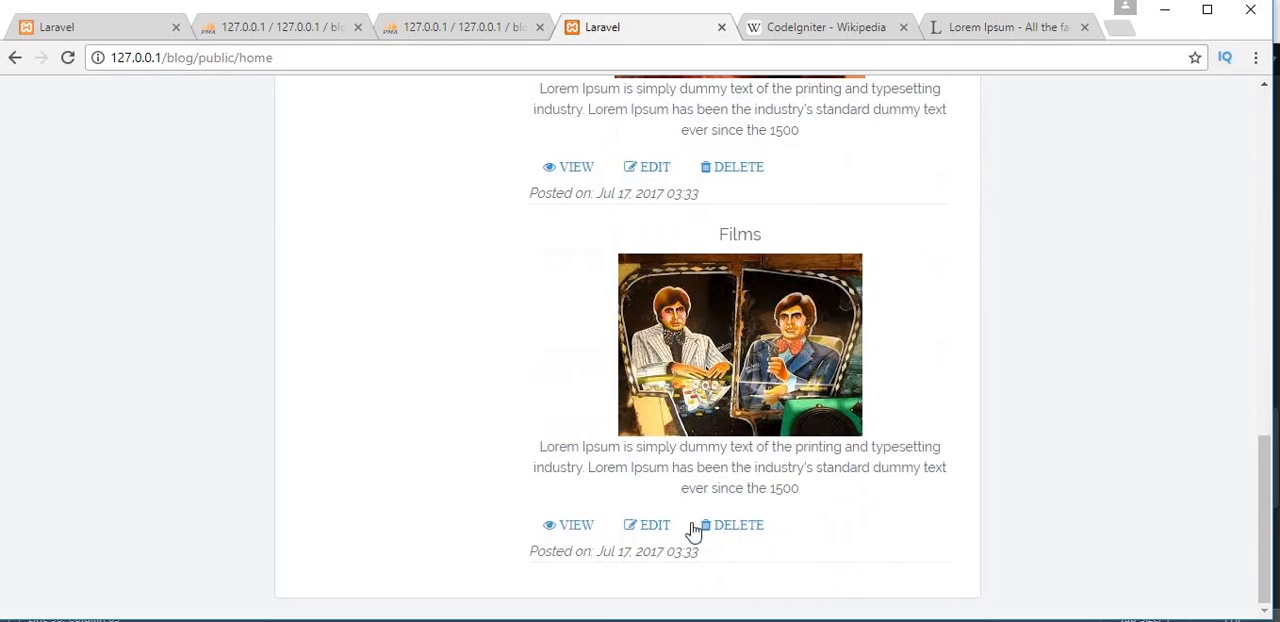
scroll("up", 3)
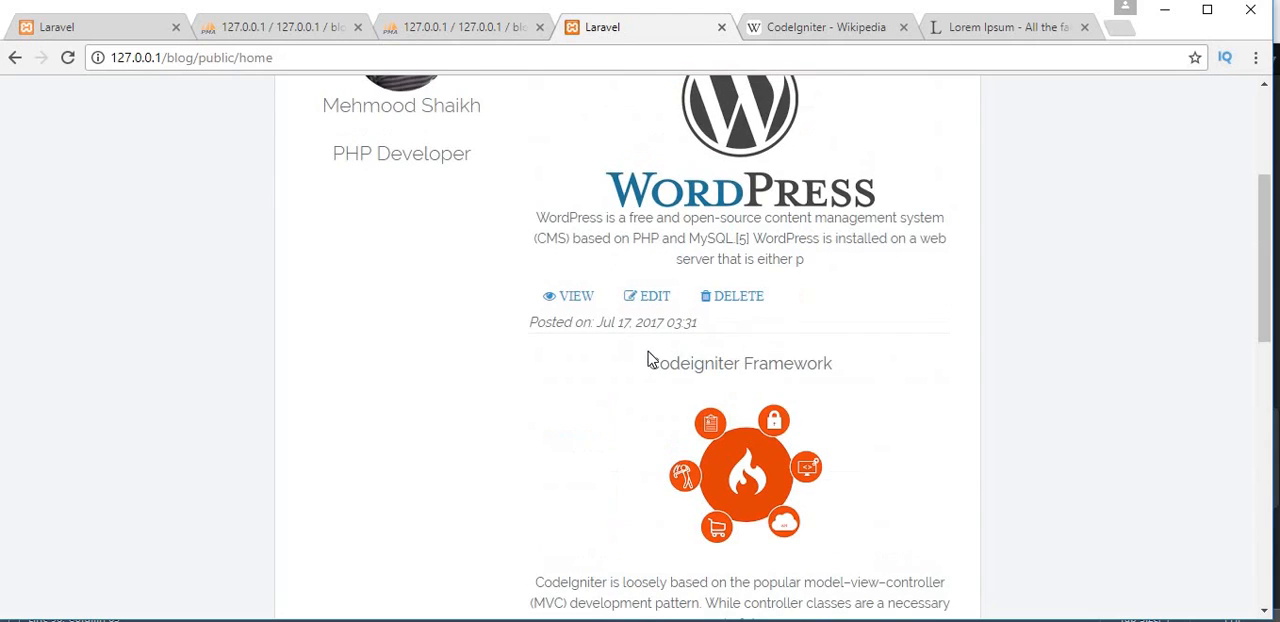
scroll("up", 3)
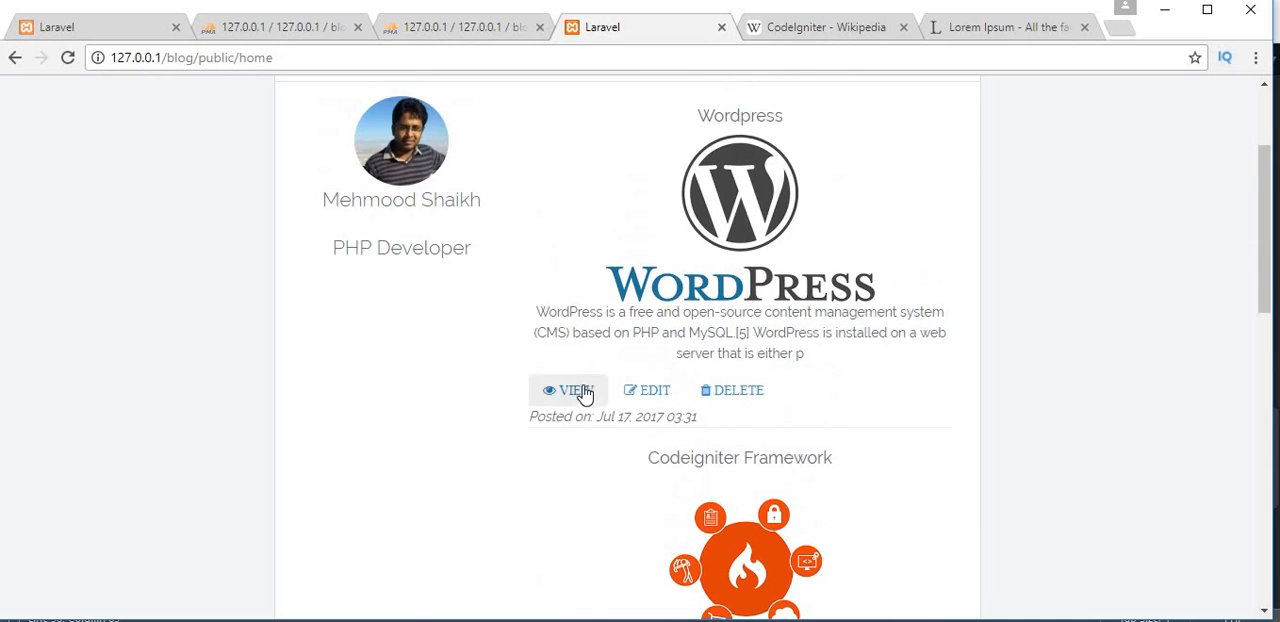
left_click(568, 390)
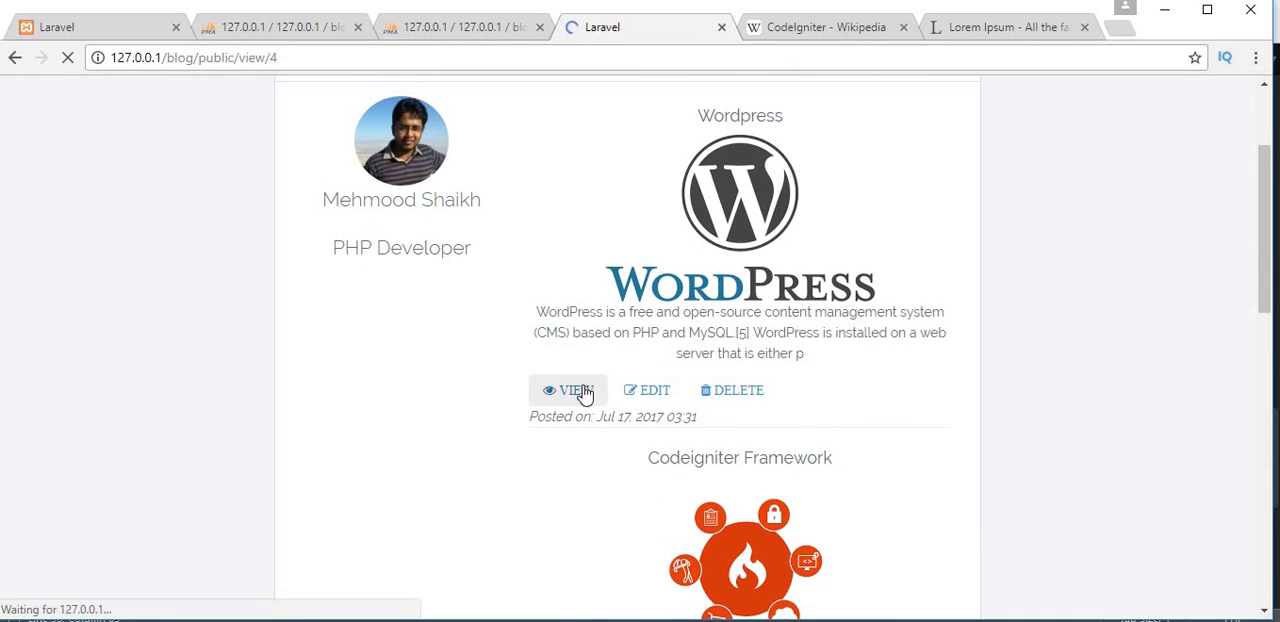
left_click(568, 390)
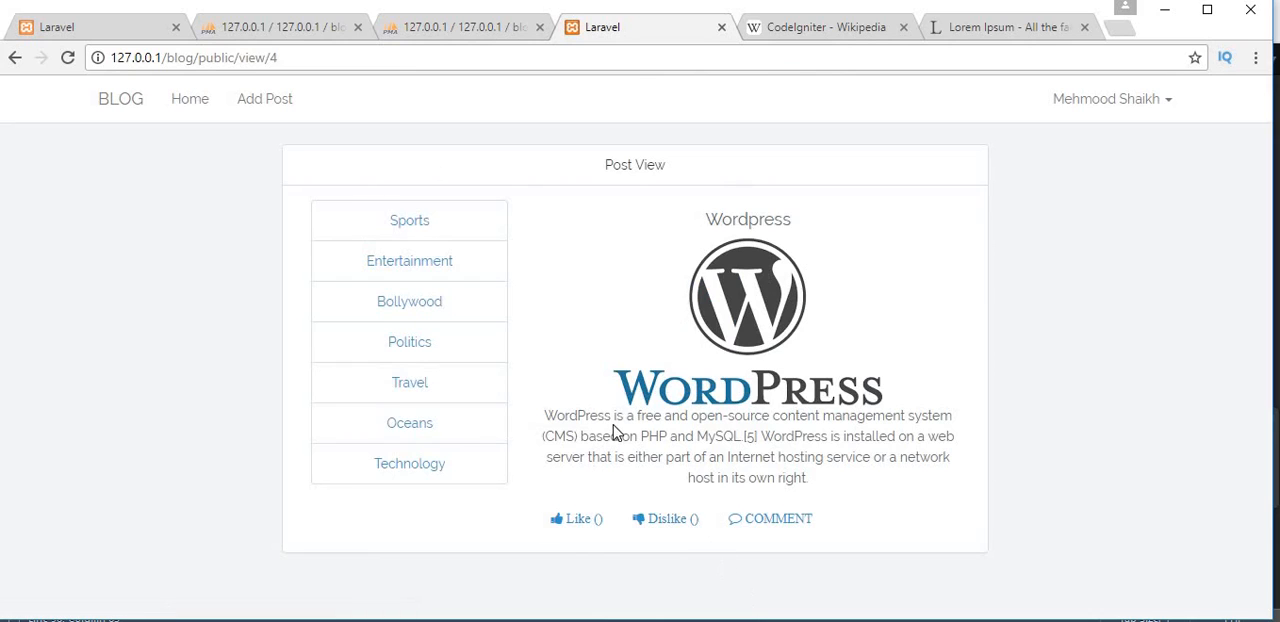
mouse_move(270, 184)
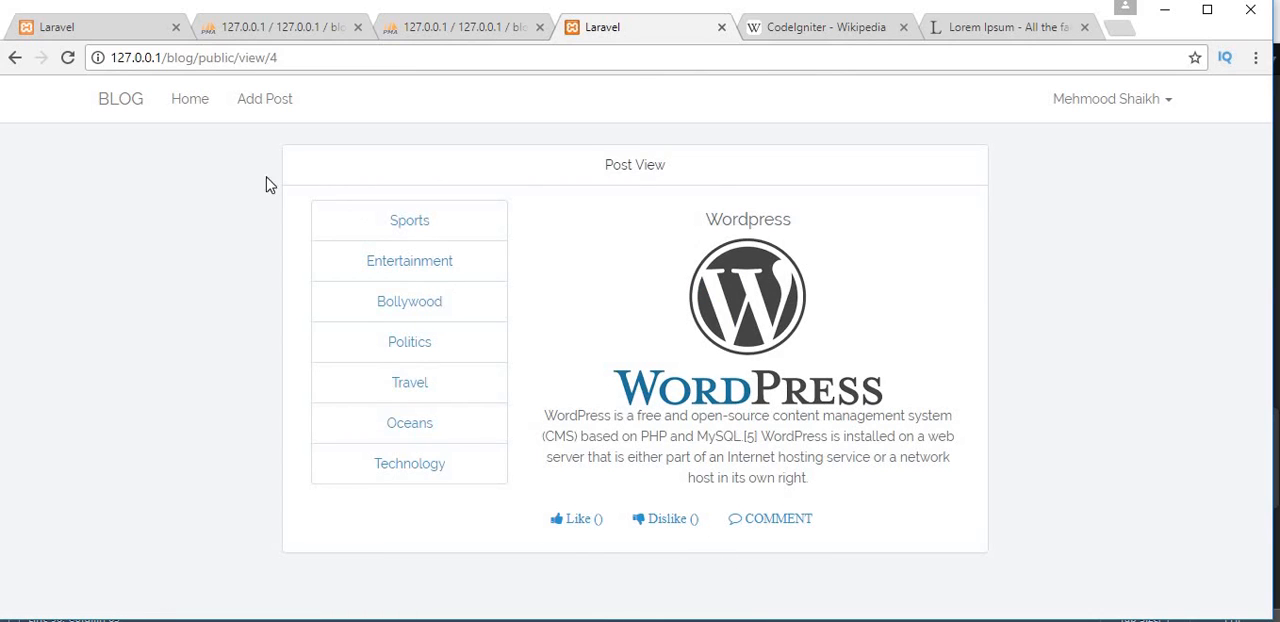
left_click(189, 98)
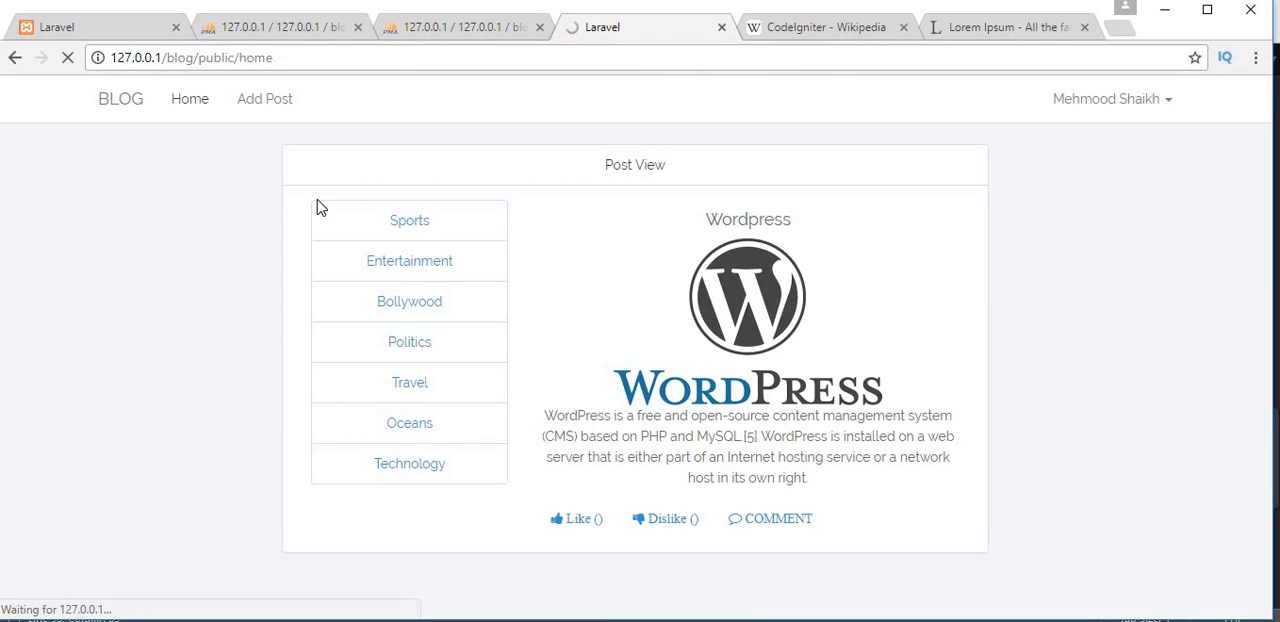